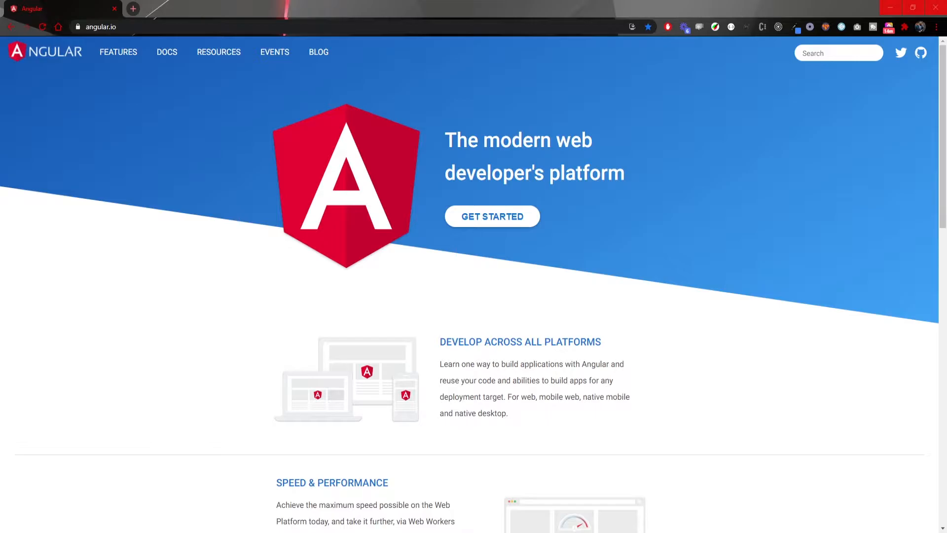
pyautogui.moveTo(263, 271)
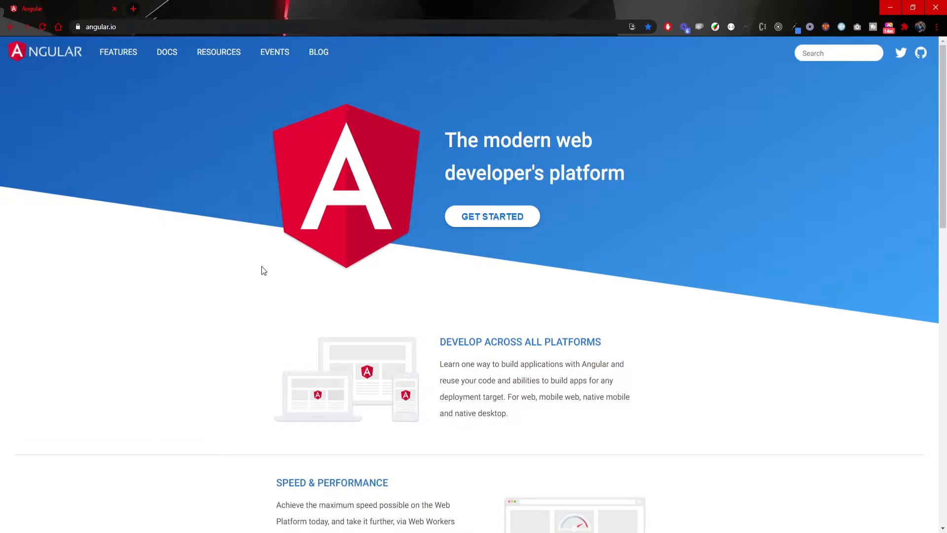
pyautogui.moveTo(266, 272)
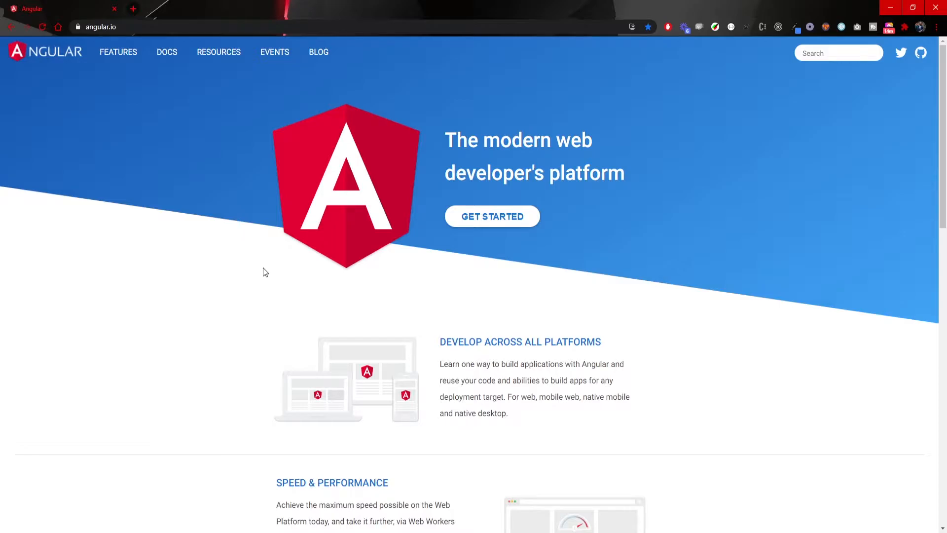
# Scroll the angular.io homepage and open the Angular documentation
pyautogui.scroll(-3)
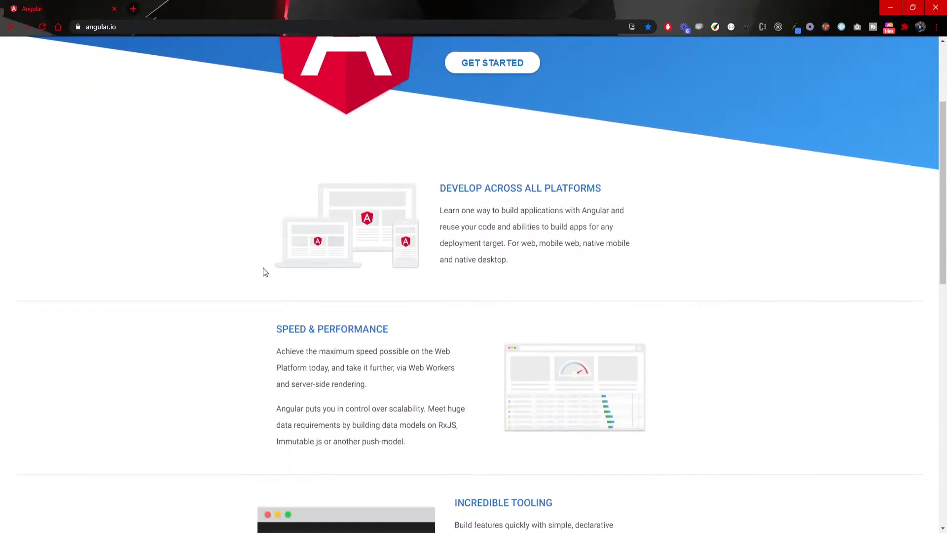
pyautogui.scroll(-3)
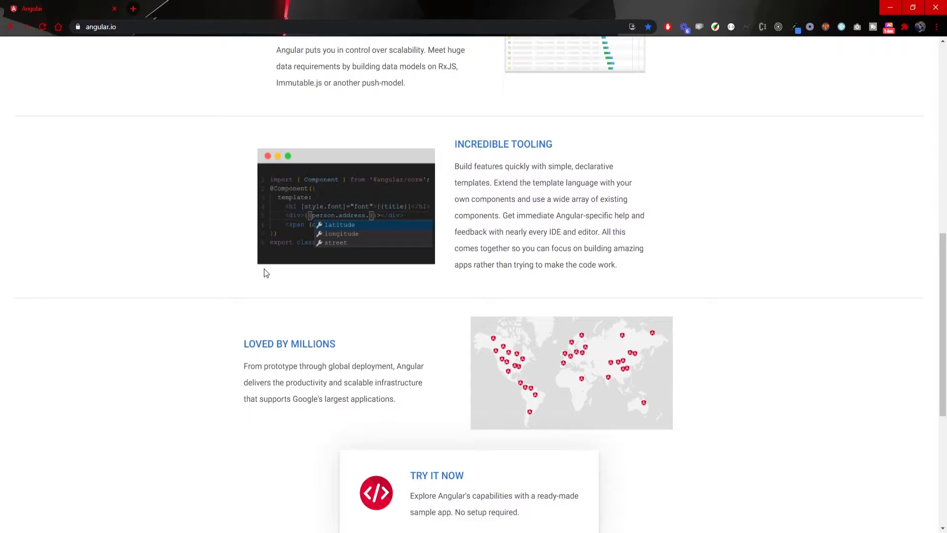
pyautogui.scroll(-3)
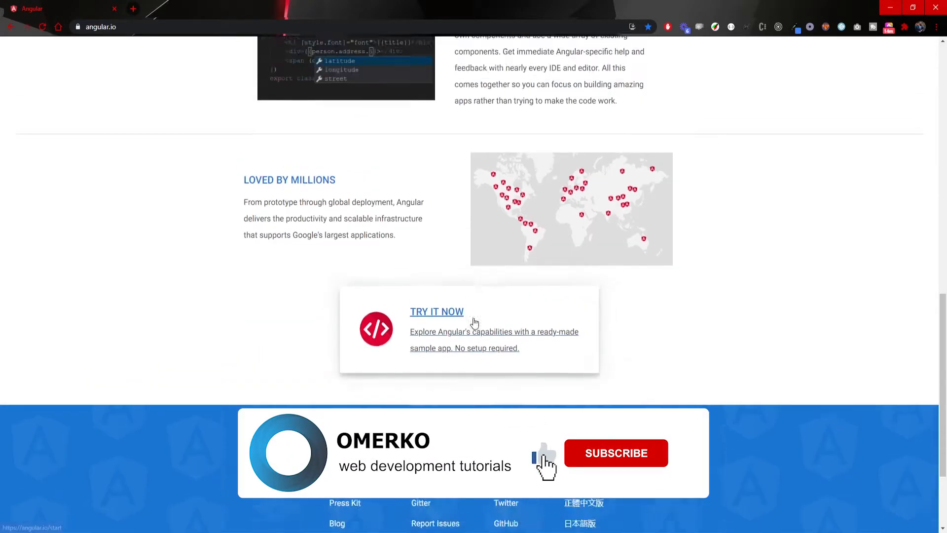
pyautogui.click(118, 52)
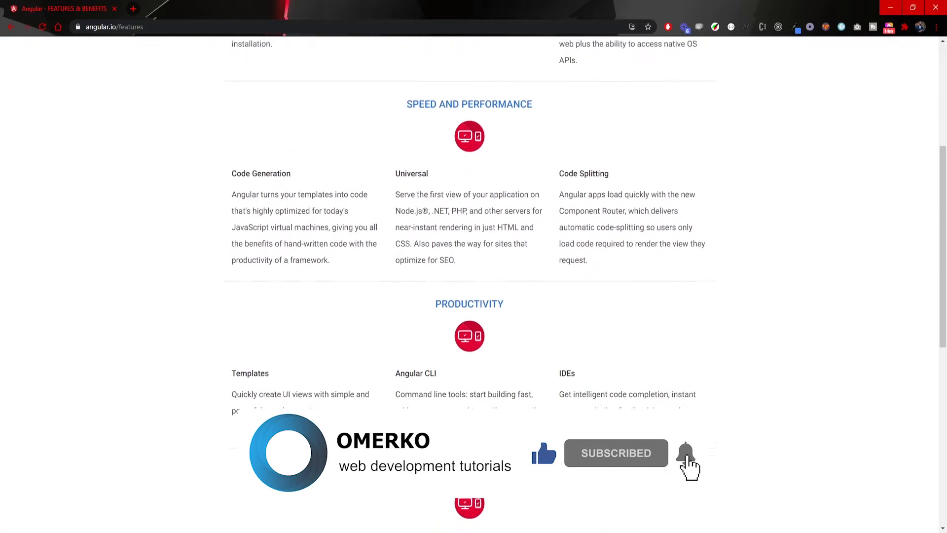
pyautogui.click(194, 52)
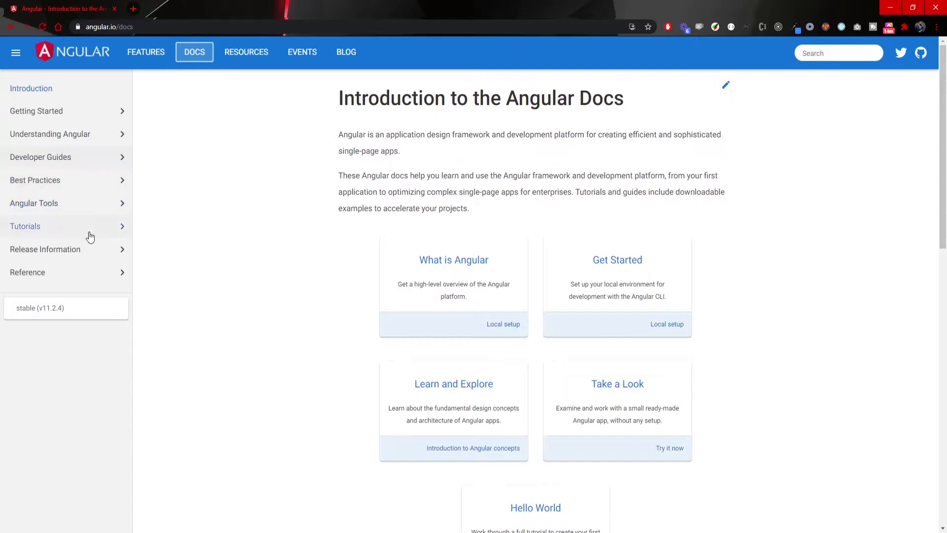
# Expand Getting Started and Tutorials, then read the Tour of Heroes introduction
pyautogui.click(49, 111)
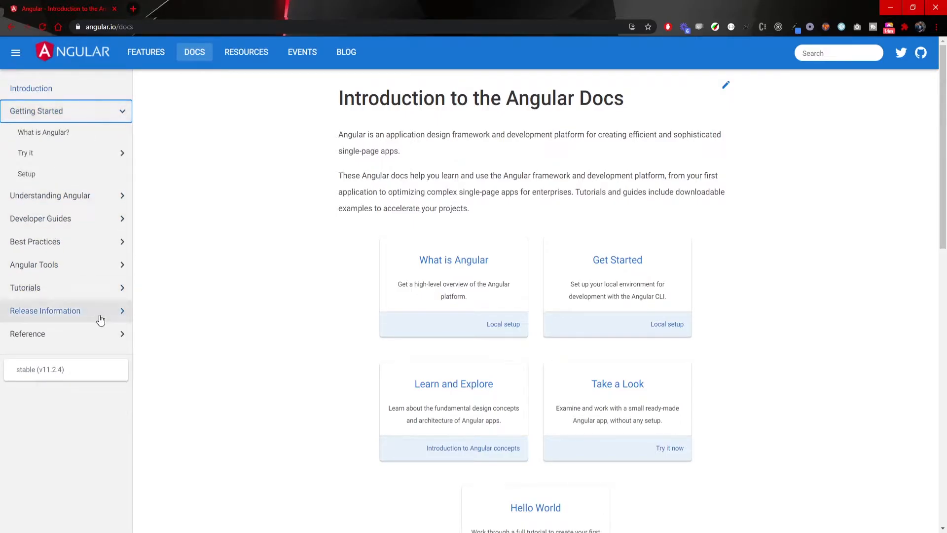
pyautogui.click(26, 288)
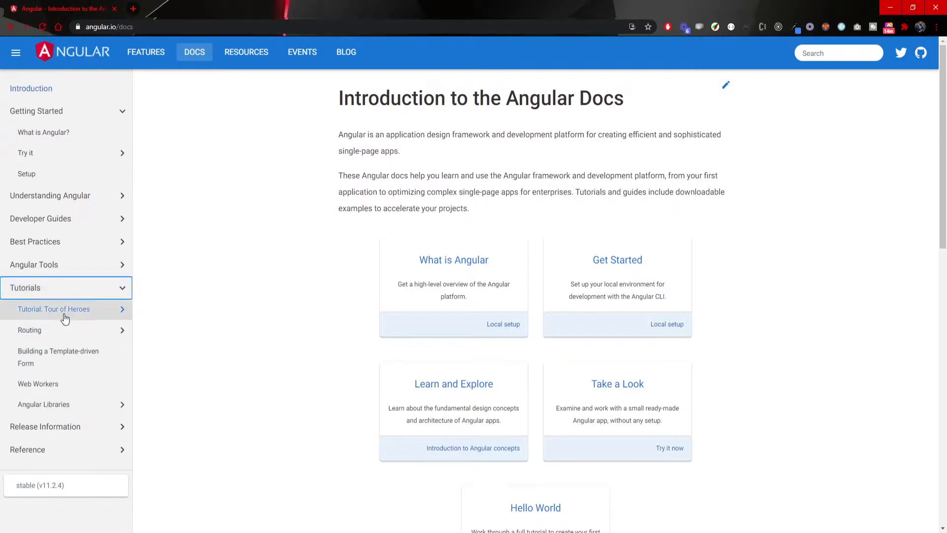
pyautogui.click(53, 309)
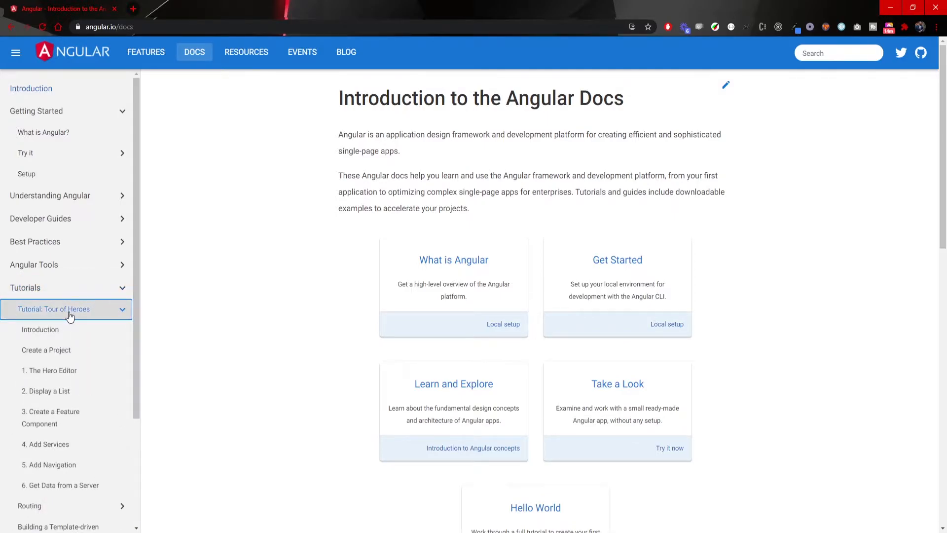
pyautogui.scroll(-3)
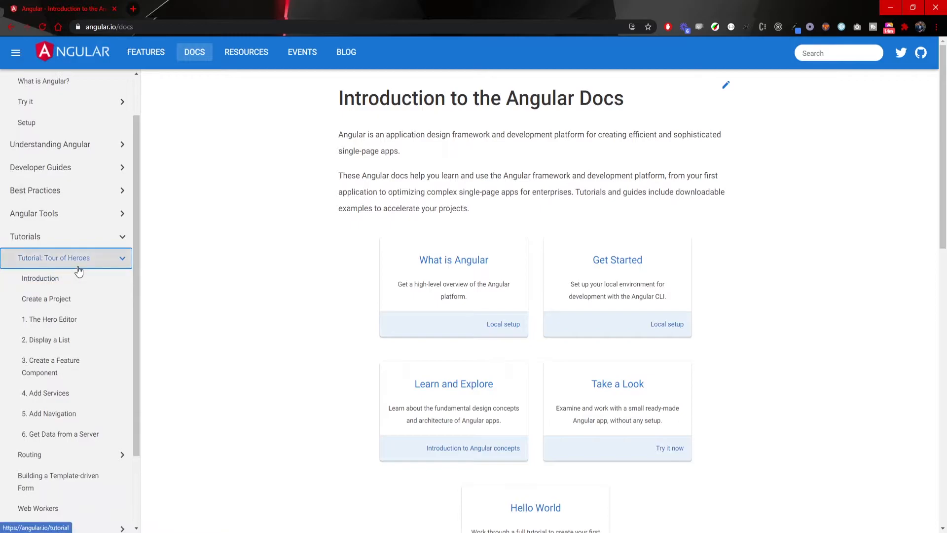
pyautogui.click(40, 278)
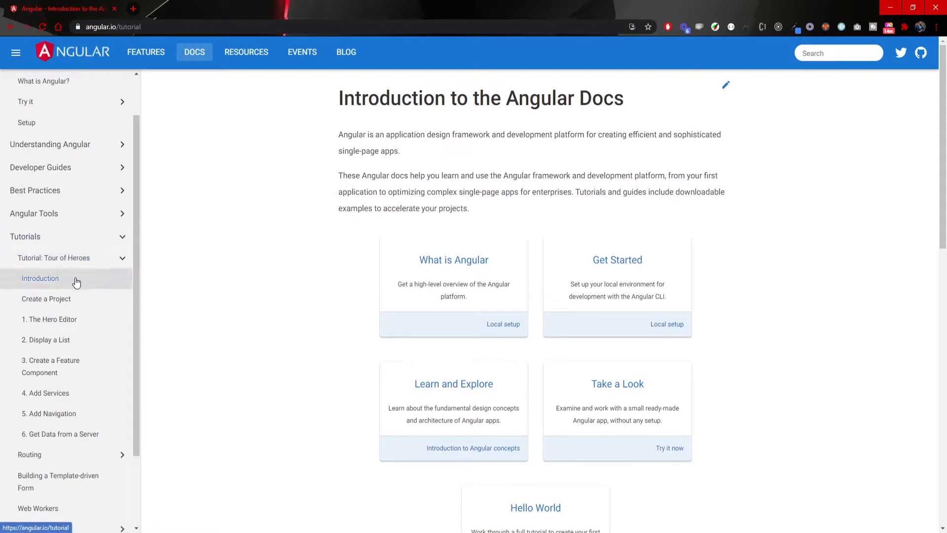
pyautogui.click(45, 299)
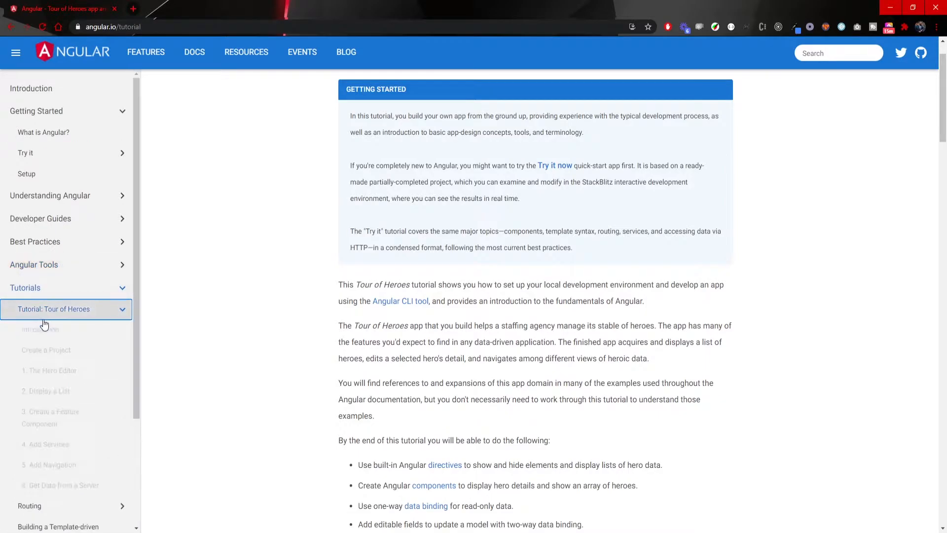
pyautogui.scroll(-3)
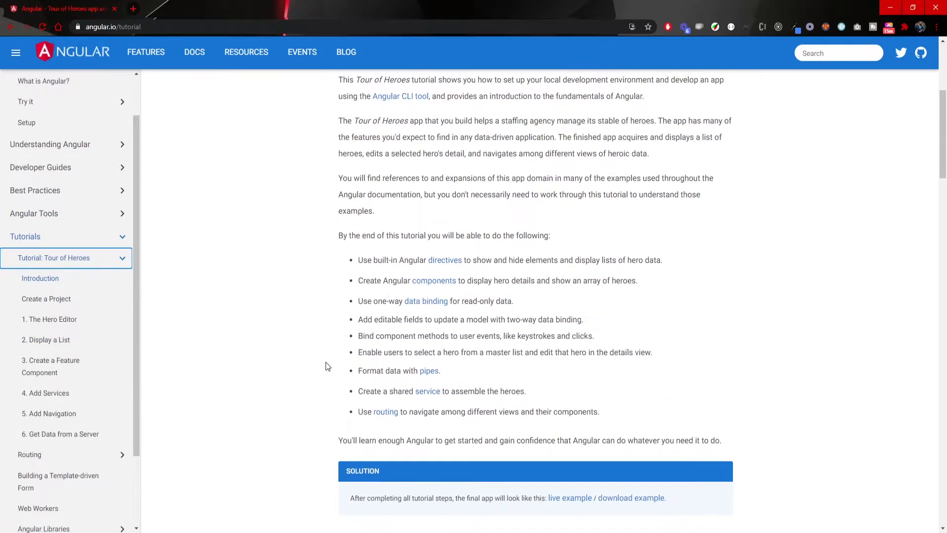
pyautogui.scroll(-3)
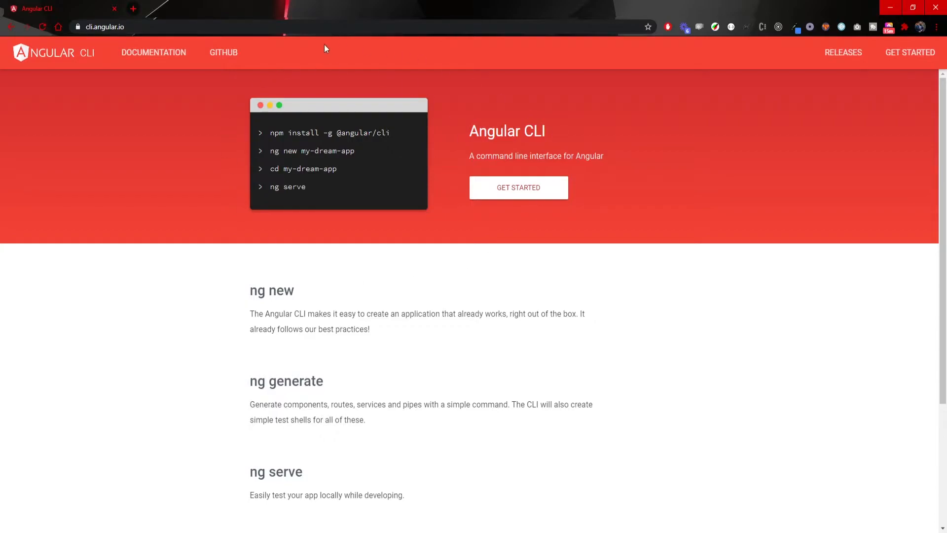
pyautogui.moveTo(268, 137)
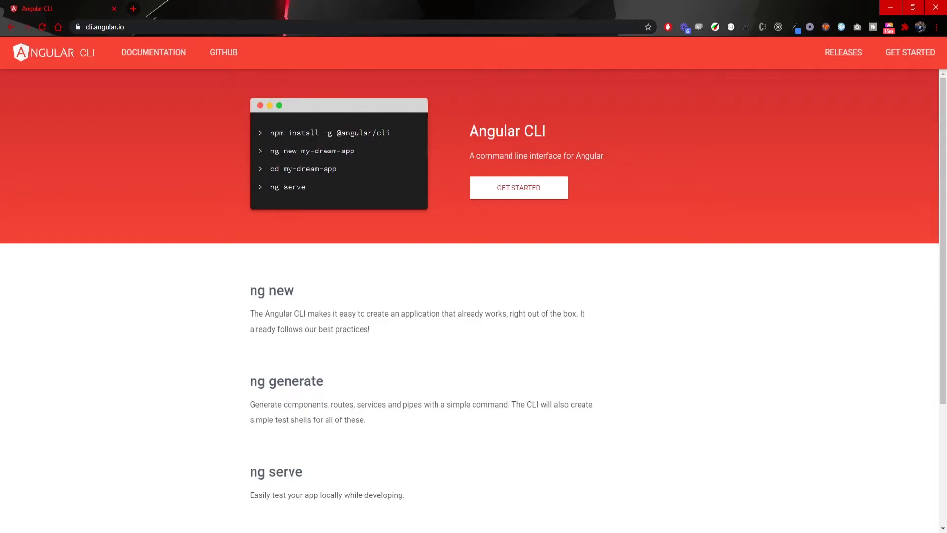
pyautogui.moveTo(318, 189)
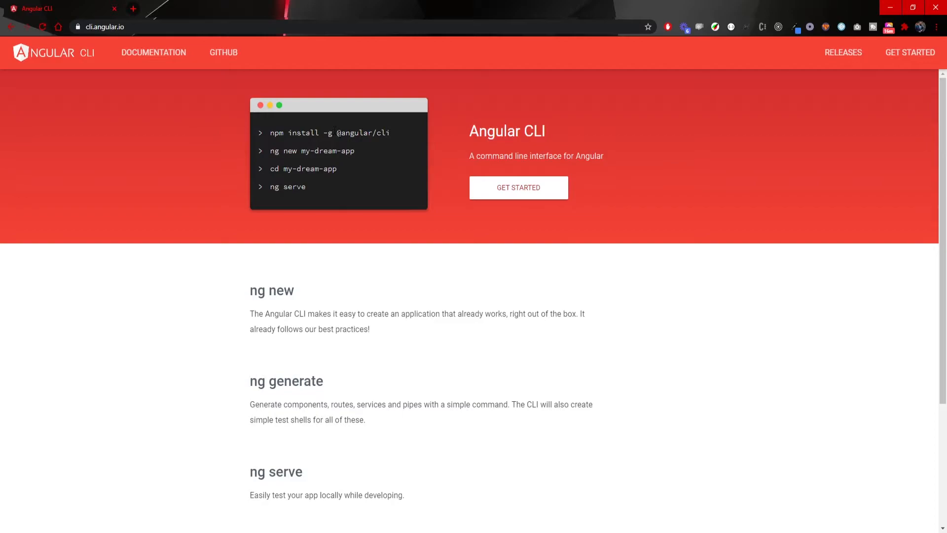
pyautogui.moveTo(326, 120)
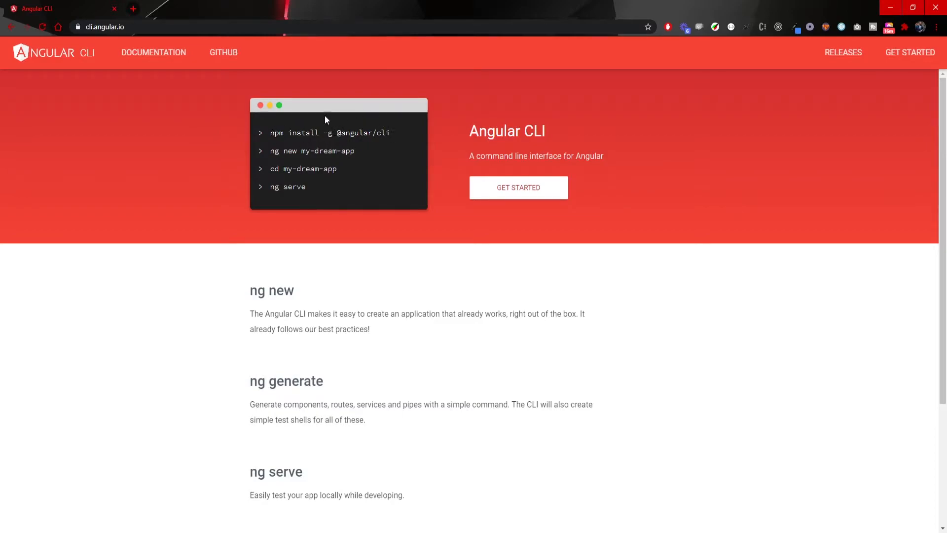
pyautogui.moveTo(276, 146)
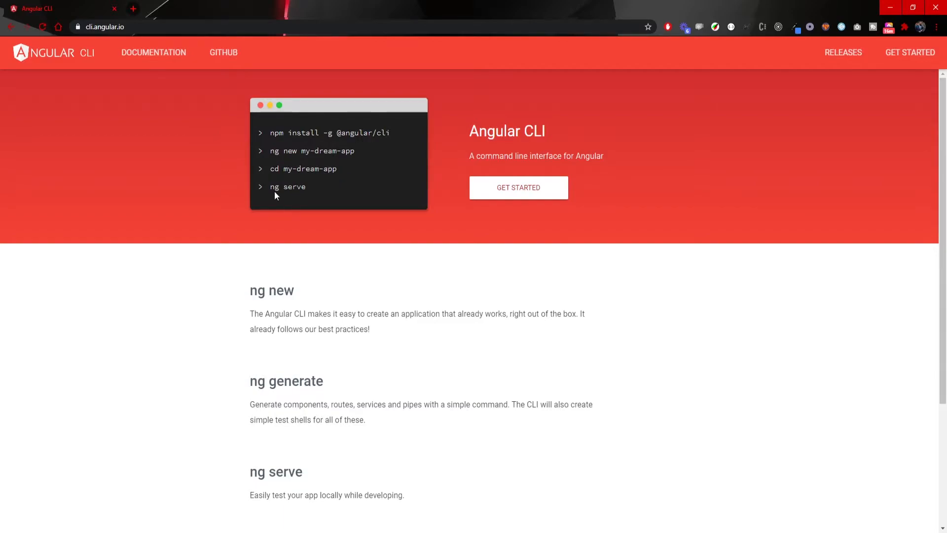
pyautogui.moveTo(282, 203)
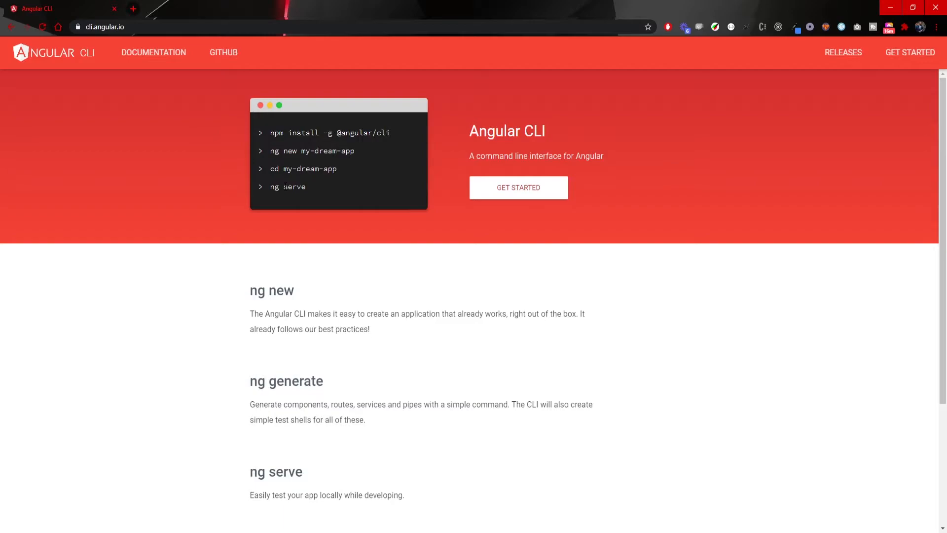
pyautogui.moveTo(400, 137)
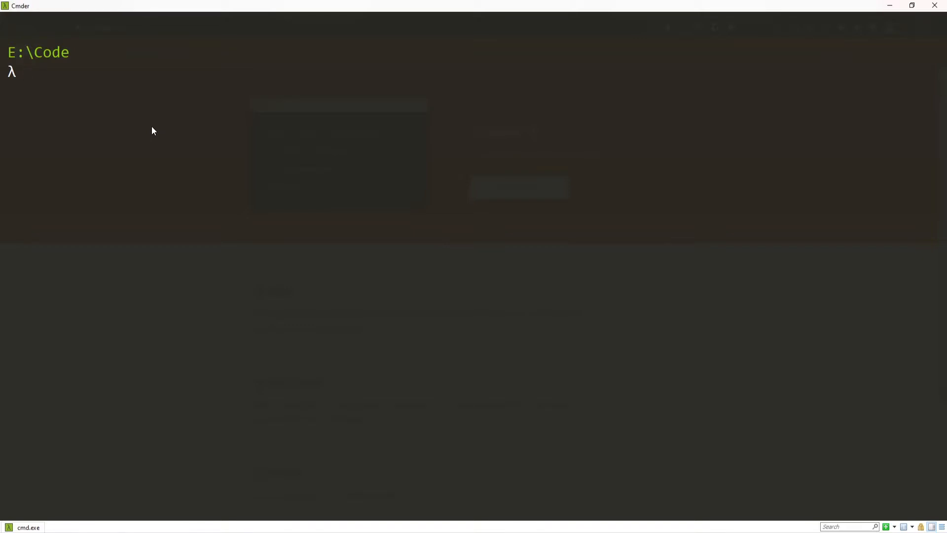
pyautogui.write('npm install -')
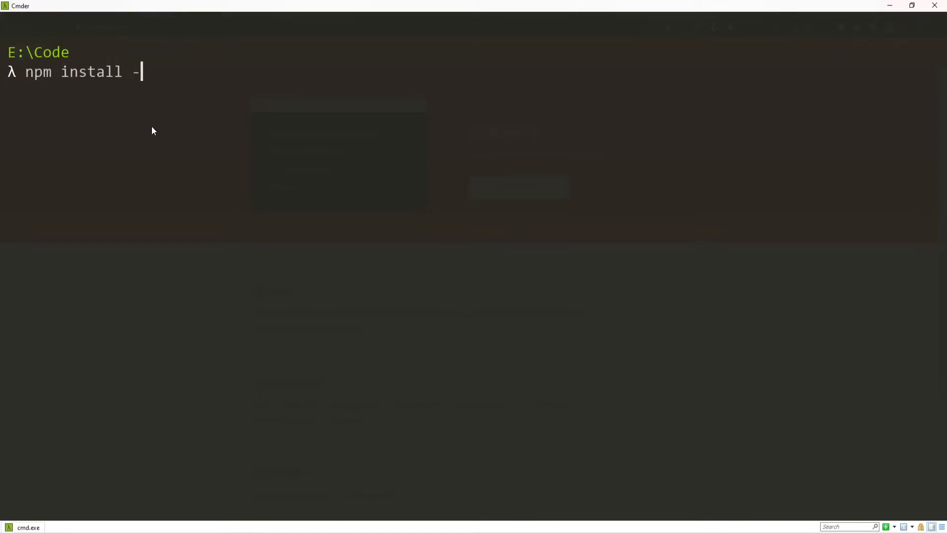
pyautogui.write('g')
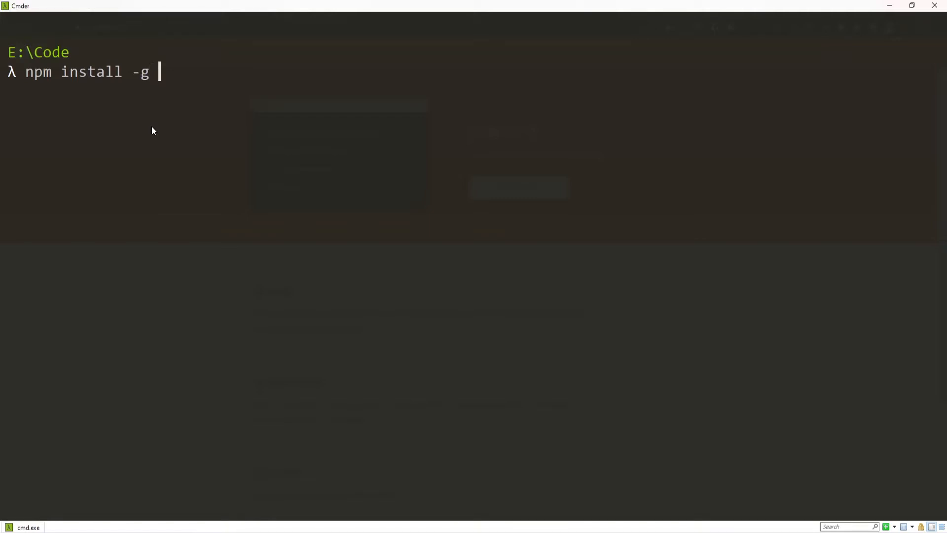
pyautogui.write('@angular')
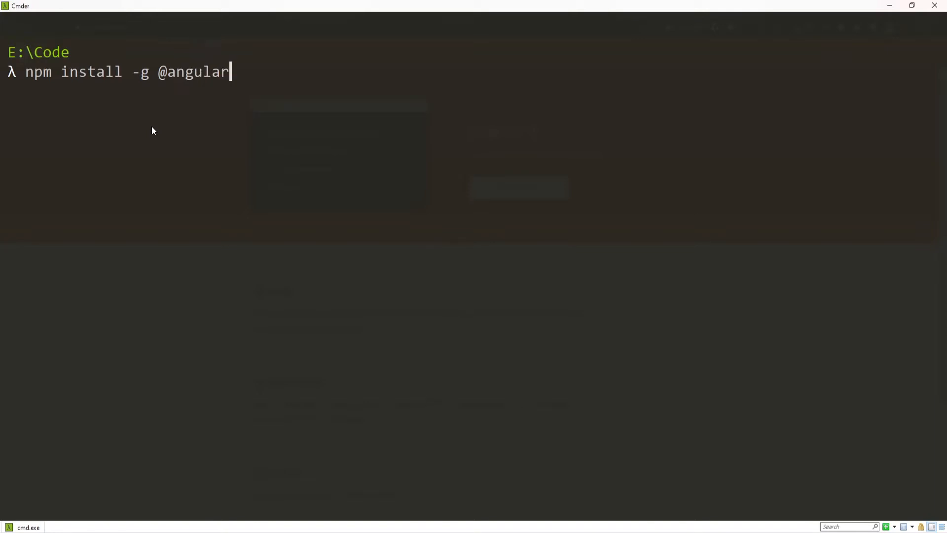
pyautogui.write('/cli')
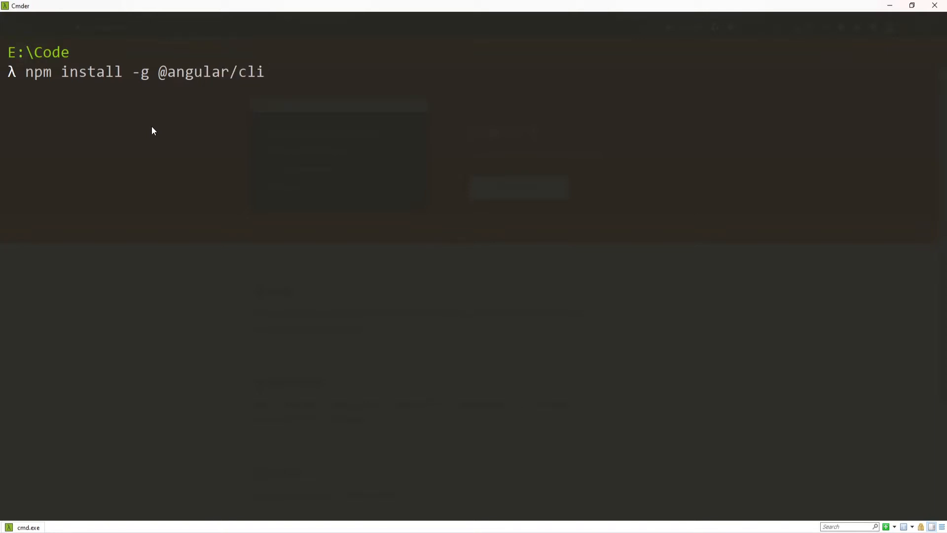
pyautogui.moveTo(58, 79)
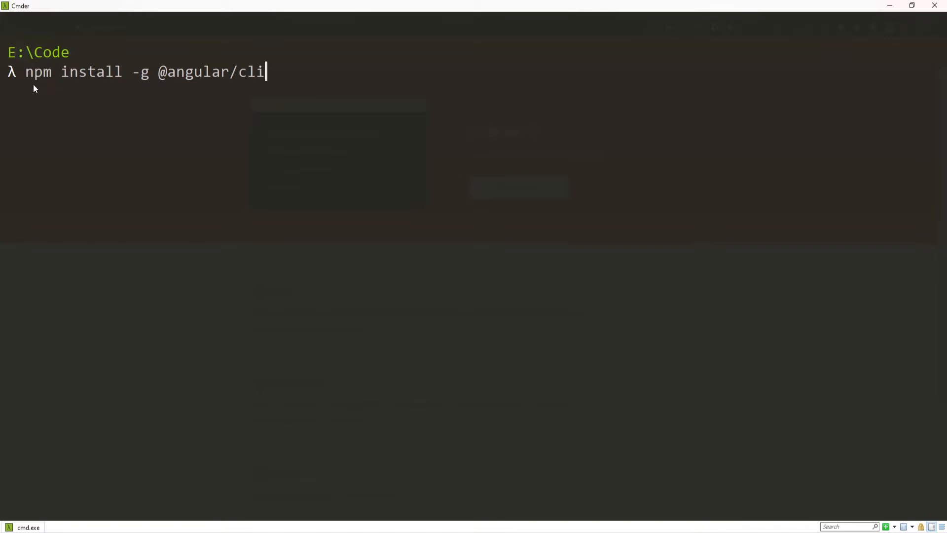
pyautogui.moveTo(60, 79)
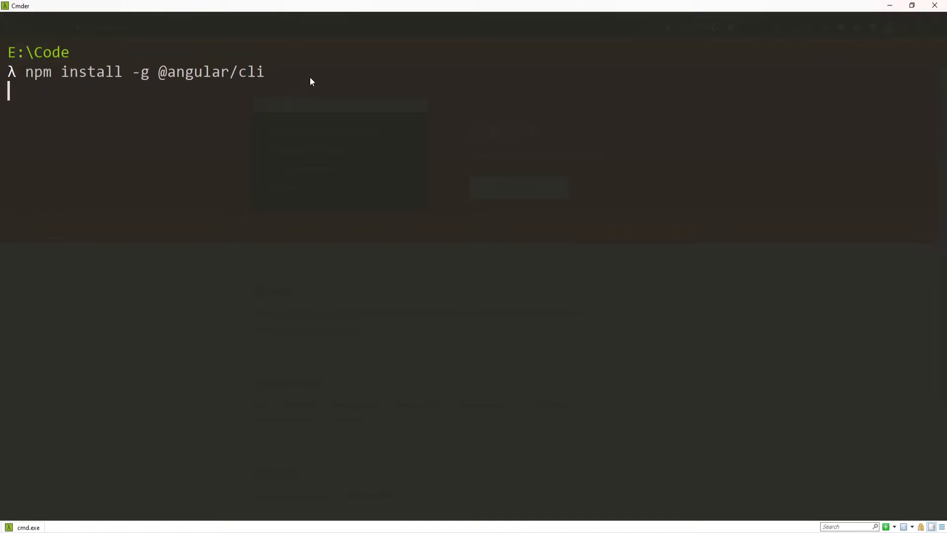
pyautogui.press('Enter')
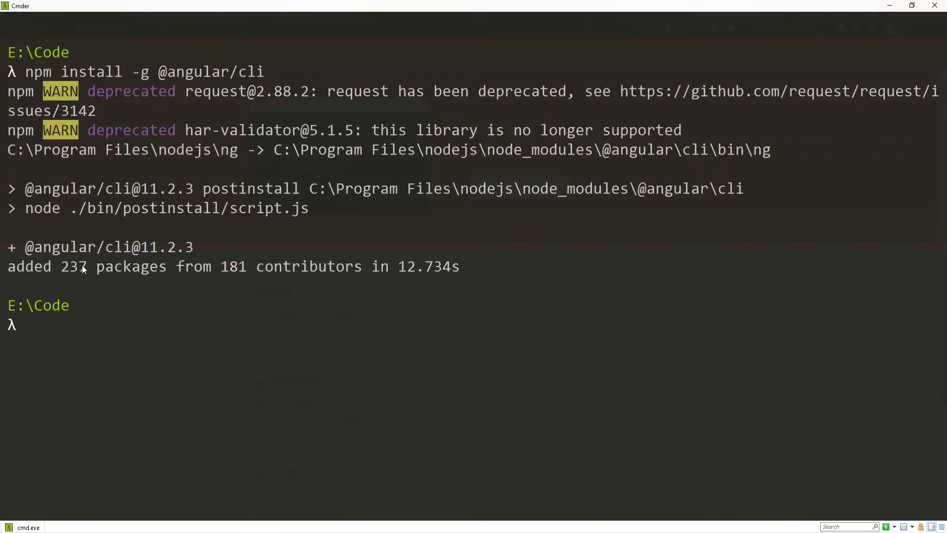
pyautogui.moveTo(110, 261)
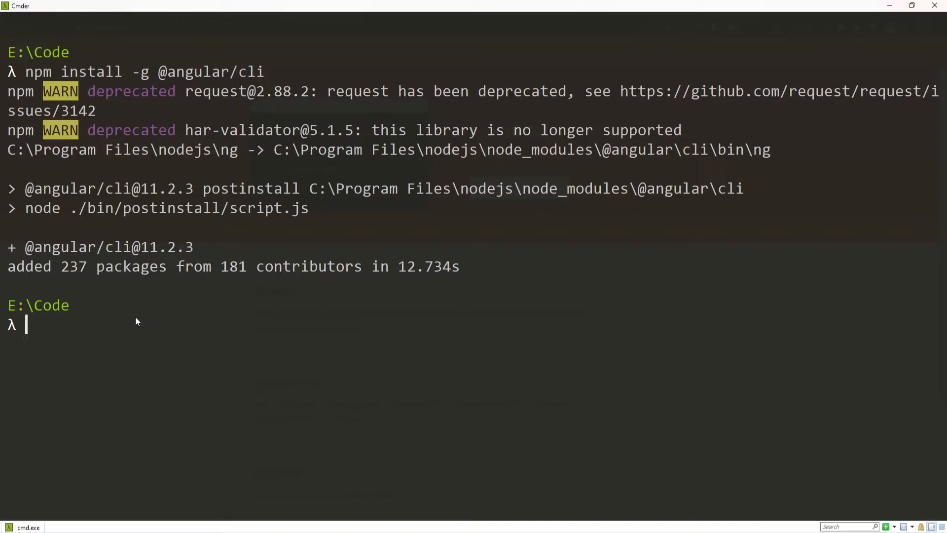
# Run 'ng' and scroll through the printed Angular CLI command list
pyautogui.write('ng')
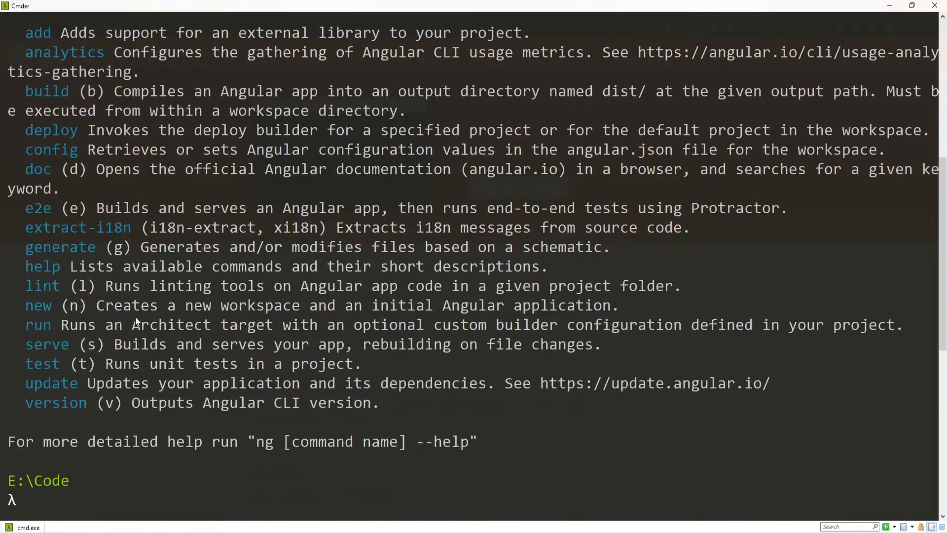
pyautogui.scroll(-3)
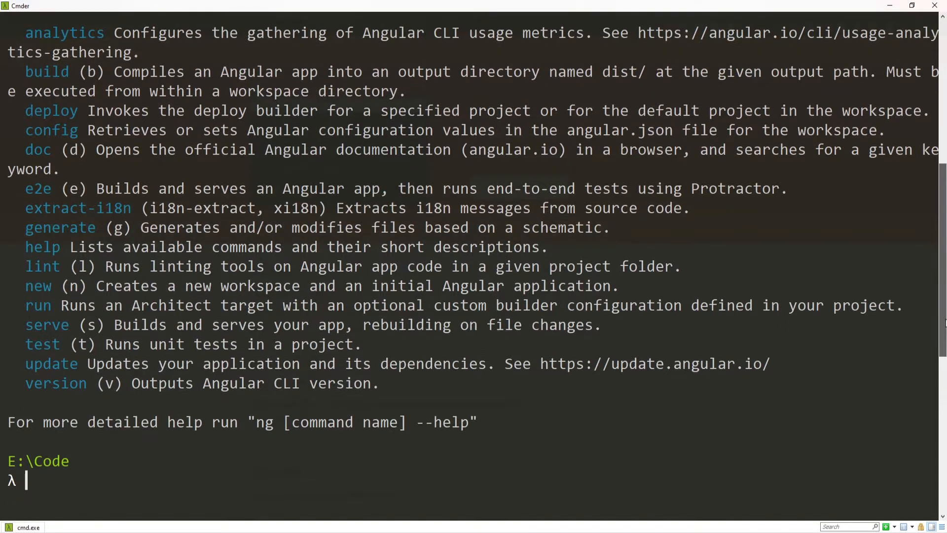
pyautogui.write('ng')
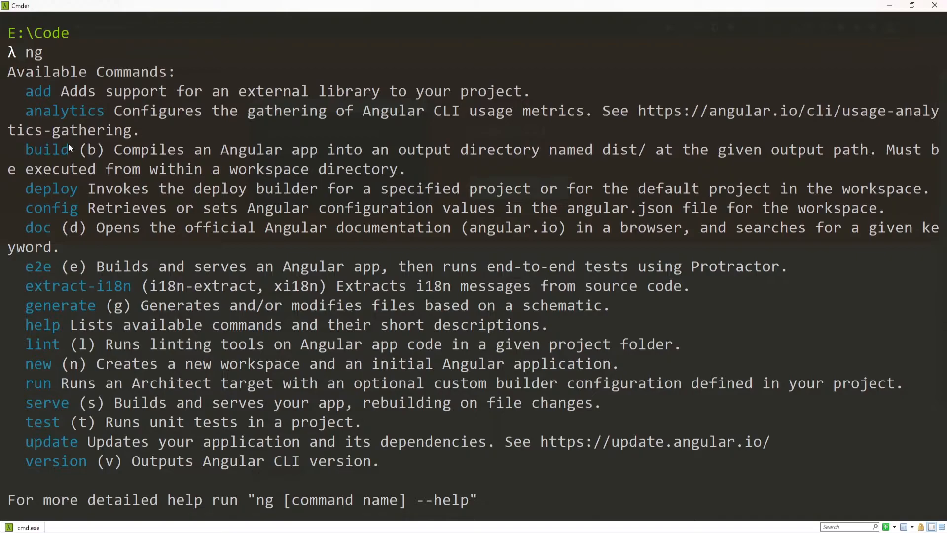
pyautogui.moveTo(73, 249)
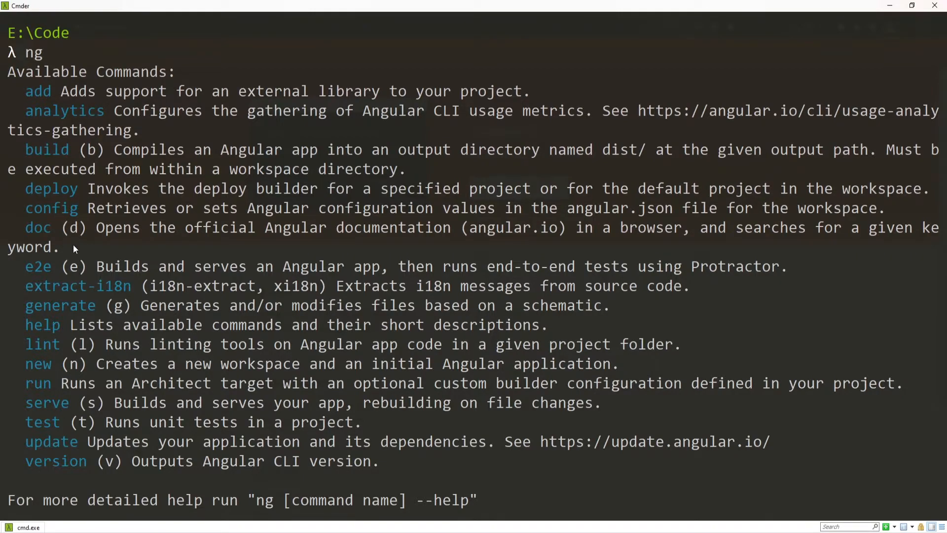
pyautogui.moveTo(86, 285)
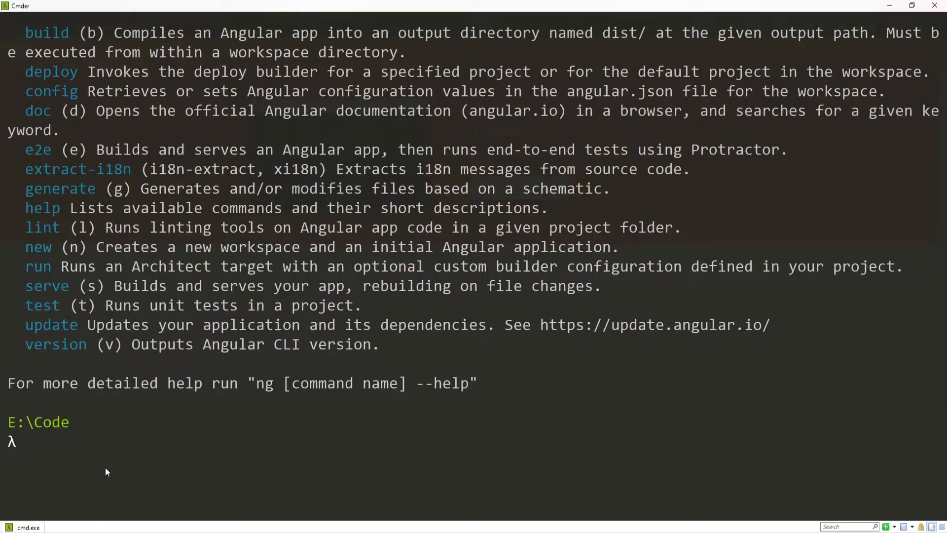
pyautogui.moveTo(242, 450)
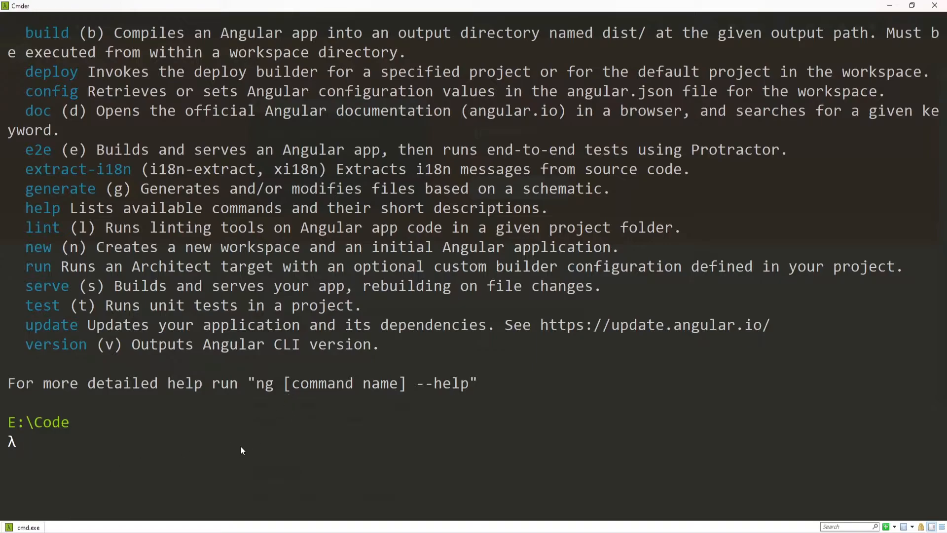
pyautogui.moveTo(231, 453)
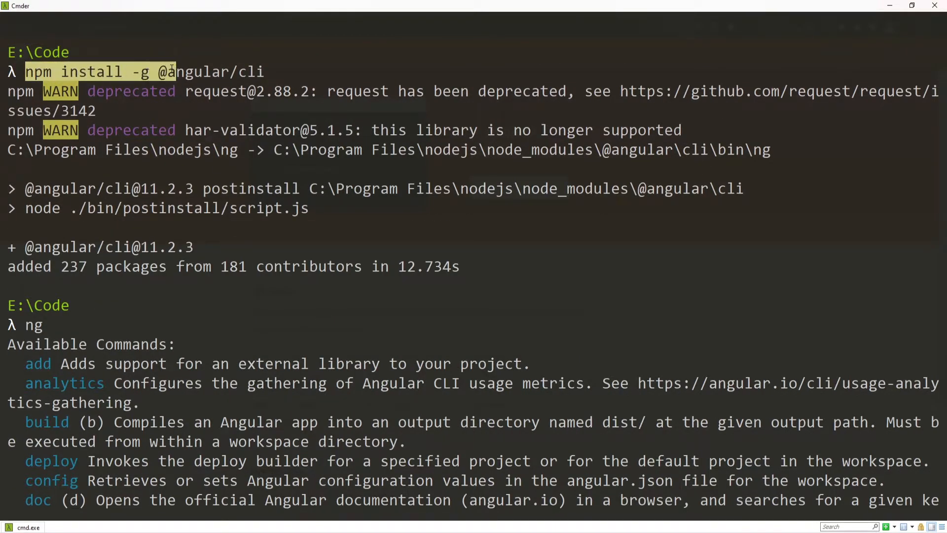
pyautogui.click(264, 238)
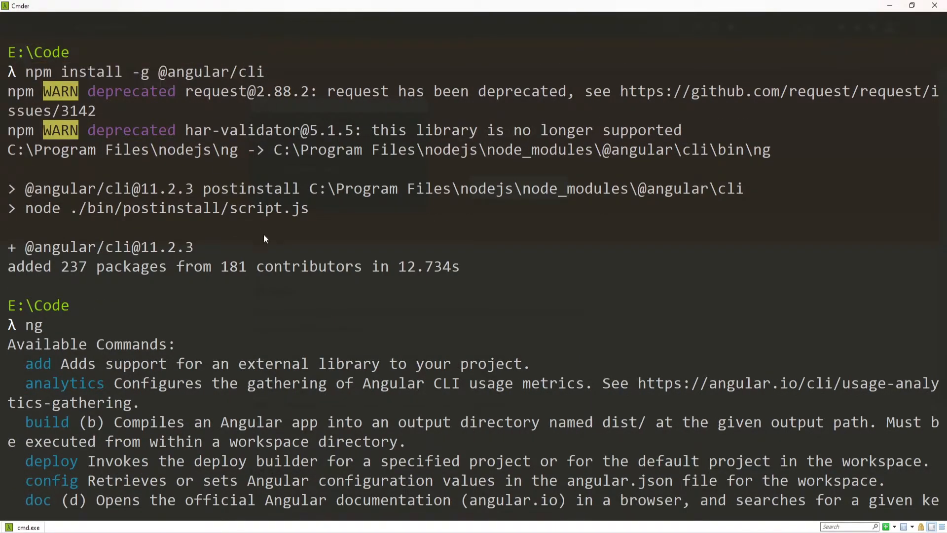
pyautogui.scroll(-3)
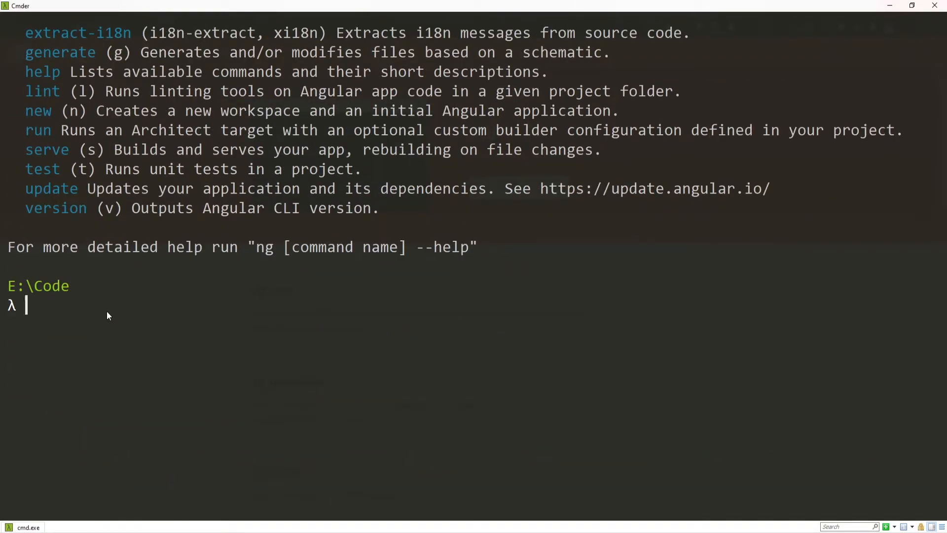
# Run 'ng new first-angular-project', declining strict type checking and routing
pyautogui.write('ng')
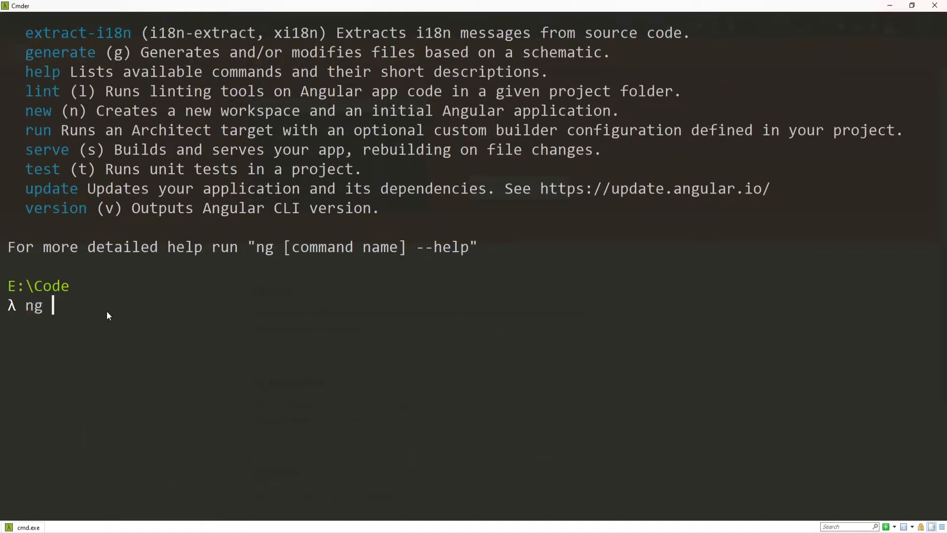
pyautogui.write('new')
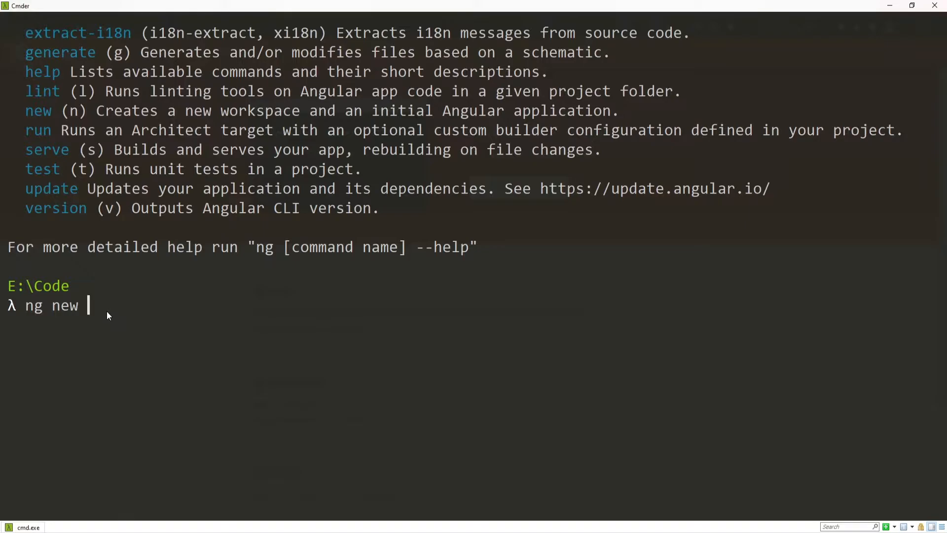
pyautogui.write('first-')
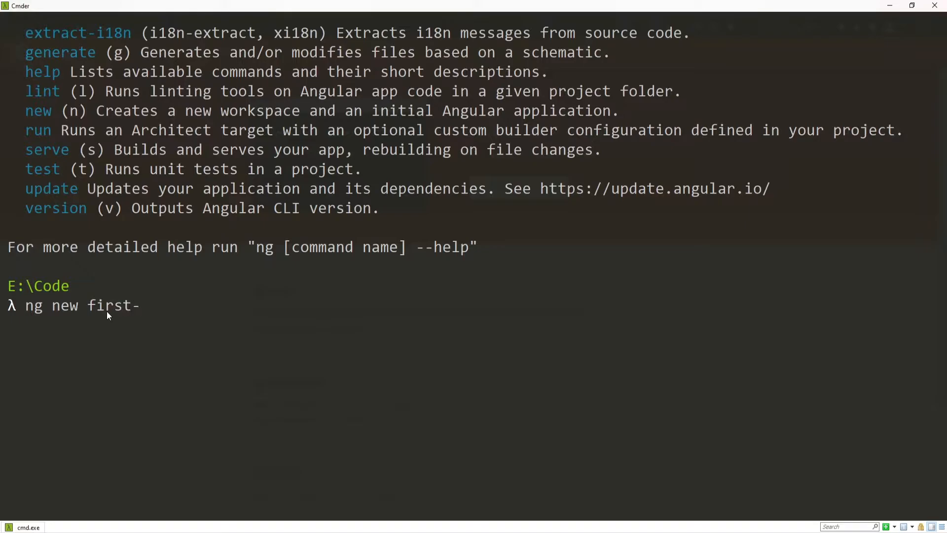
pyautogui.write('angular-pro')
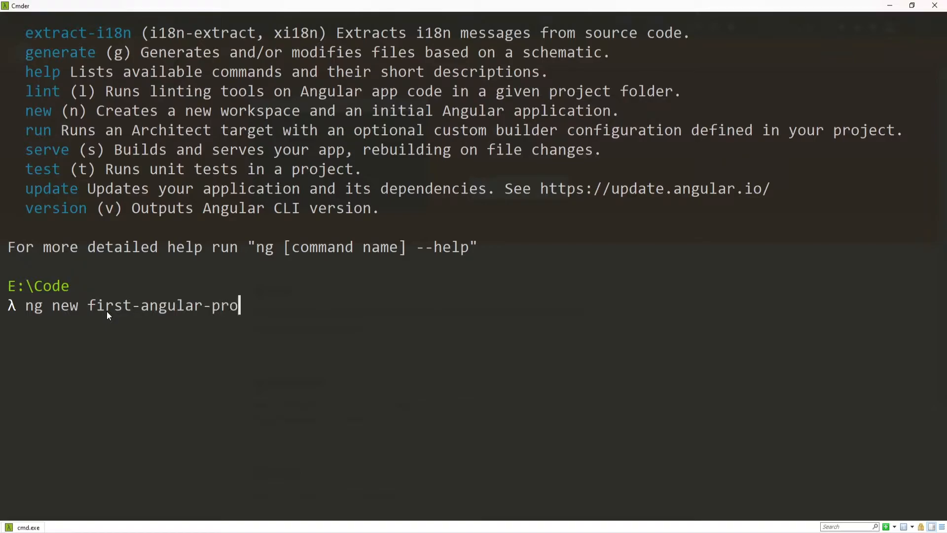
pyautogui.write('ject')
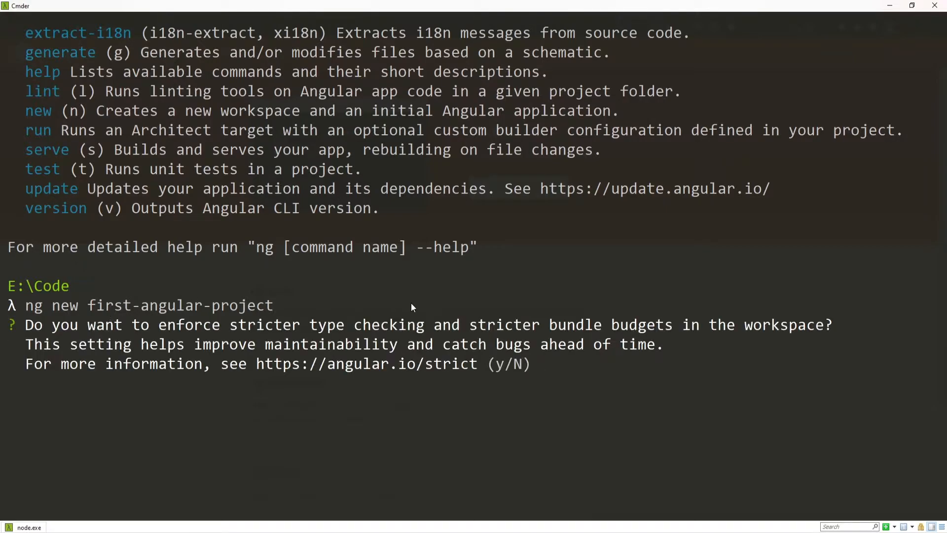
pyautogui.moveTo(577, 267)
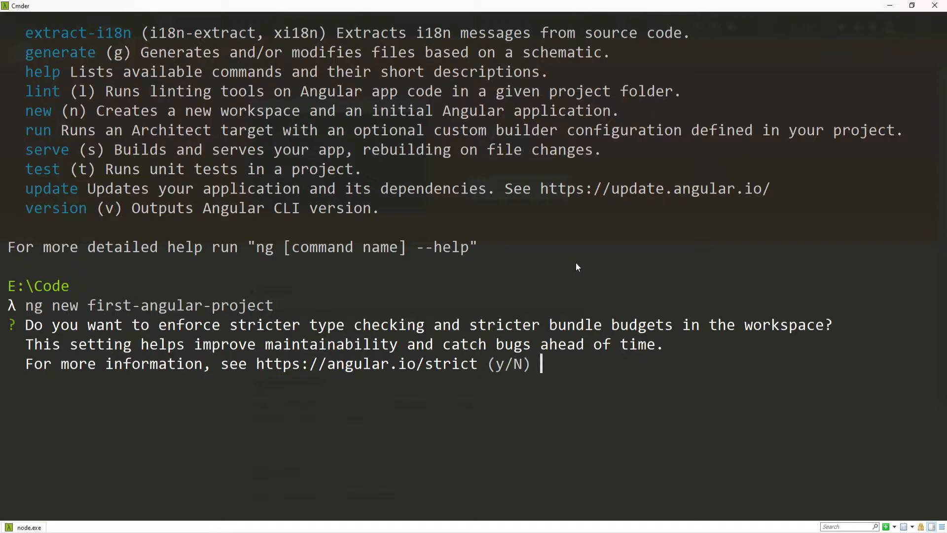
pyautogui.press('Enter')
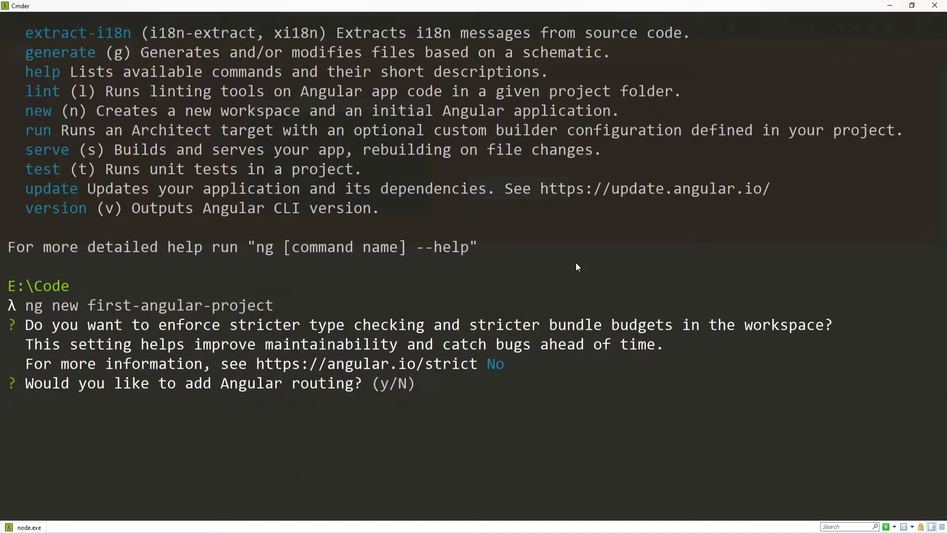
pyautogui.write('n')
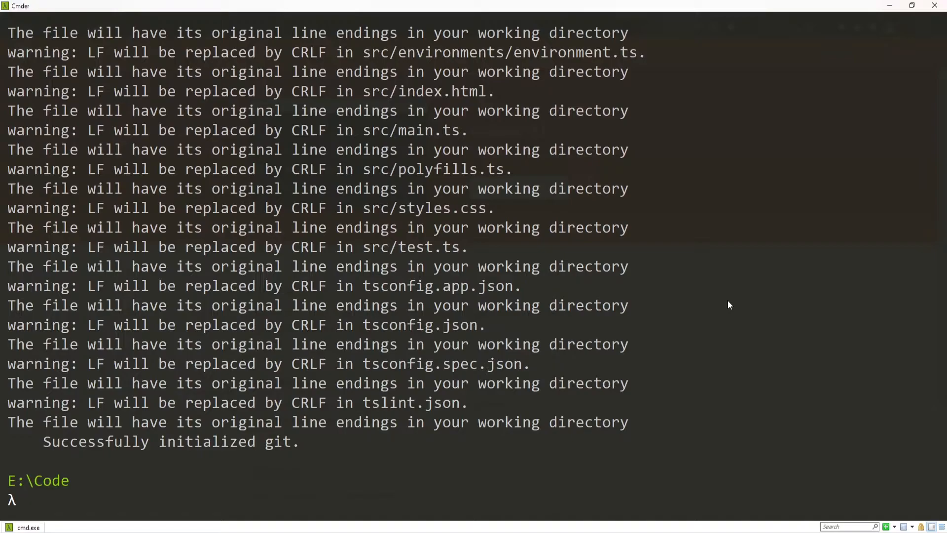
# Change into the first-angular-project folder with 'cd first-angular-project'
pyautogui.write('cd')
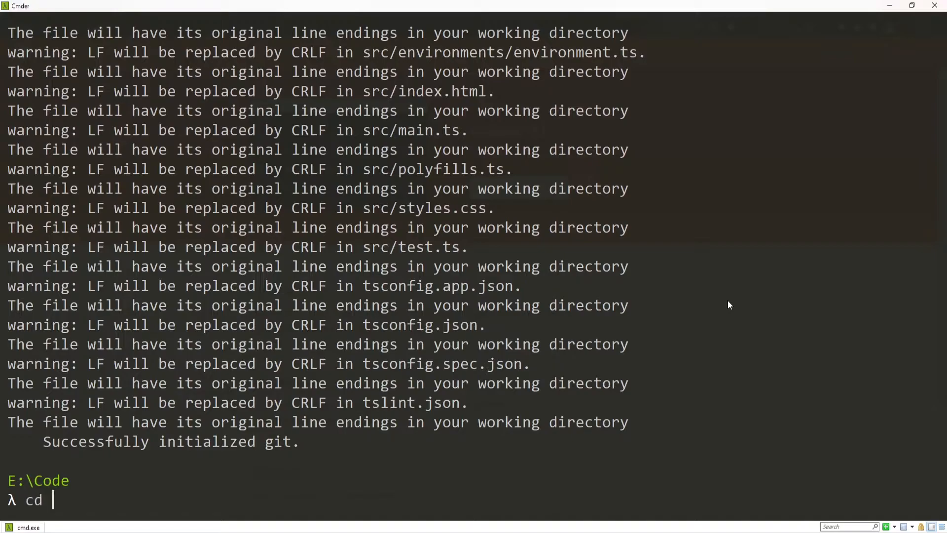
pyautogui.write('first-a')
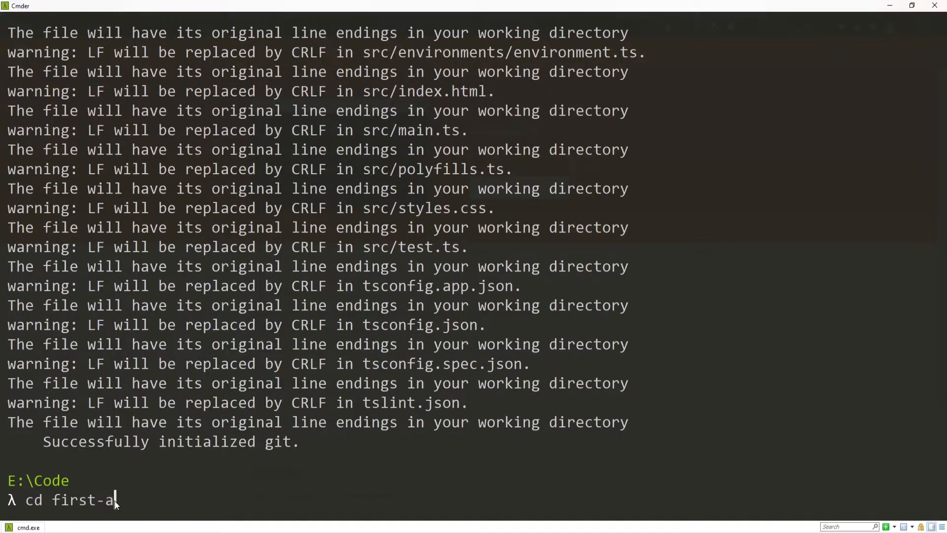
pyautogui.write('ngular-project')
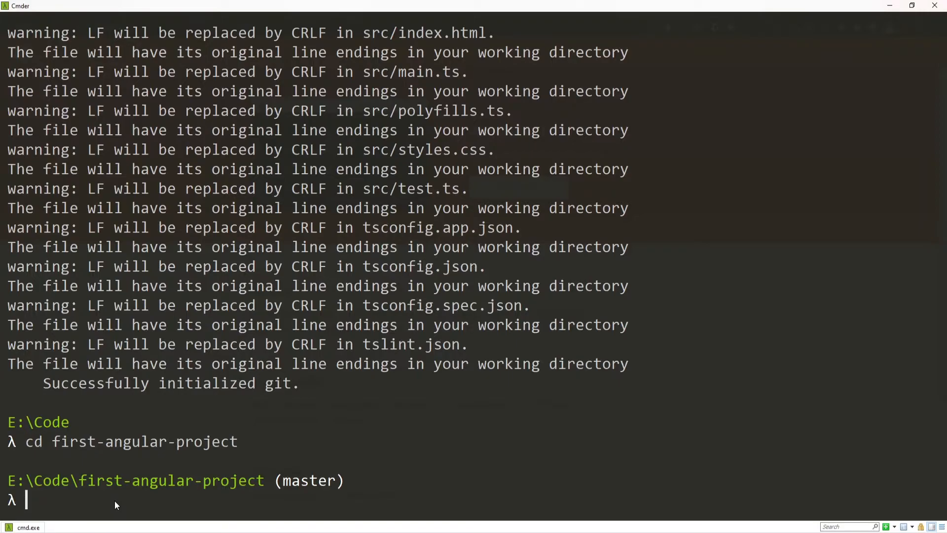
# Start the development server with 'ng serve --open'
pyautogui.write('ng ser')
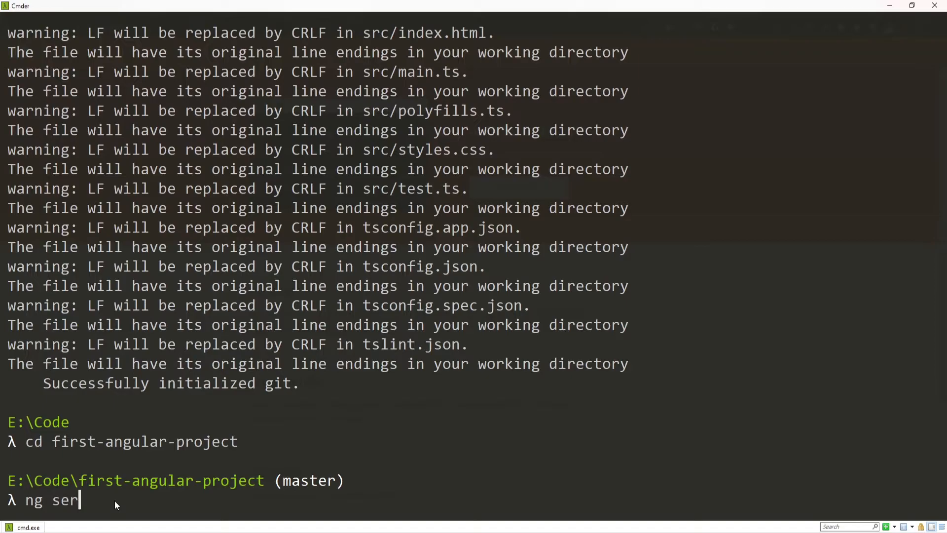
pyautogui.write('ve')
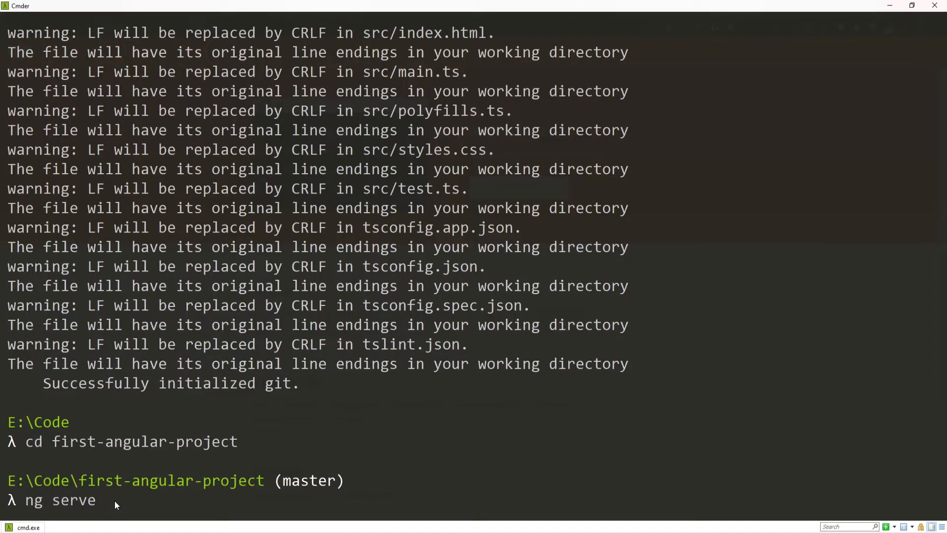
pyautogui.write('-')
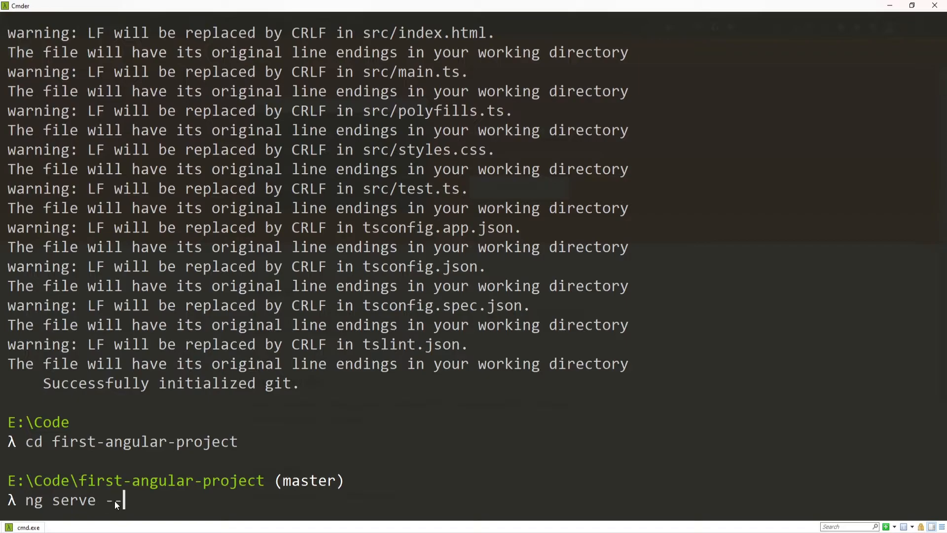
pyautogui.write('open')
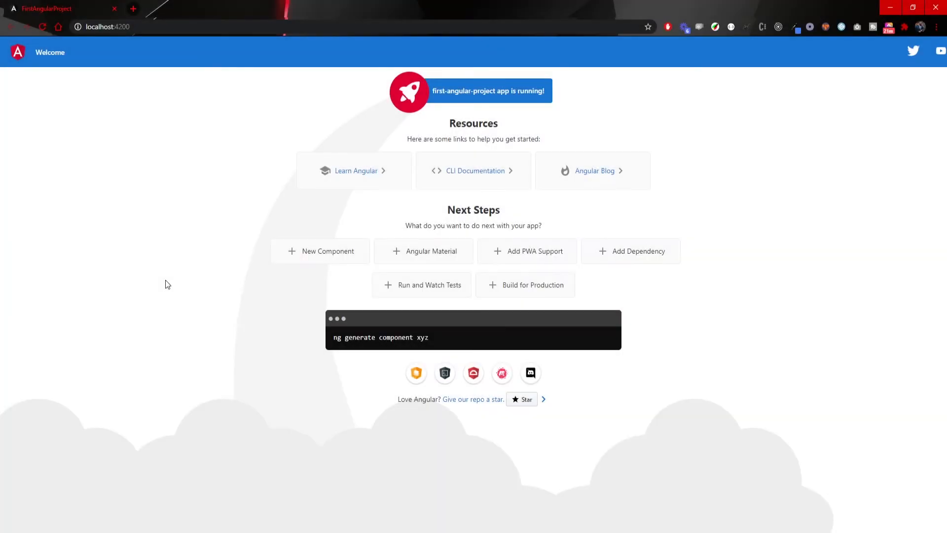
pyautogui.moveTo(187, 239)
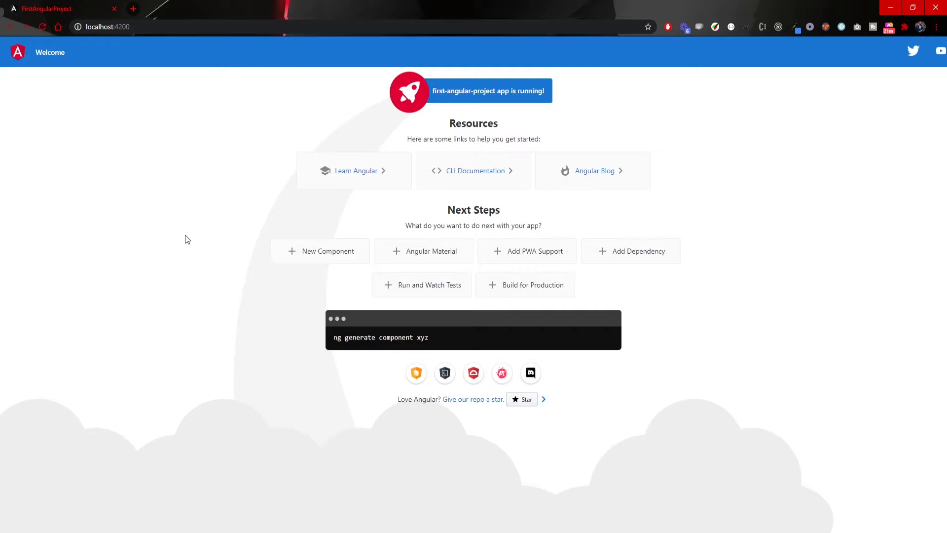
# View the default Angular welcome page at localhost:4200 in Chrome
pyautogui.click(107, 27)
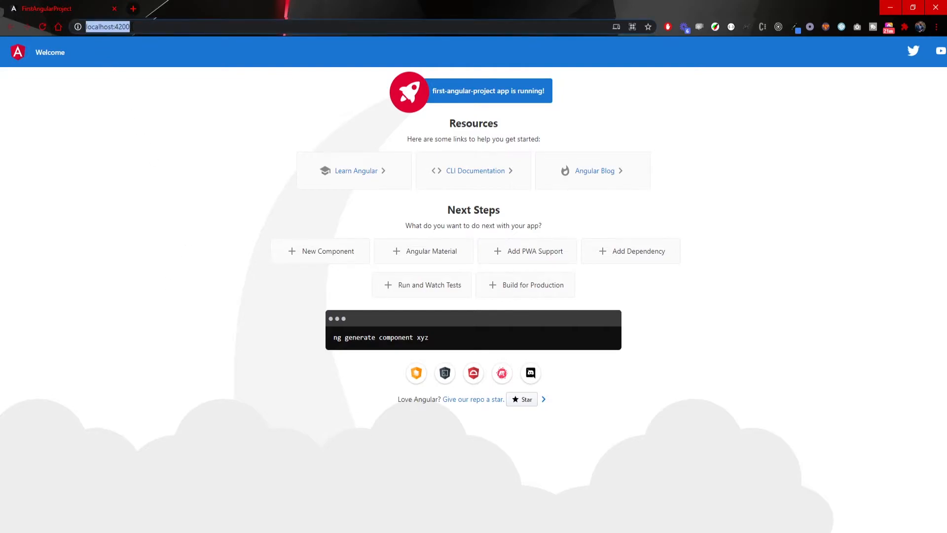
pyautogui.click(477, 67)
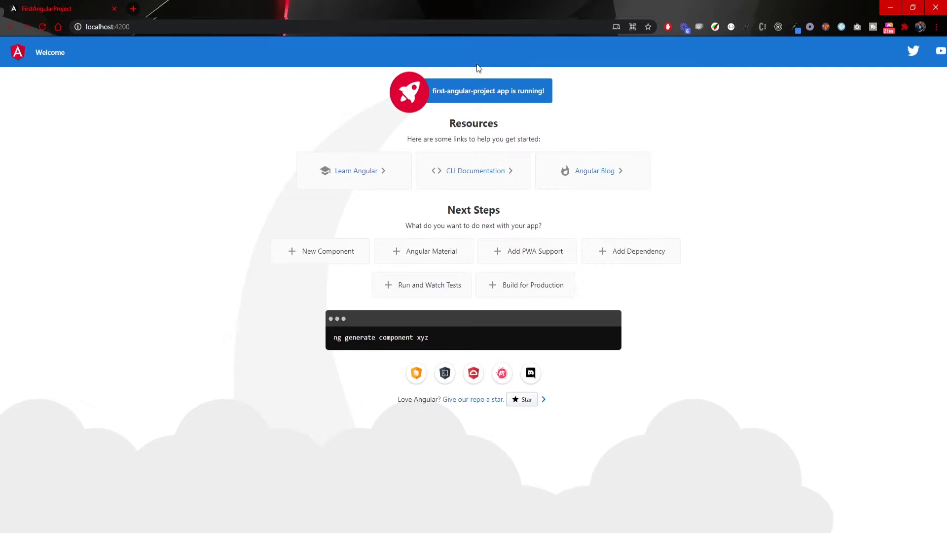
pyautogui.moveTo(187, 297)
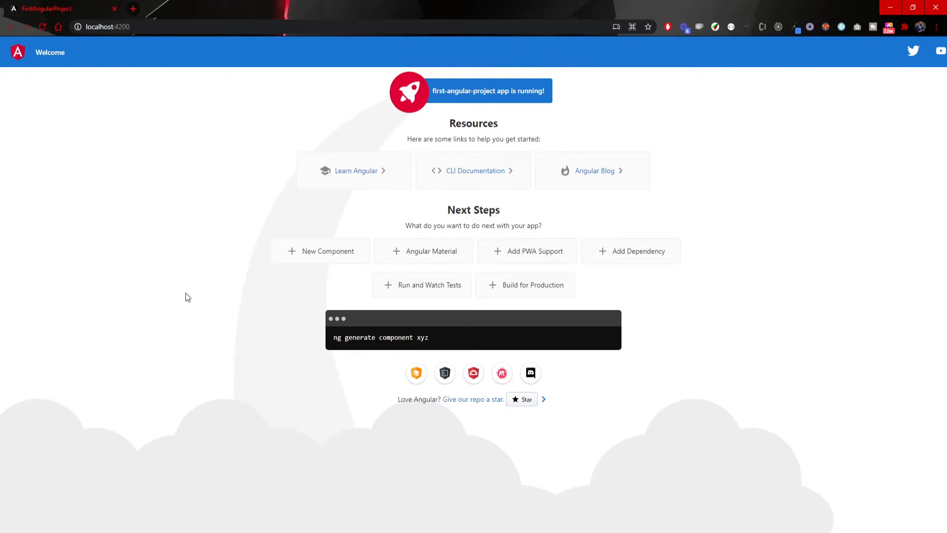
pyautogui.moveTo(191, 293)
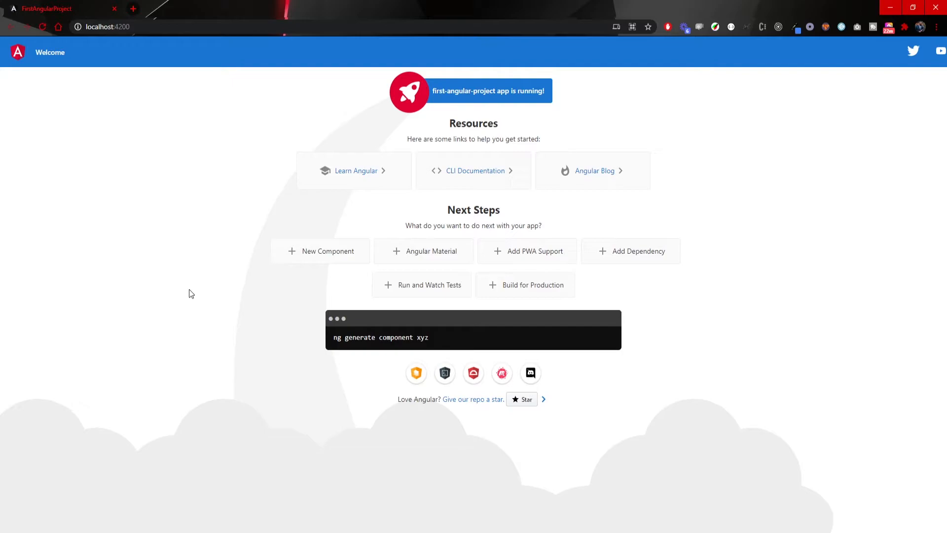
pyautogui.moveTo(47, 61)
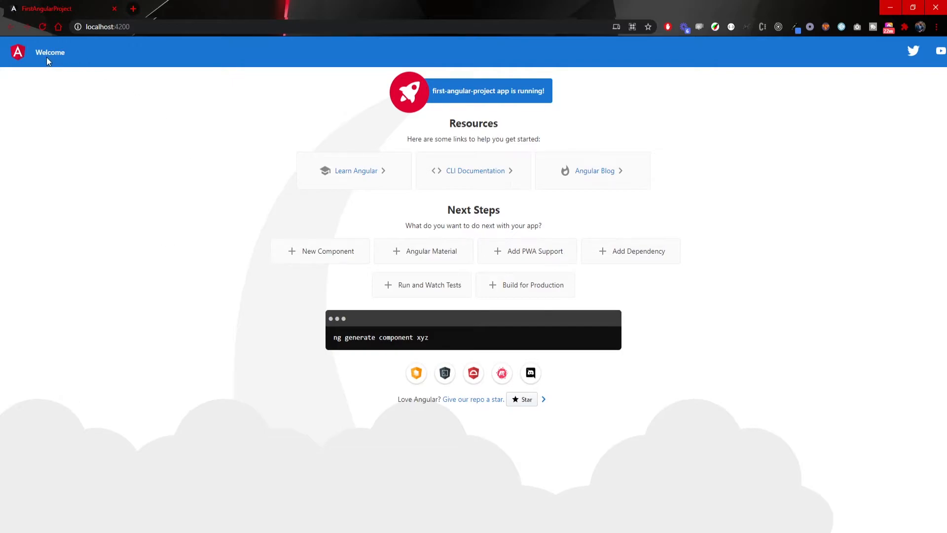
pyautogui.moveTo(167, 220)
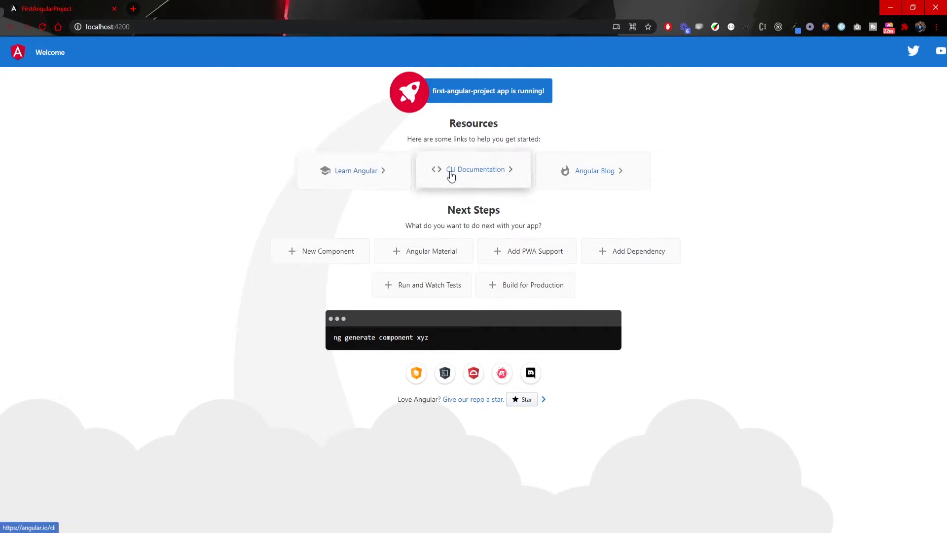
pyautogui.moveTo(565, 152)
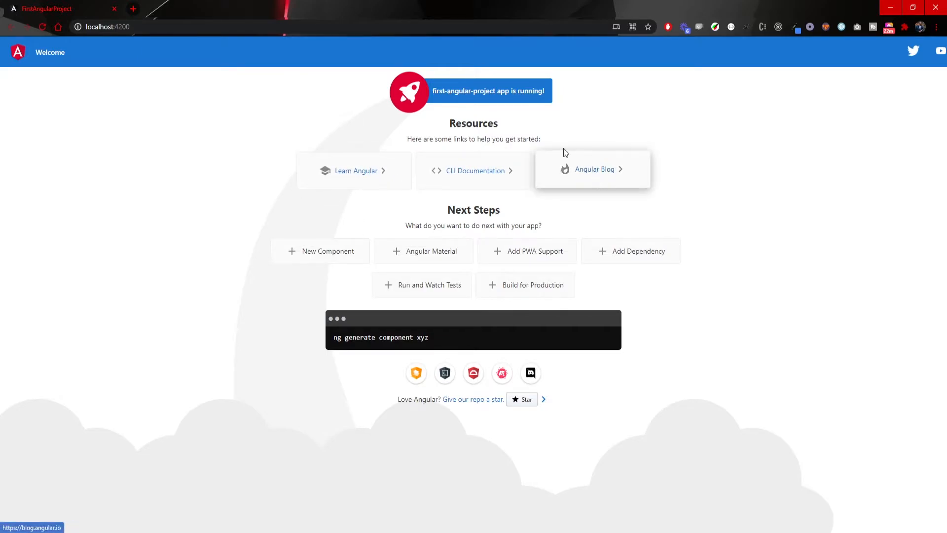
pyautogui.moveTo(680, 291)
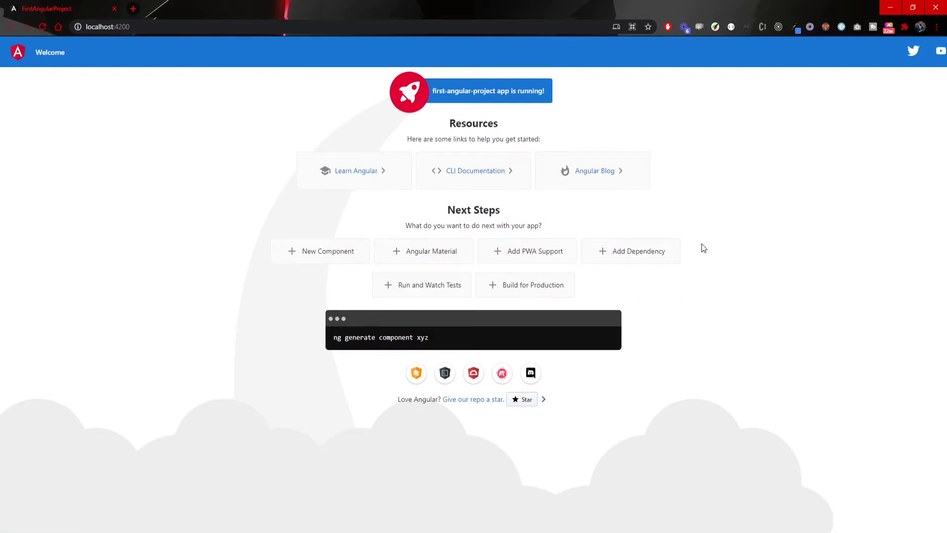
pyautogui.moveTo(393, 242)
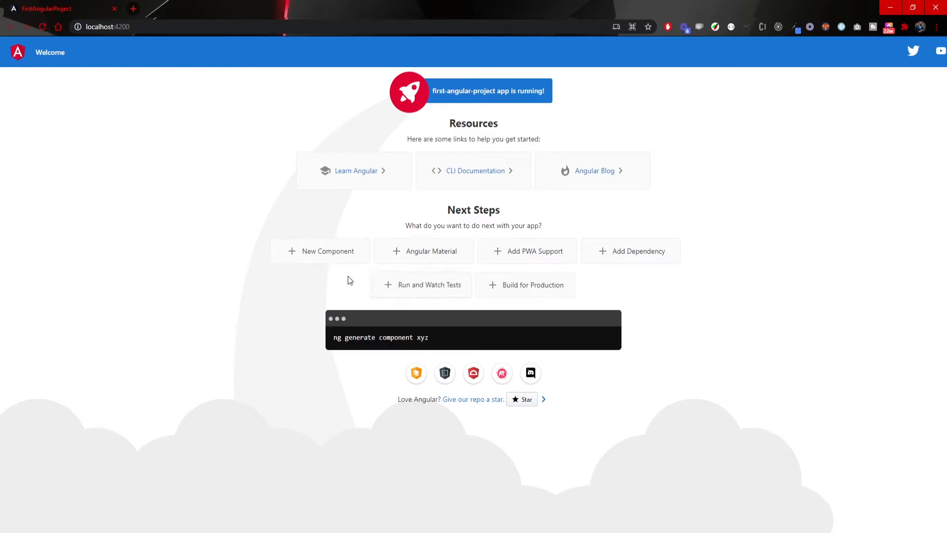
pyautogui.moveTo(342, 264)
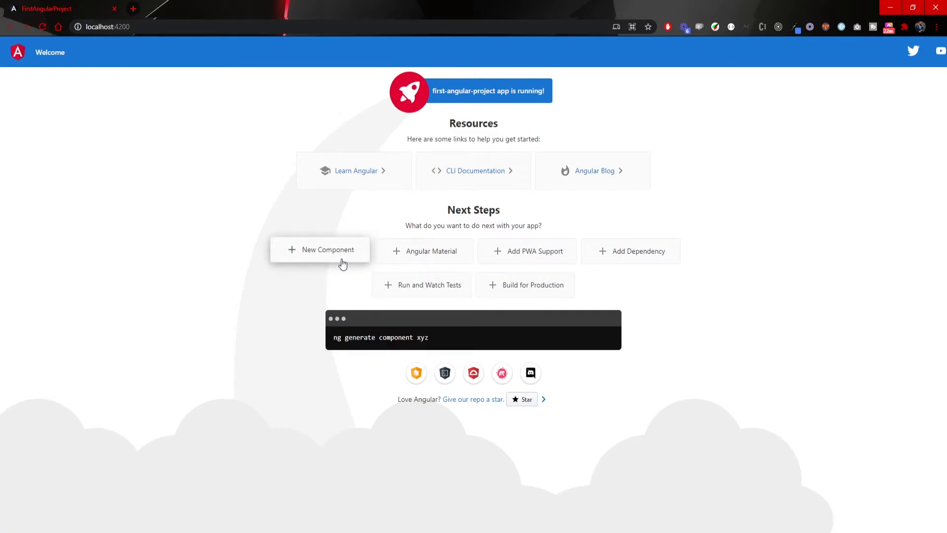
pyautogui.moveTo(634, 264)
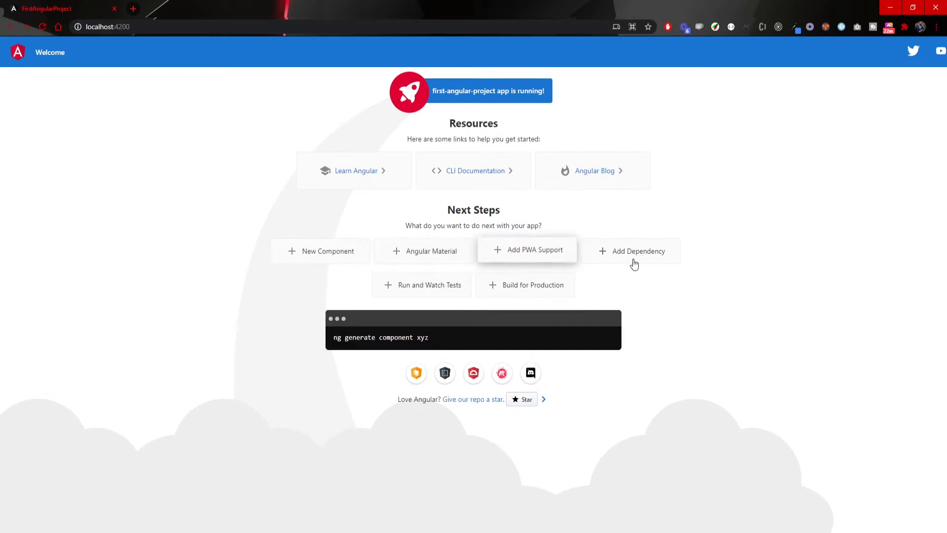
pyautogui.moveTo(662, 308)
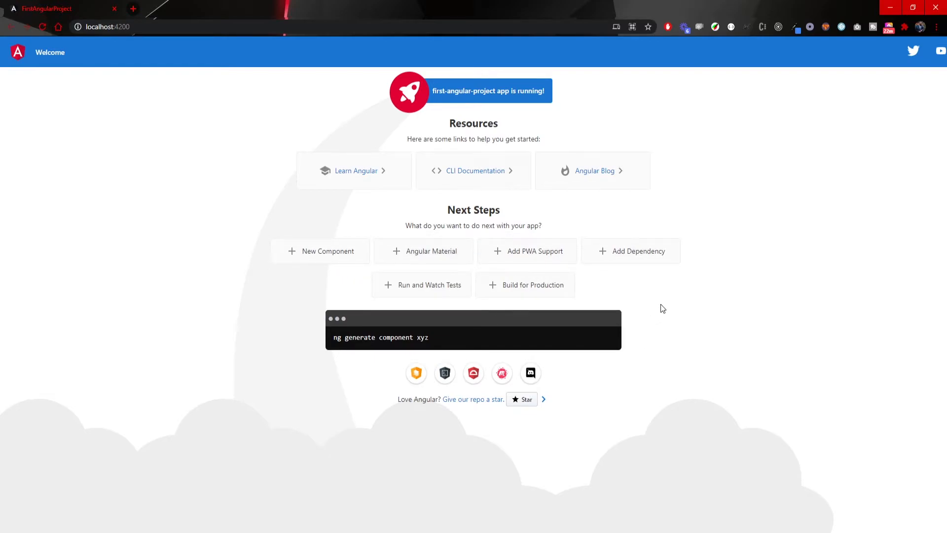
pyautogui.moveTo(751, 311)
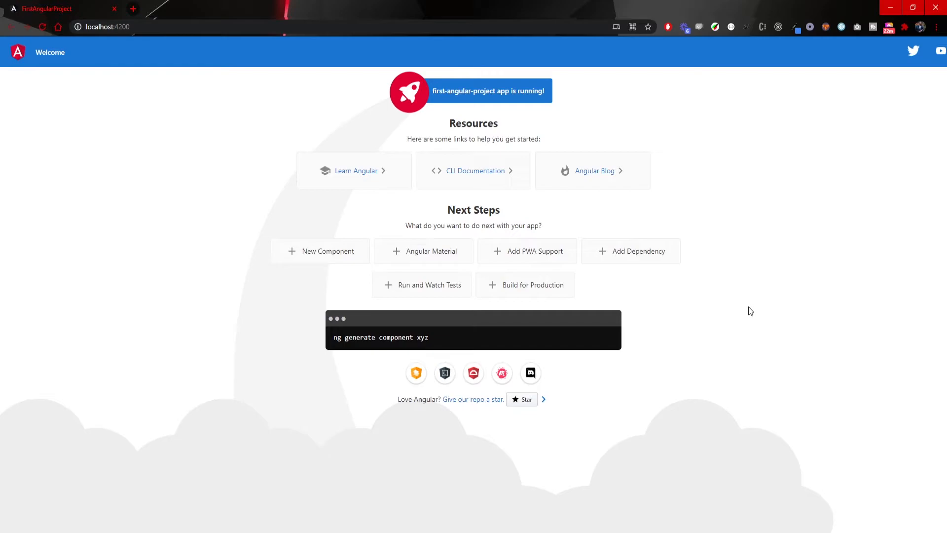
pyautogui.moveTo(846, 236)
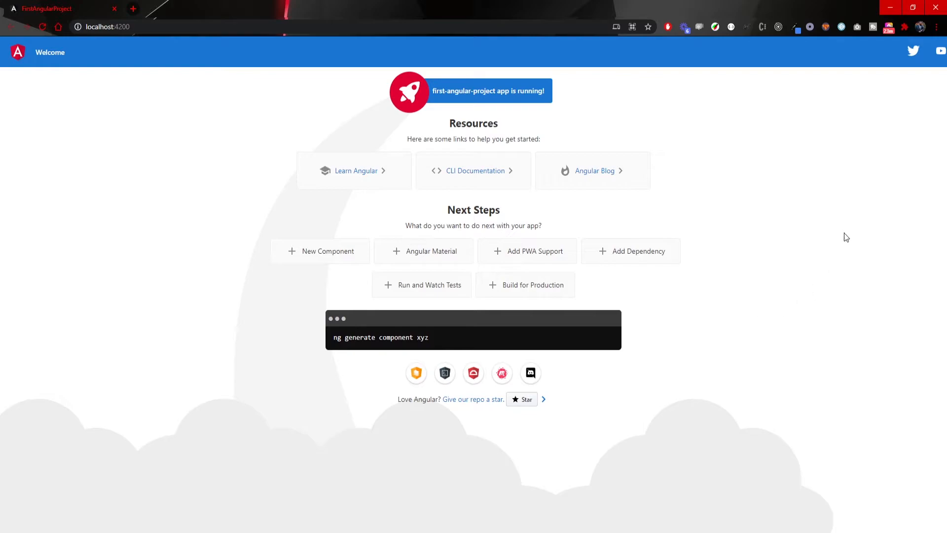
pyautogui.moveTo(803, 273)
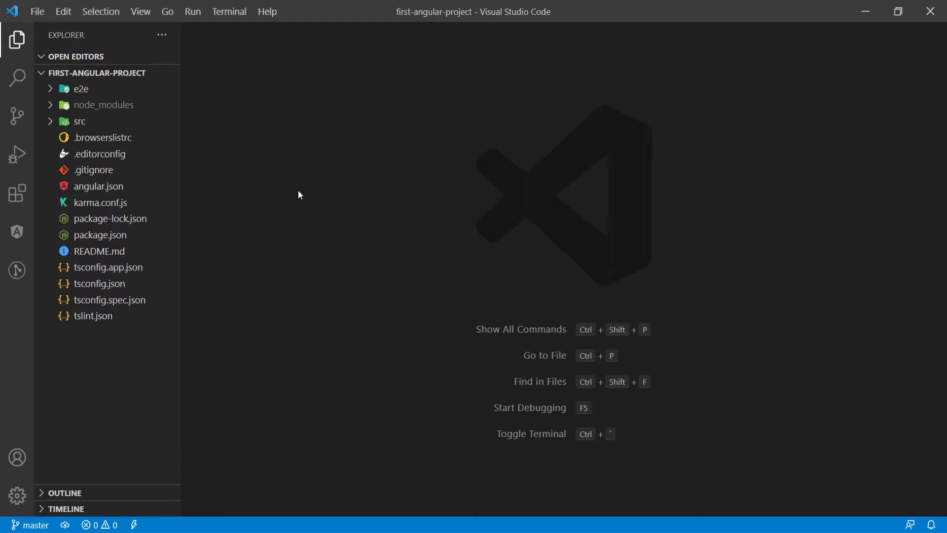
pyautogui.moveTo(304, 162)
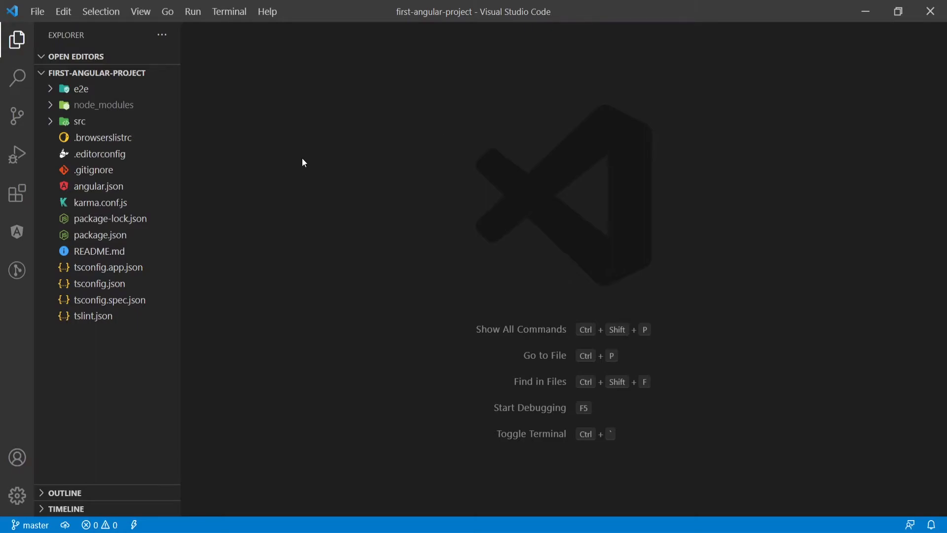
pyautogui.moveTo(115, 371)
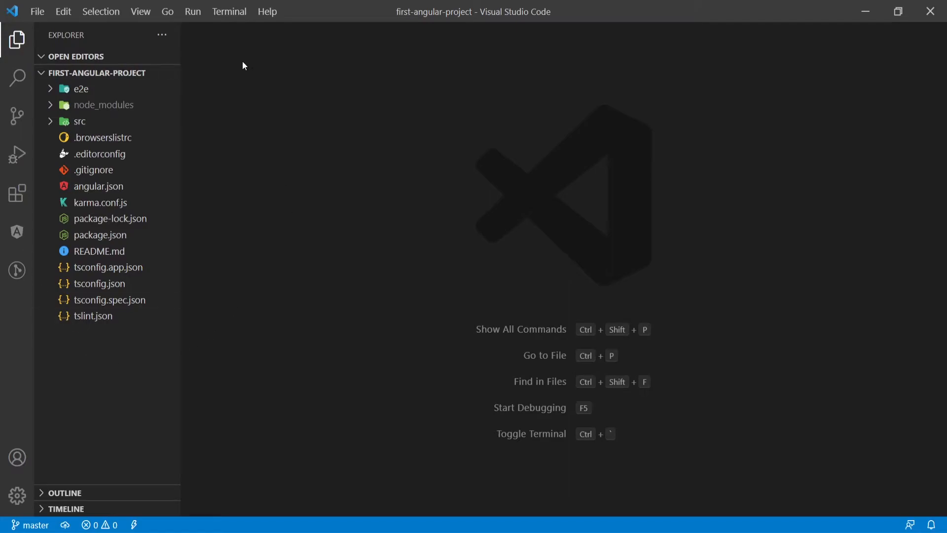
pyautogui.moveTo(258, 152)
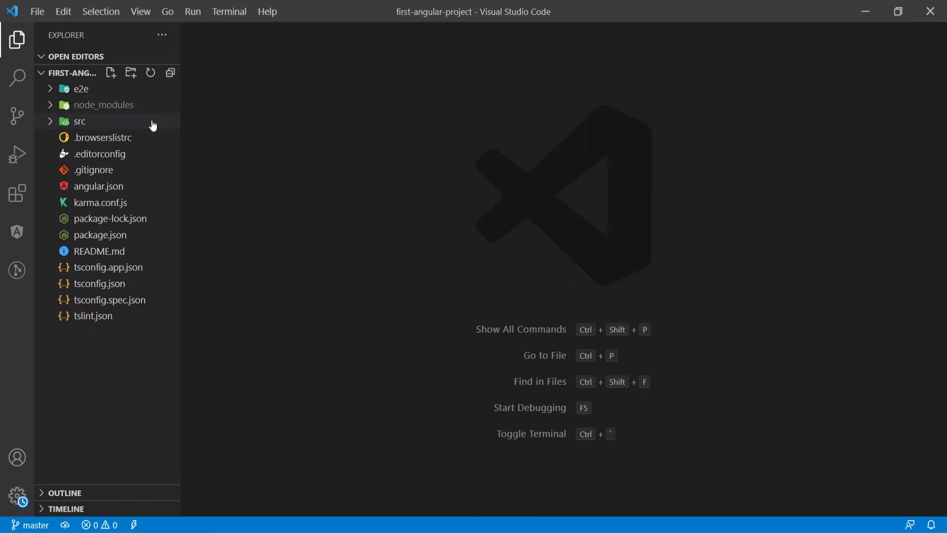
pyautogui.moveTo(96, 93)
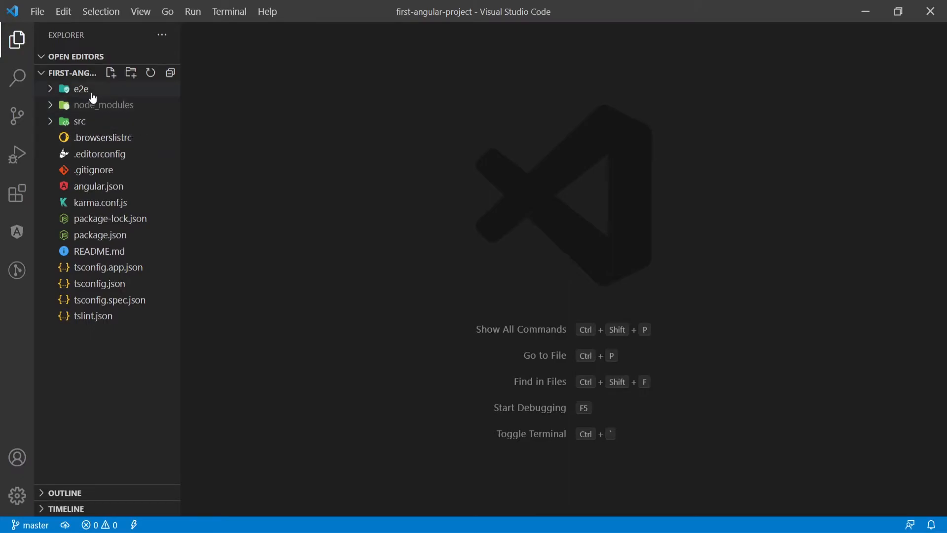
# Browse the e2e, node_modules and src folders, then open package.json
pyautogui.click(81, 89)
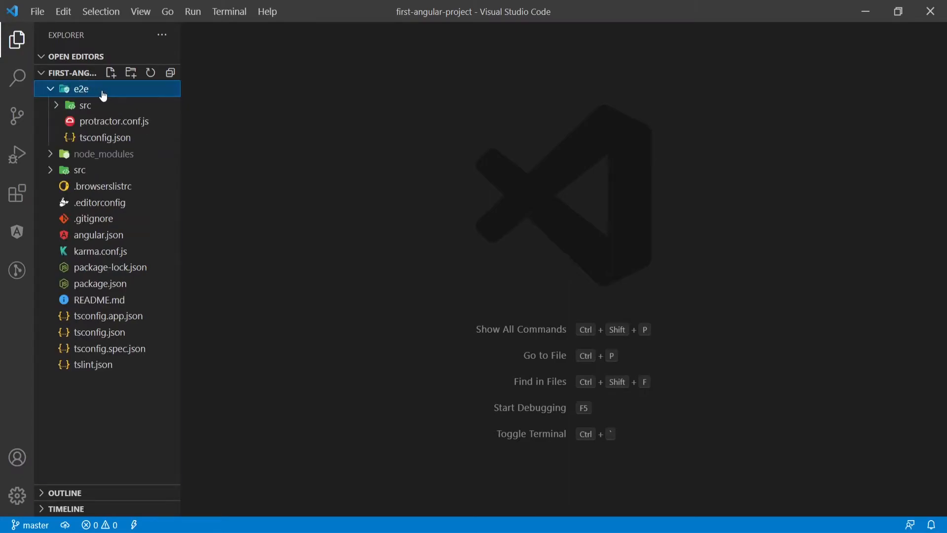
pyautogui.moveTo(112, 93)
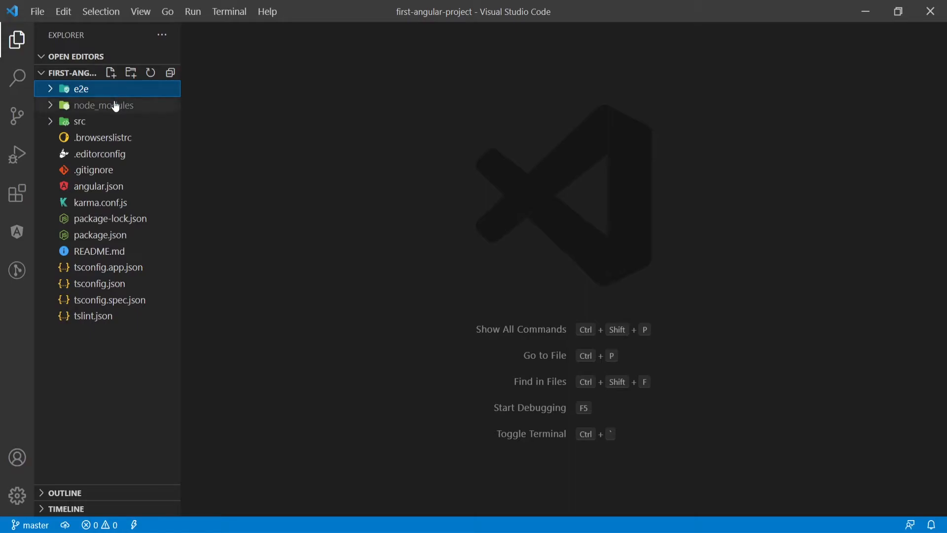
pyautogui.moveTo(114, 105)
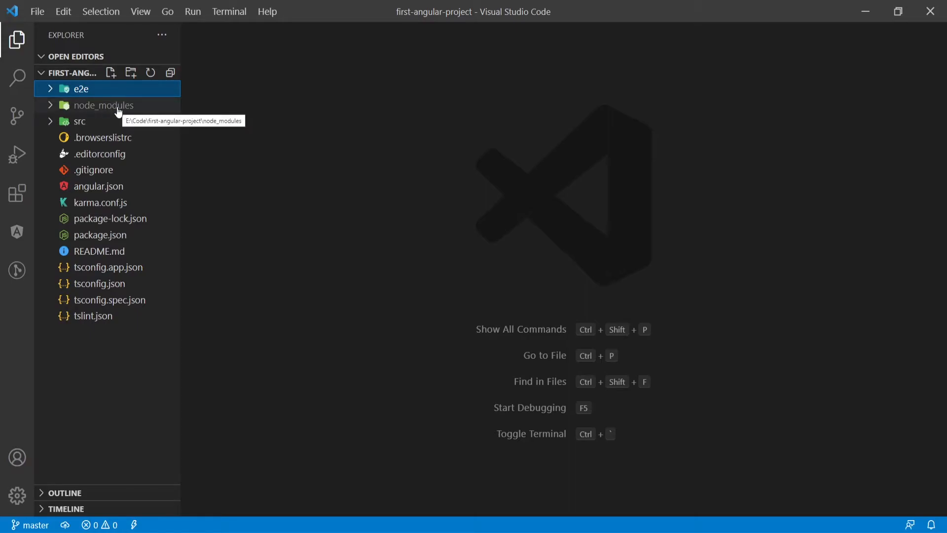
pyautogui.click(104, 105)
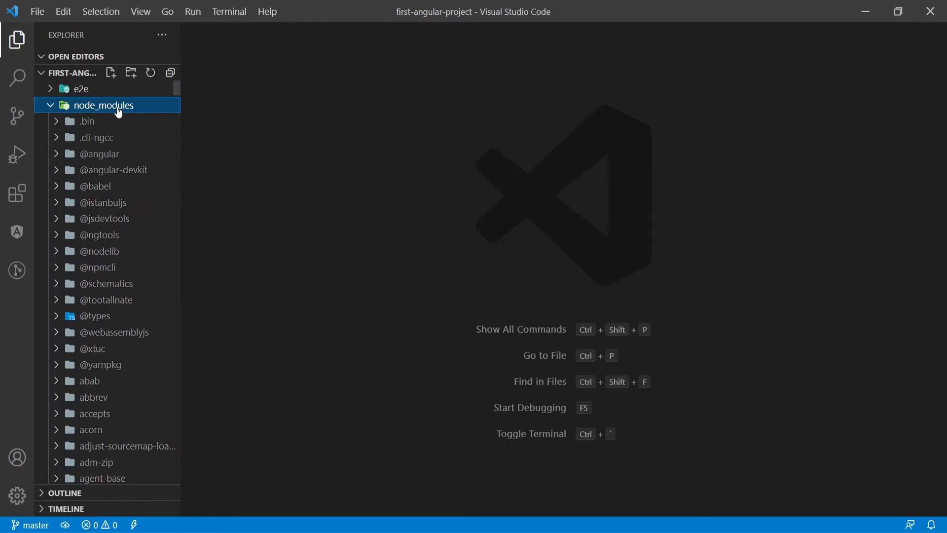
pyautogui.click(103, 105)
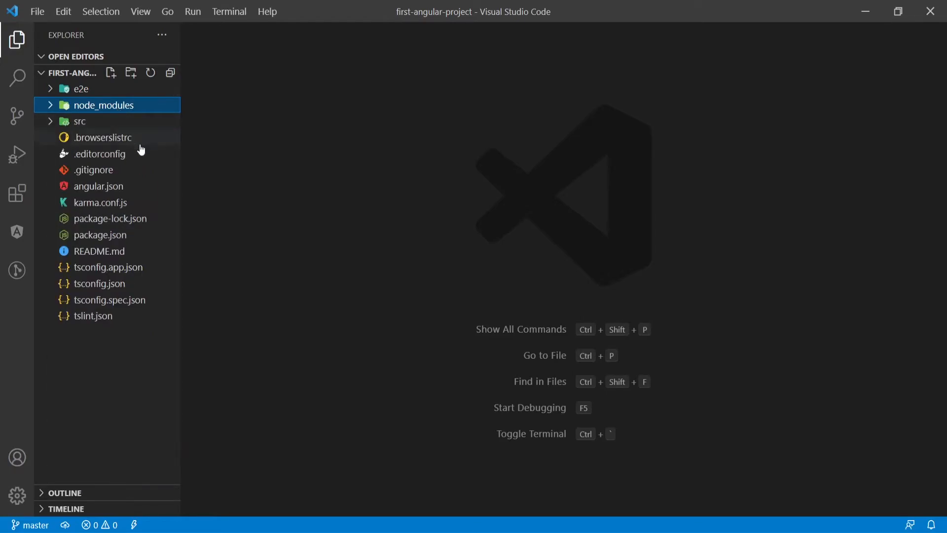
pyautogui.moveTo(241, 223)
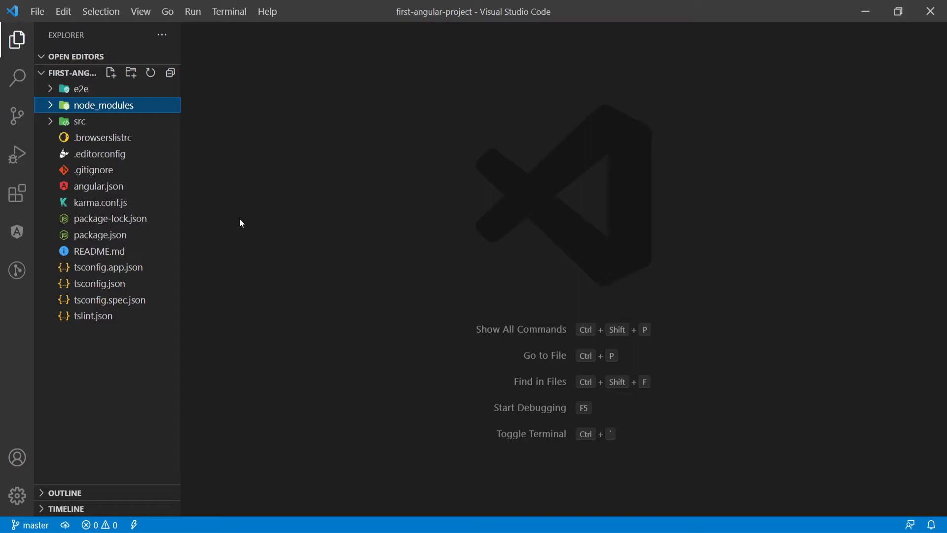
pyautogui.moveTo(248, 225)
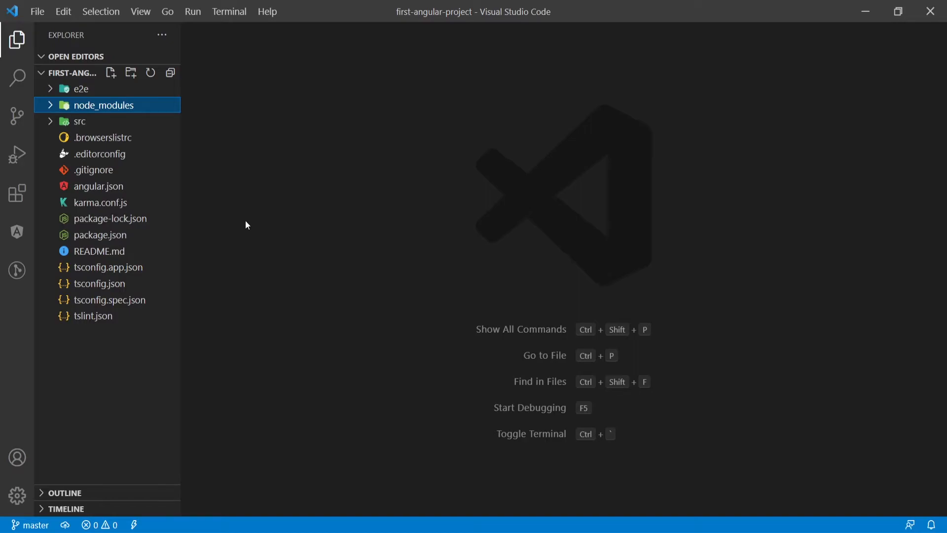
pyautogui.click(79, 121)
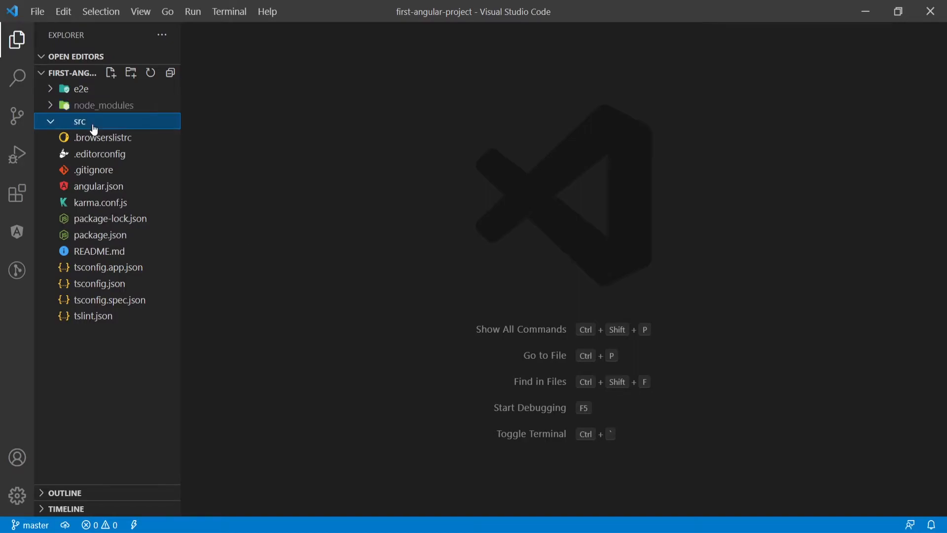
pyautogui.click(79, 121)
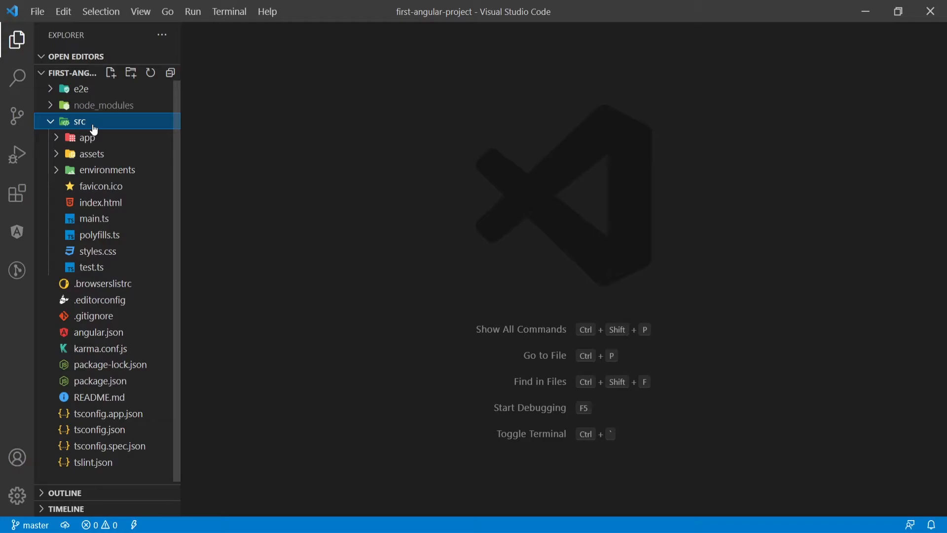
pyautogui.click(79, 121)
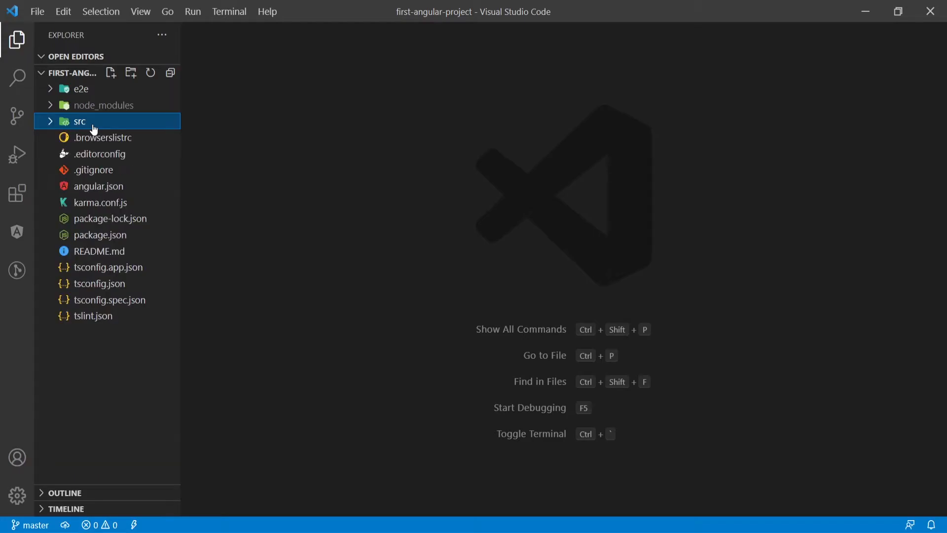
pyautogui.moveTo(171, 148)
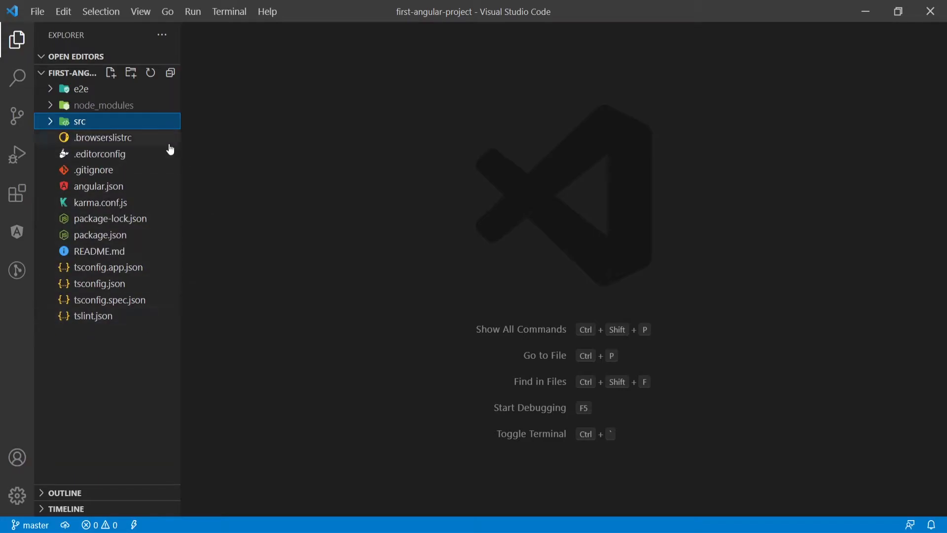
pyautogui.moveTo(247, 163)
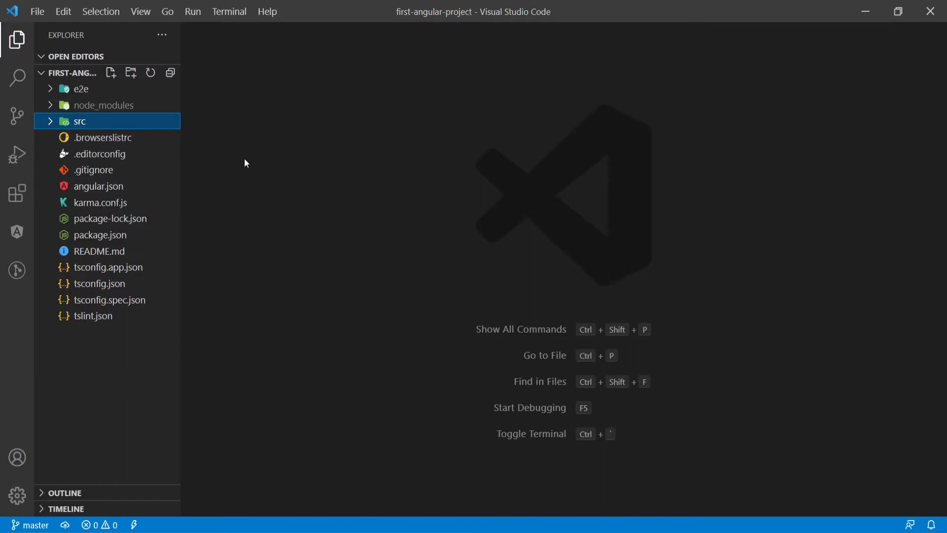
pyautogui.moveTo(102, 234)
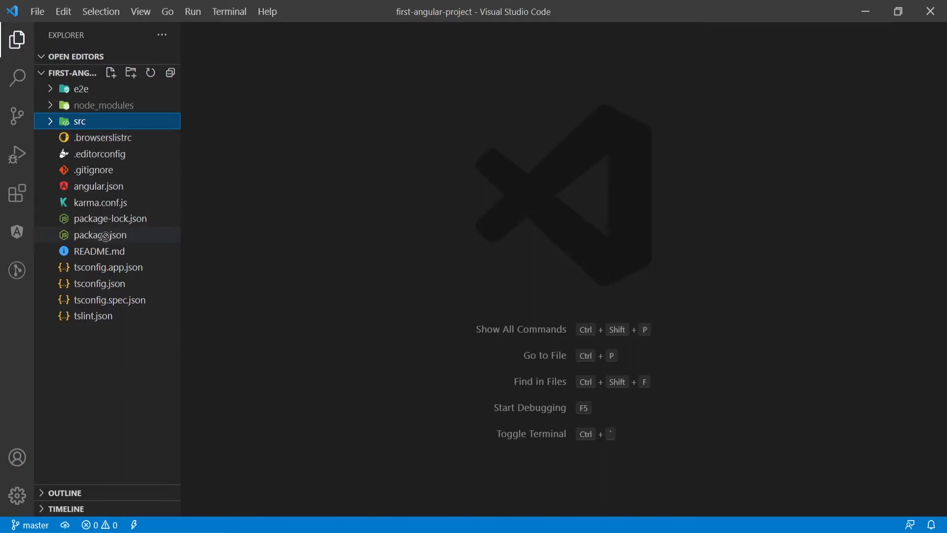
pyautogui.doubleClick(100, 235)
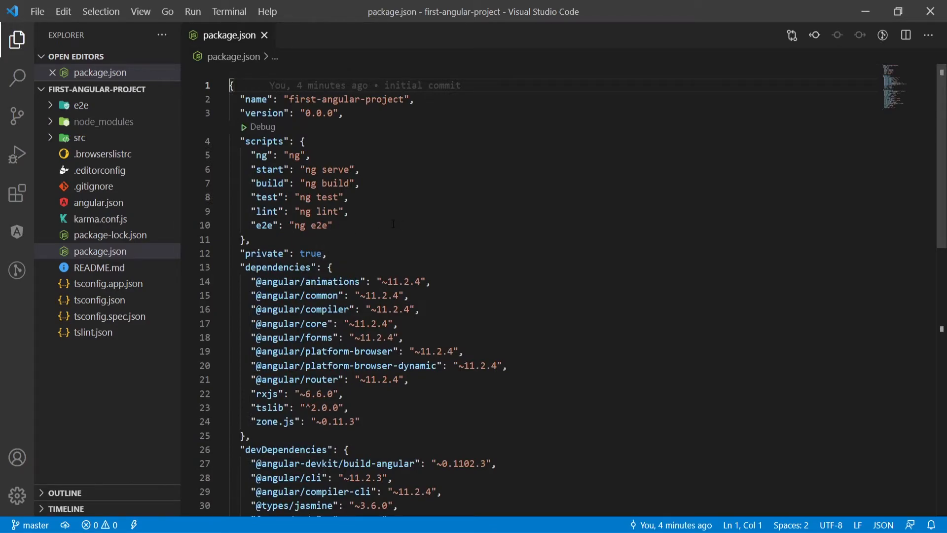
pyautogui.doubleClick(362, 99)
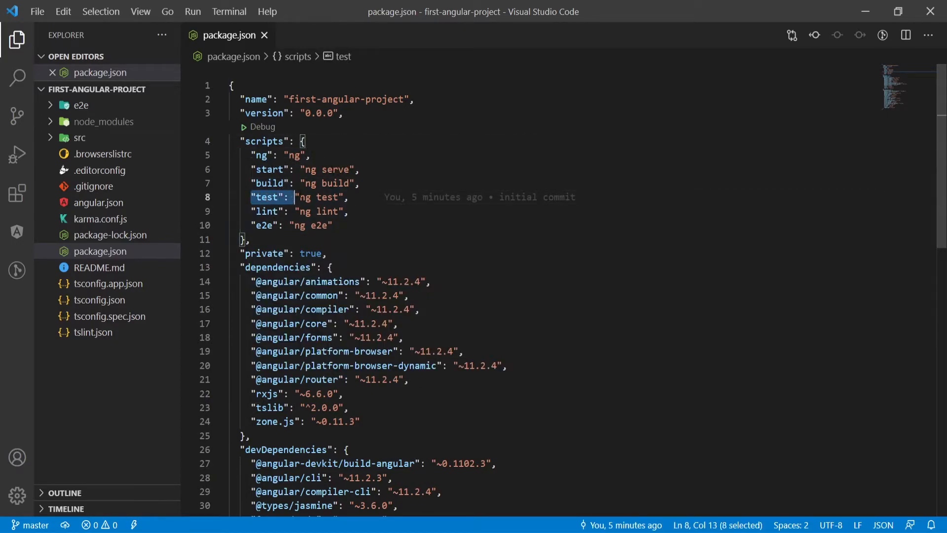
pyautogui.click(288, 197)
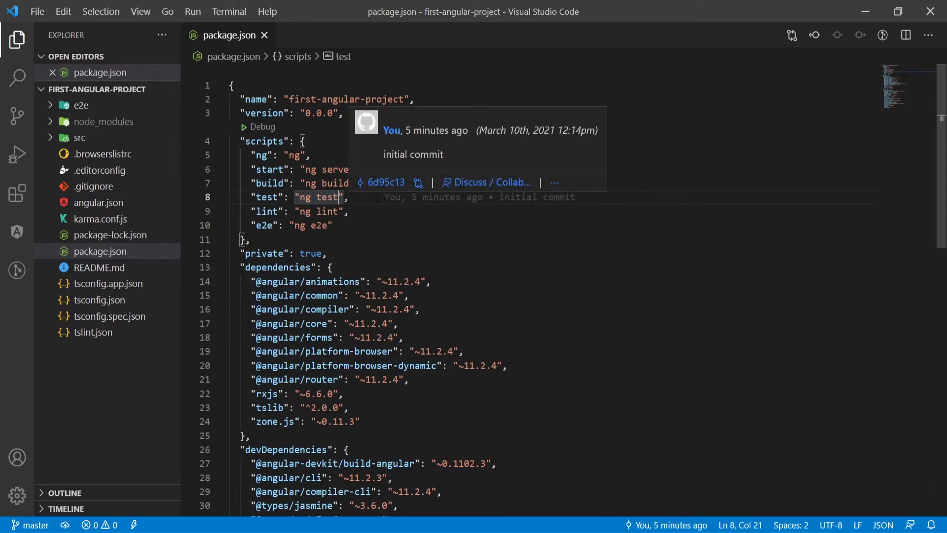
pyautogui.scroll(-3)
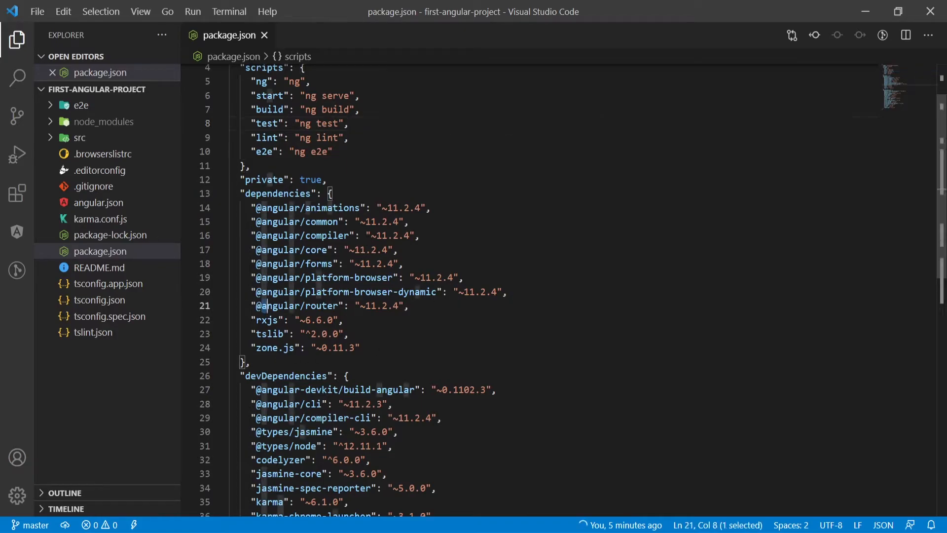
pyautogui.click(327, 235)
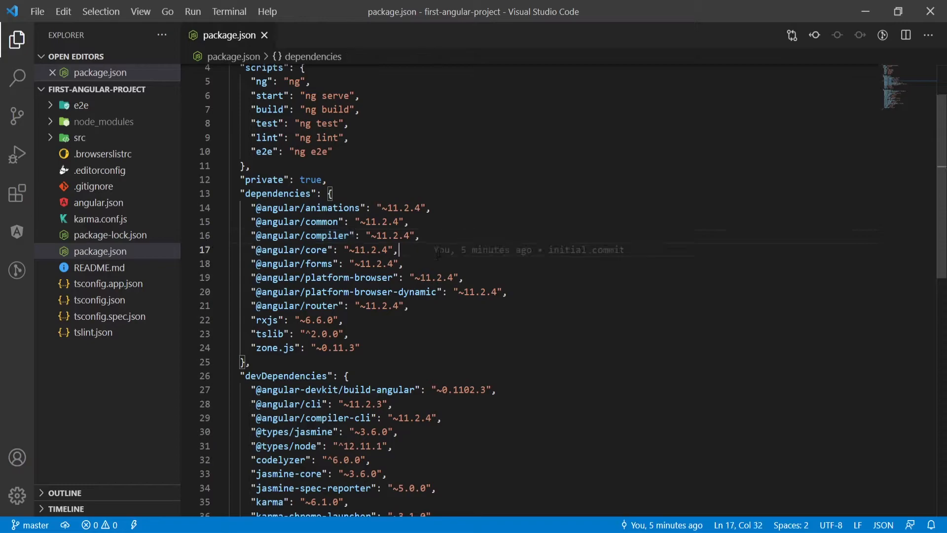
pyautogui.scroll(-3)
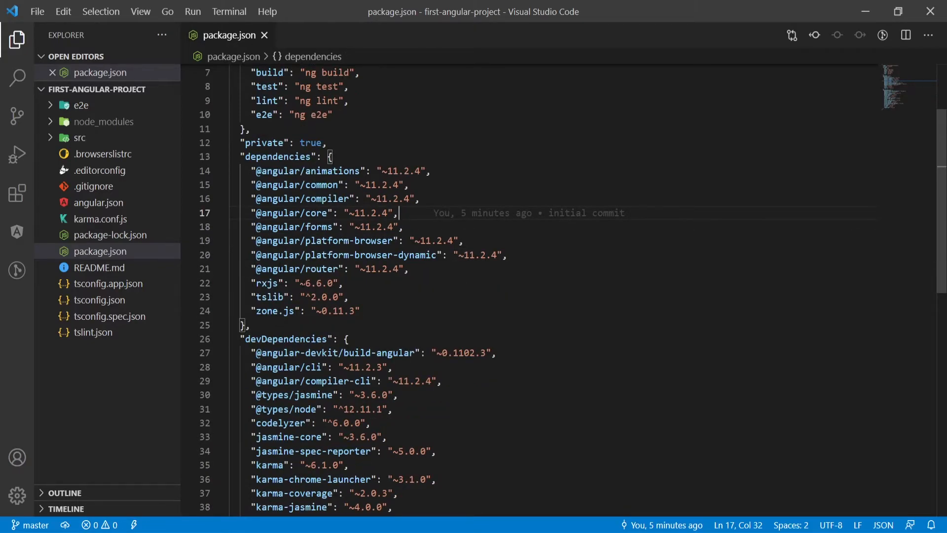
pyautogui.doubleClick(266, 282)
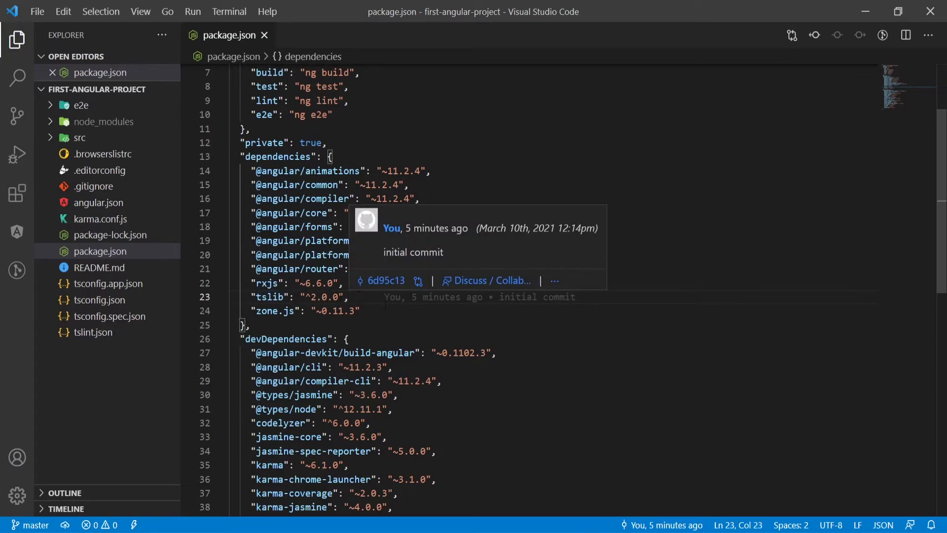
pyautogui.scroll(-3)
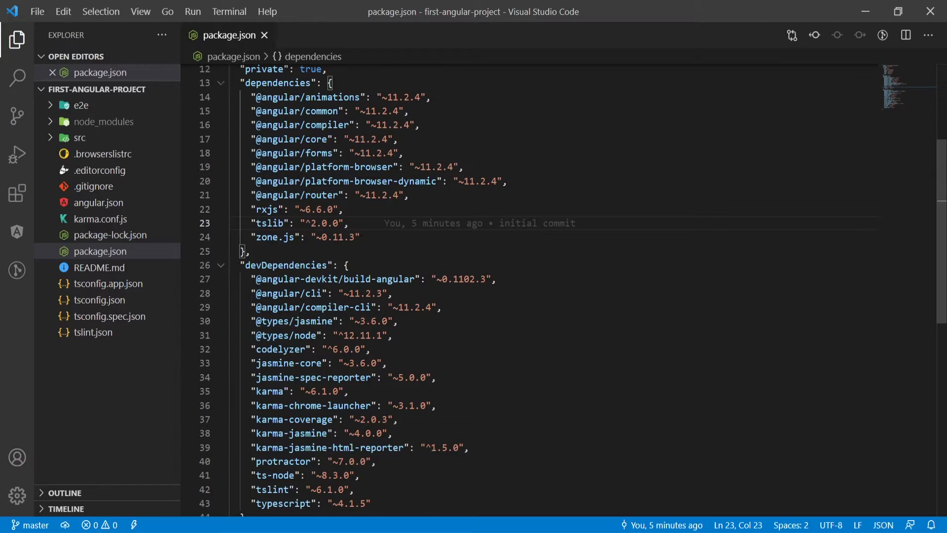
pyautogui.scroll(-3)
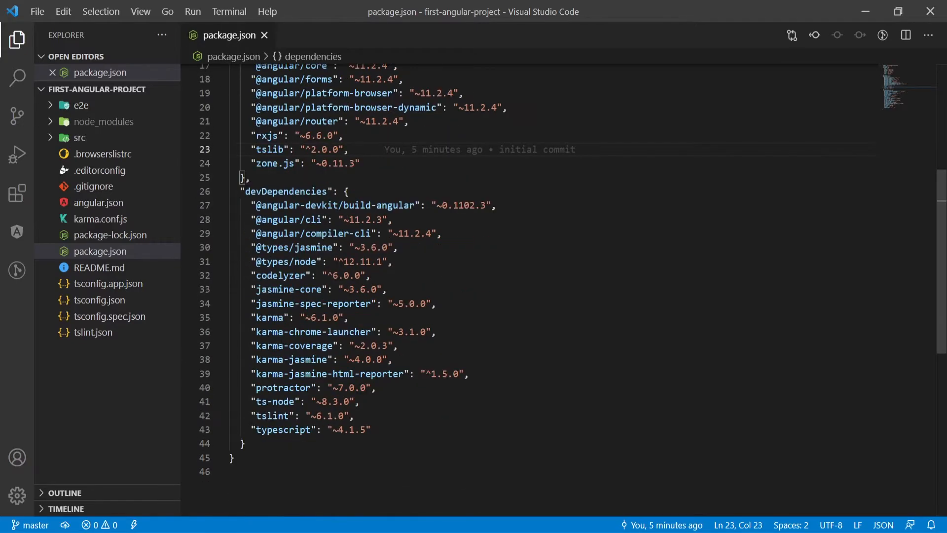
pyautogui.click(289, 290)
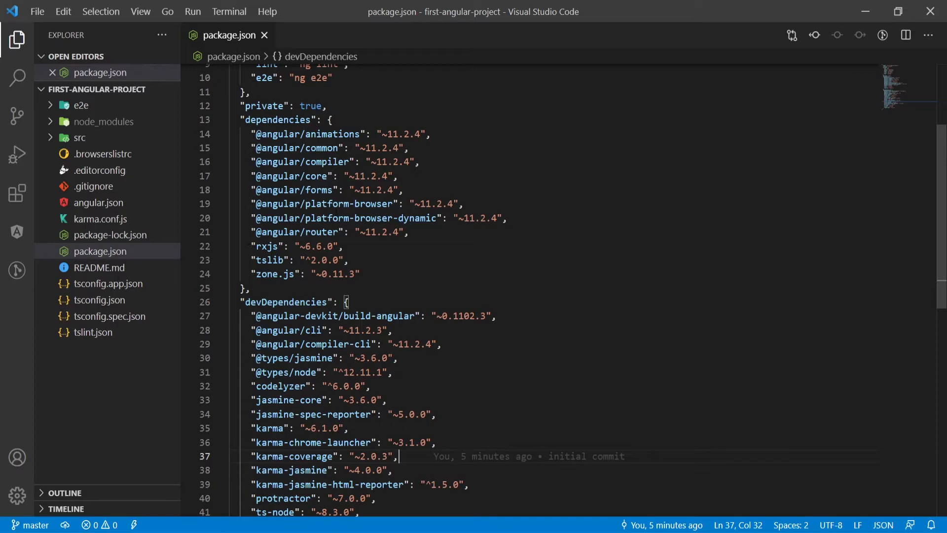
pyautogui.moveTo(439, 238)
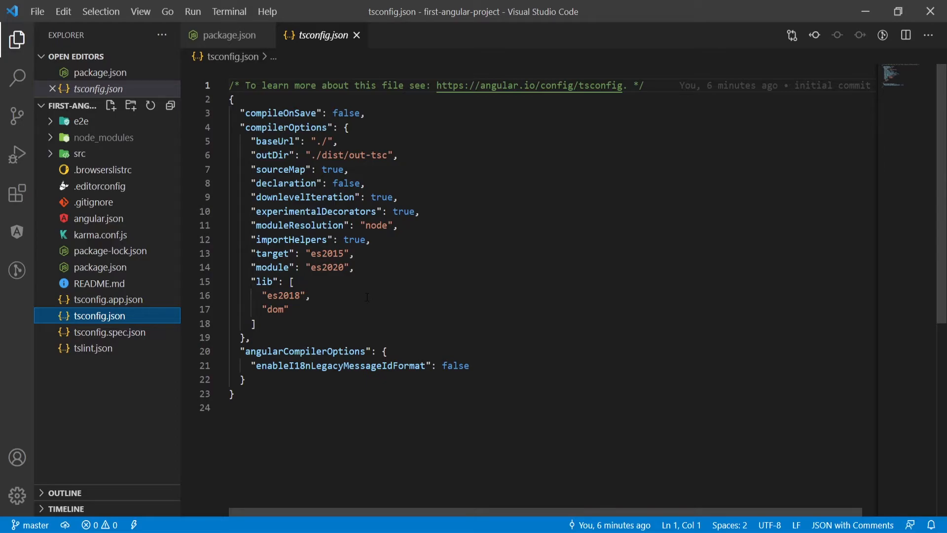
# Open karma.conf.js and inspect the src/styles.css and src/favicon.ico entries
pyautogui.click(101, 234)
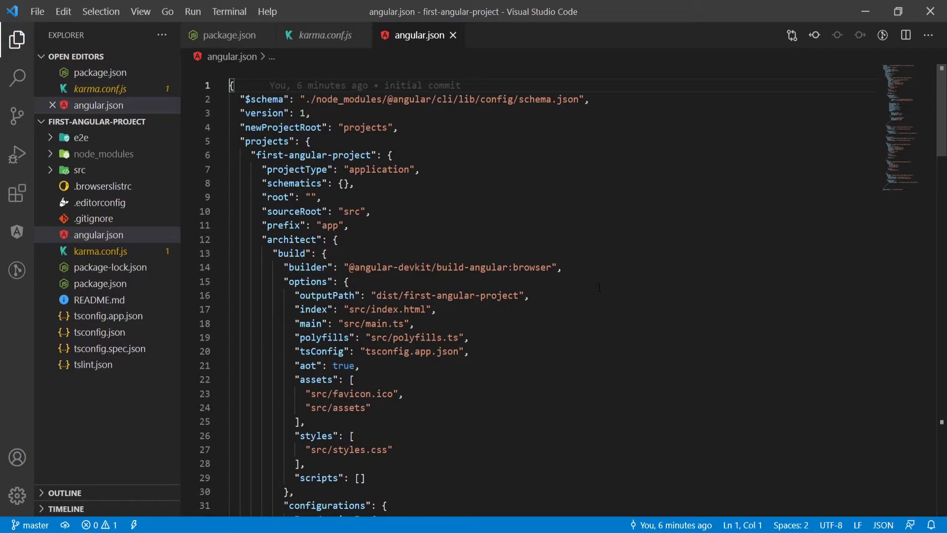
pyautogui.scroll(-3)
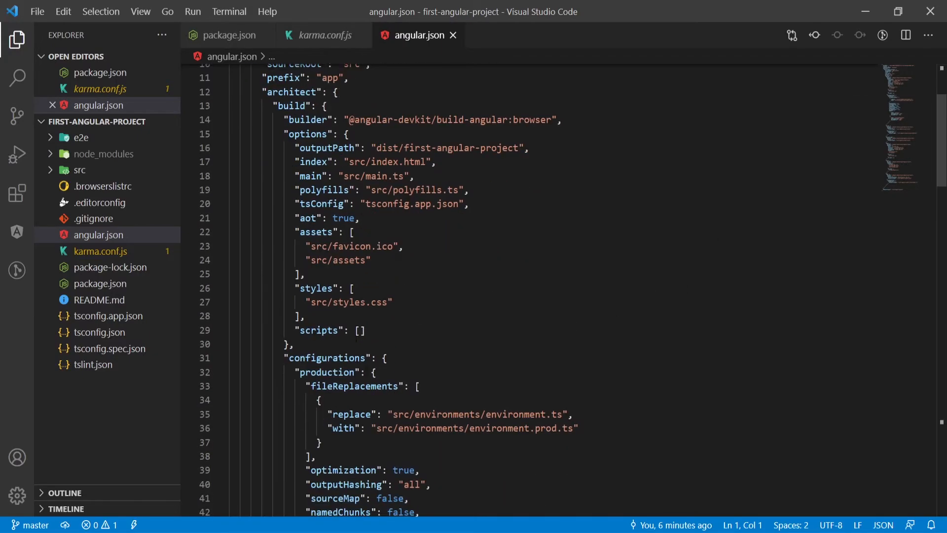
pyautogui.doubleClick(347, 302)
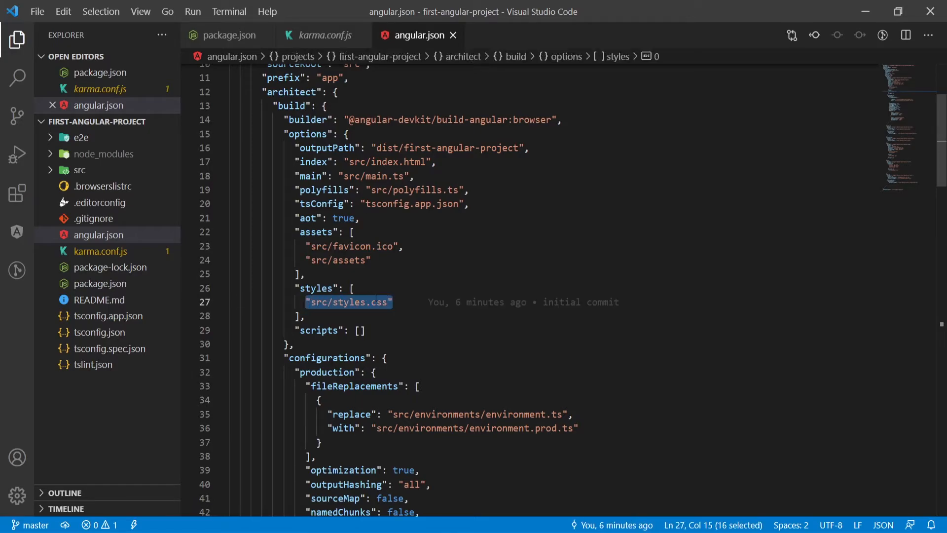
pyautogui.click(394, 302)
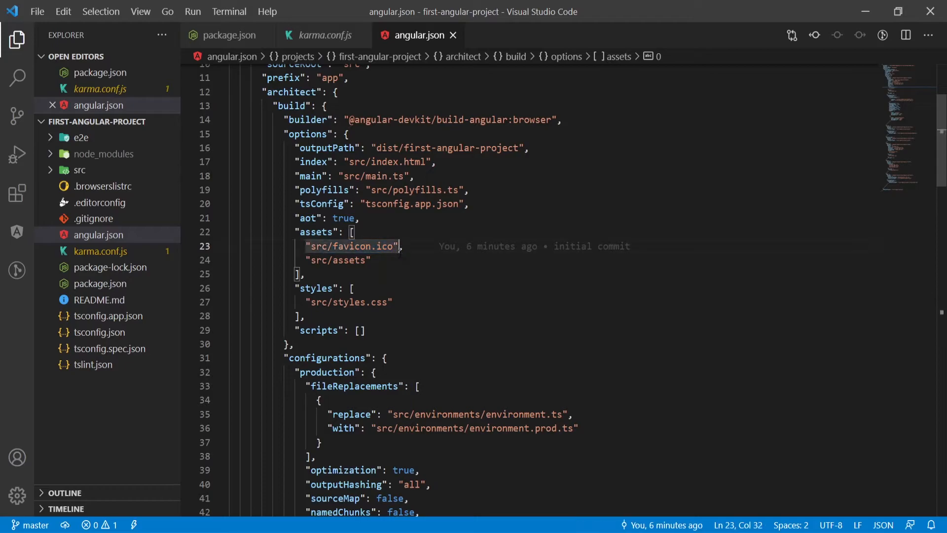
pyautogui.scroll(-3)
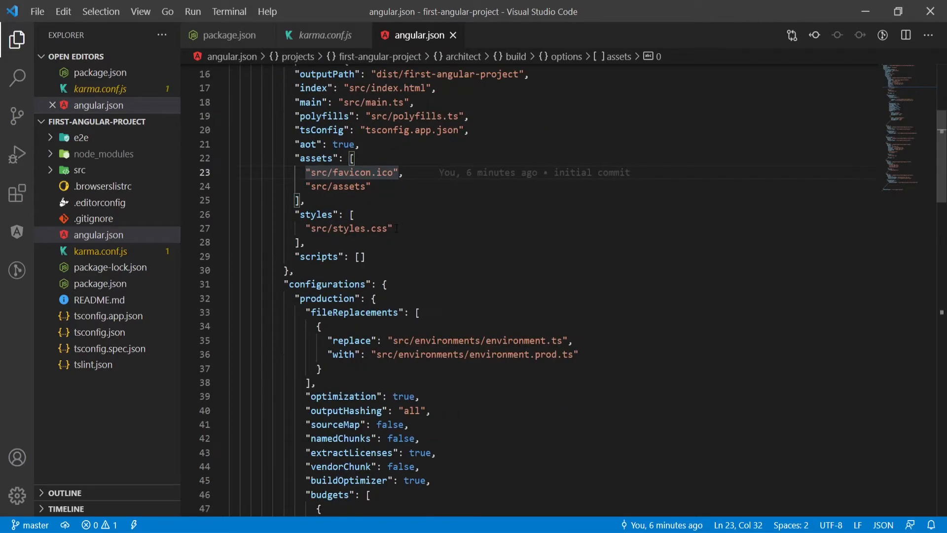
pyautogui.scroll(-3)
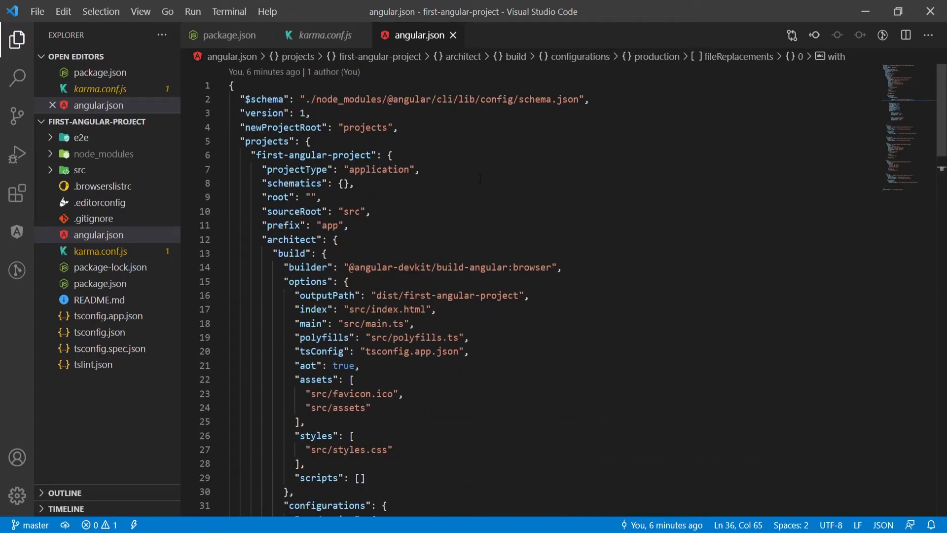
pyautogui.moveTo(180, 66)
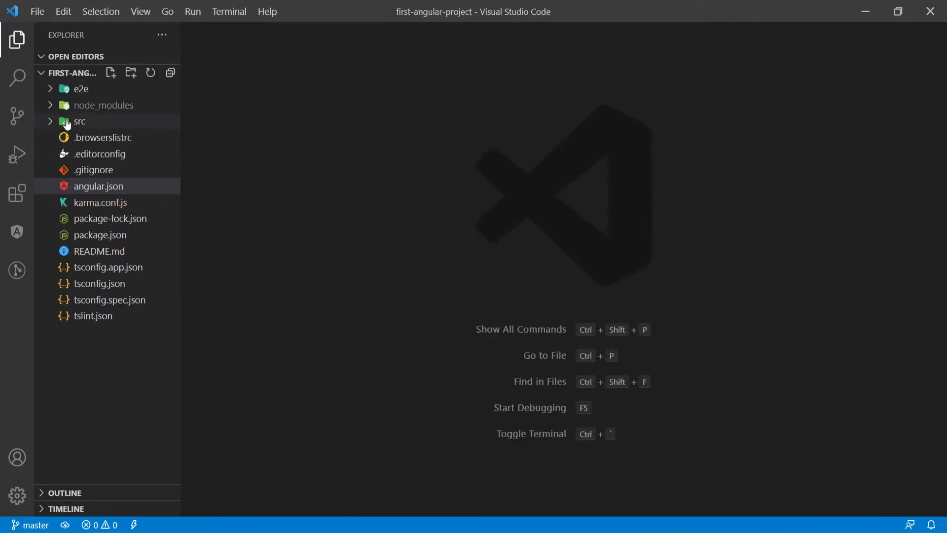
# Expand src, view <app-root> in index.html, then open main.ts
pyautogui.click(79, 121)
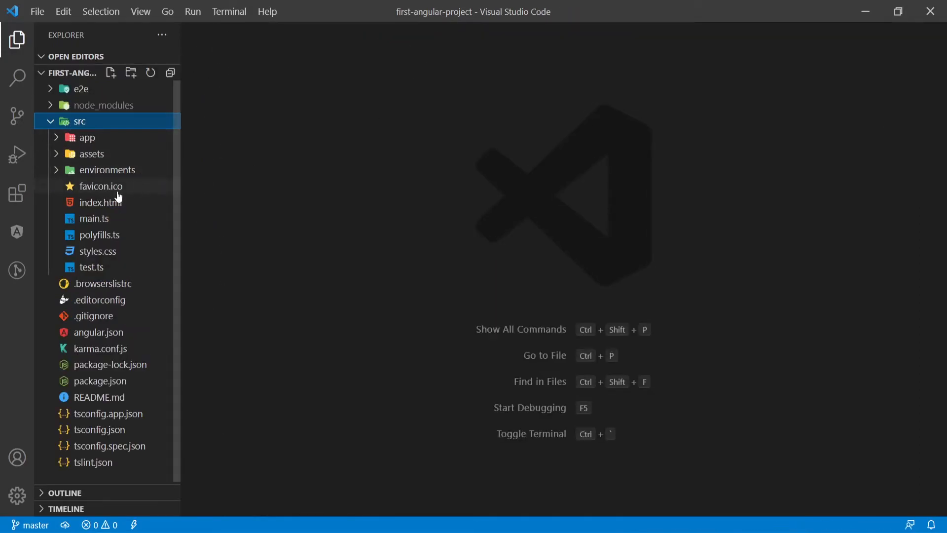
pyautogui.doubleClick(94, 202)
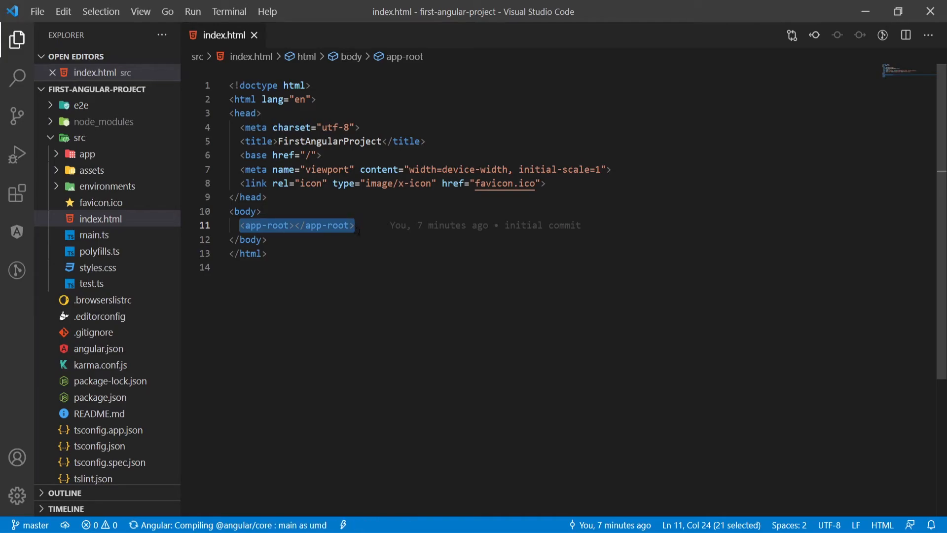
pyautogui.moveTo(367, 227)
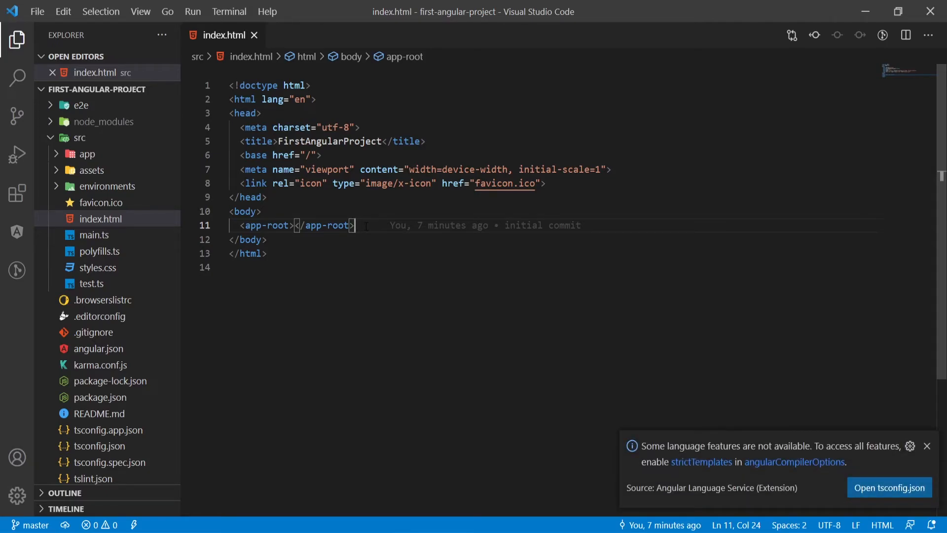
pyautogui.click(927, 446)
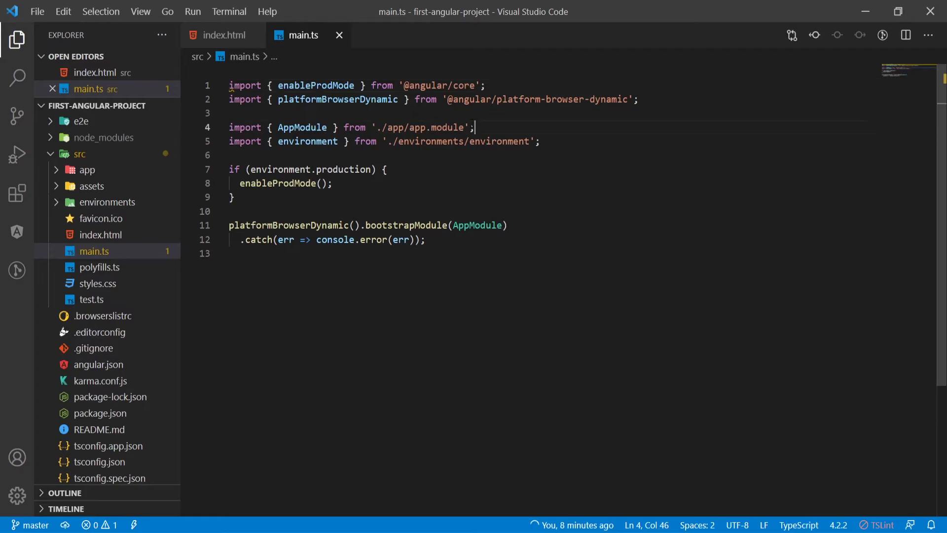
# Highlight the AppModule import in main.ts, then open app.module.ts from src/app
pyautogui.moveTo(270, 127); pyautogui.dragTo(474, 128)
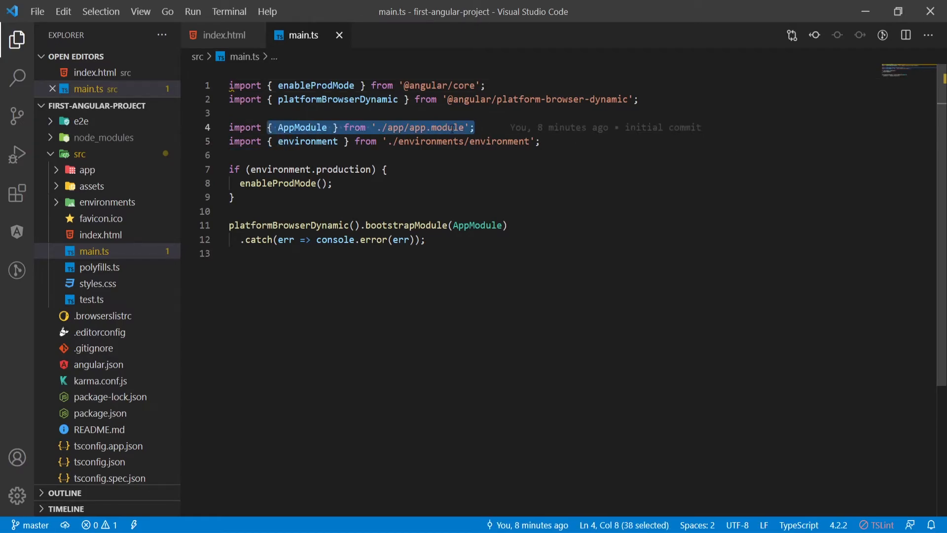
pyautogui.click(490, 128)
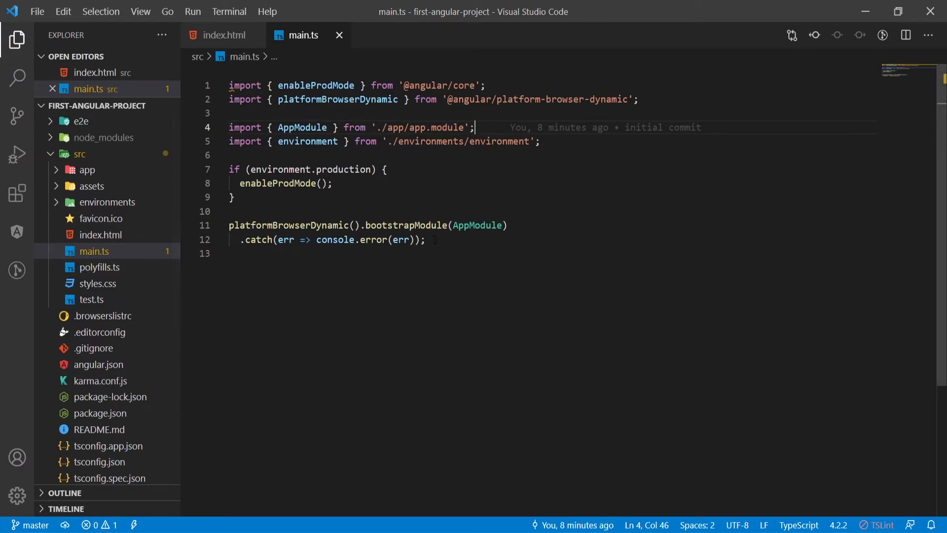
pyautogui.doubleClick(406, 225)
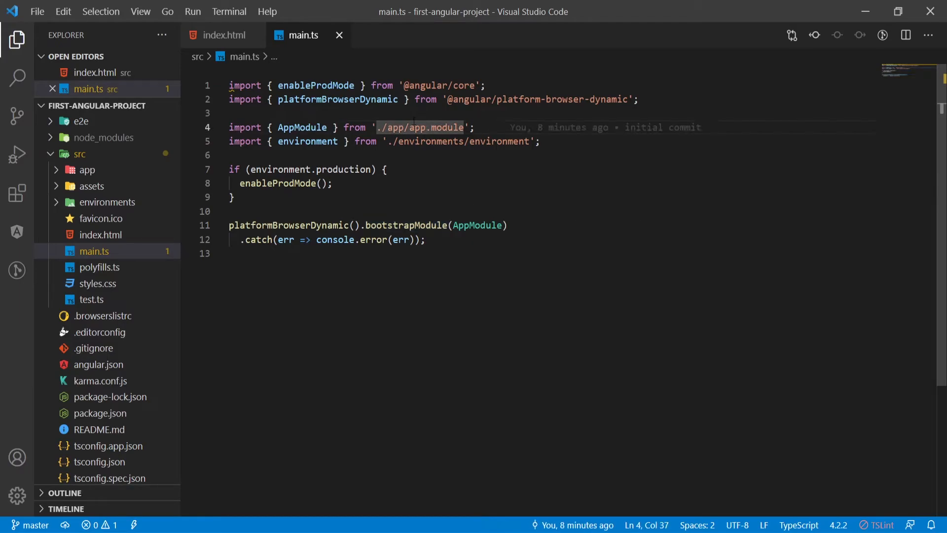
pyautogui.moveTo(73, 173)
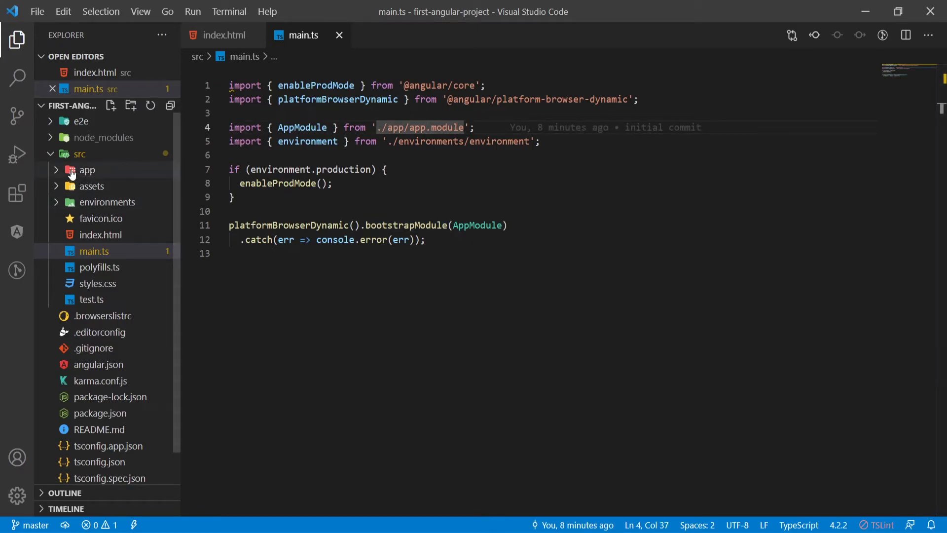
pyautogui.click(87, 170)
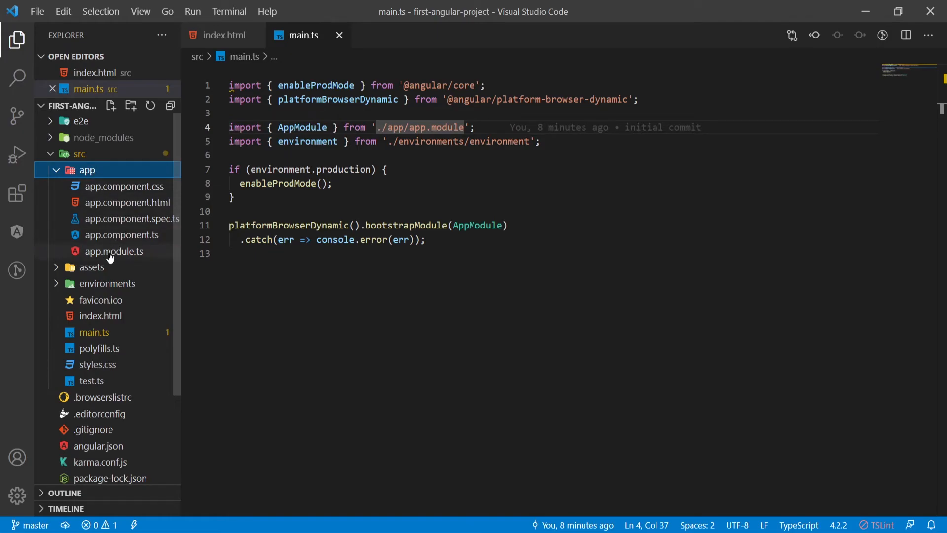
pyautogui.doubleClick(113, 251)
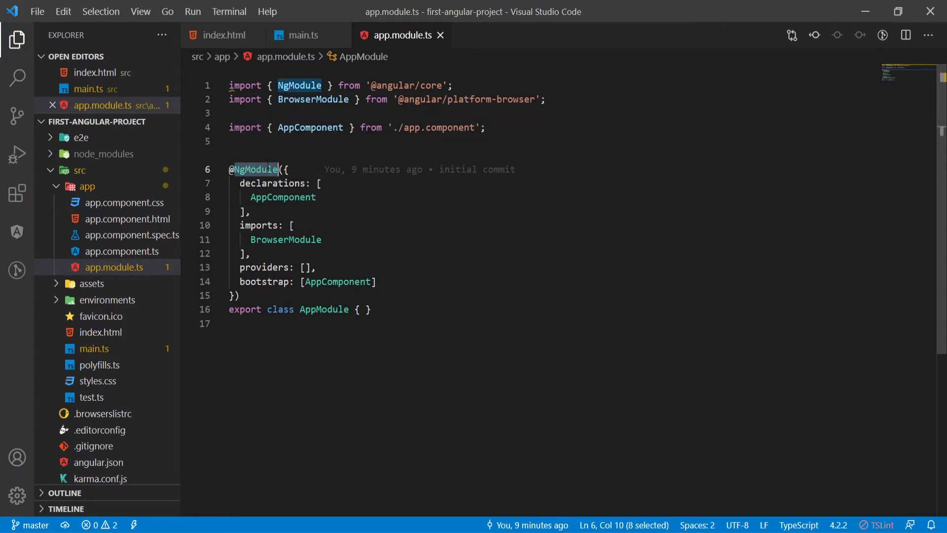
pyautogui.moveTo(252, 169)
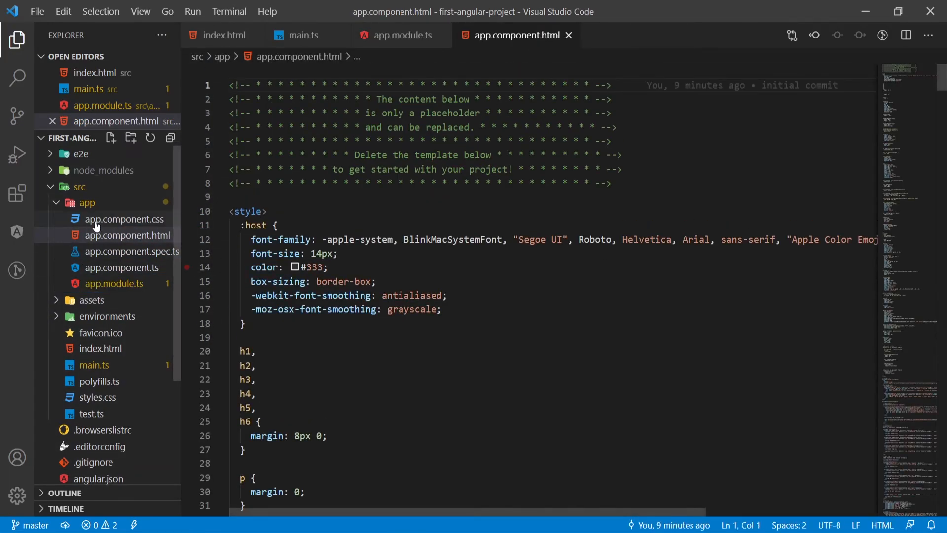
# Open app.component.css, close index.html, main.ts and app.module.ts, and return to app.component.html
pyautogui.click(119, 219)
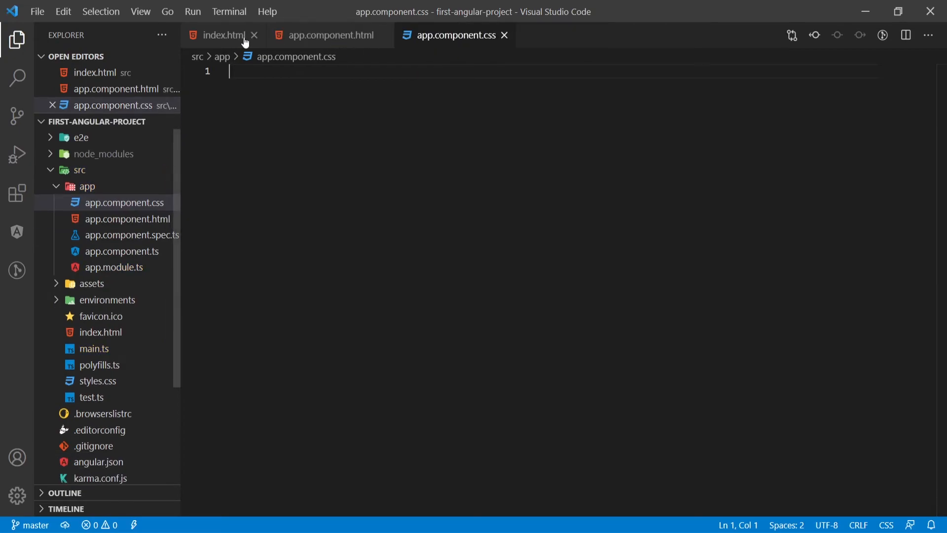
pyautogui.click(254, 35)
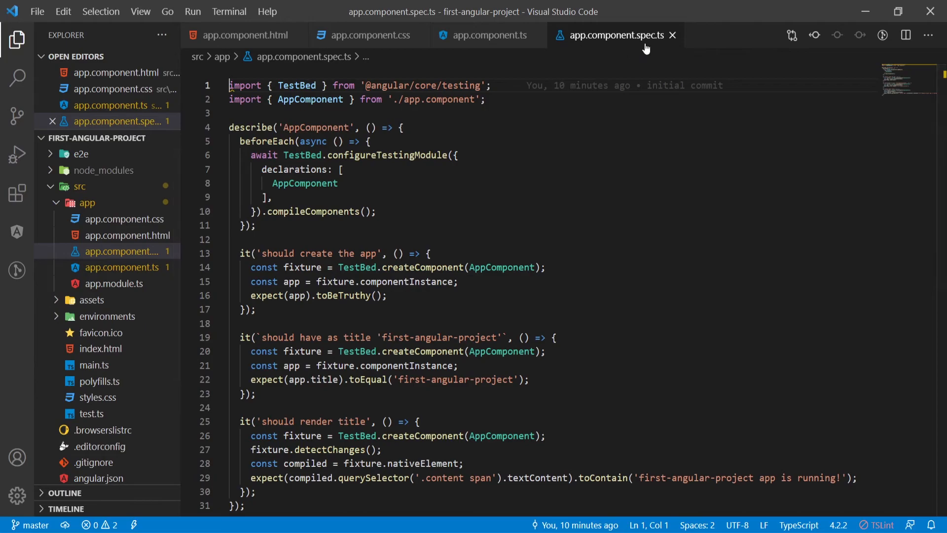
pyautogui.moveTo(237, 40)
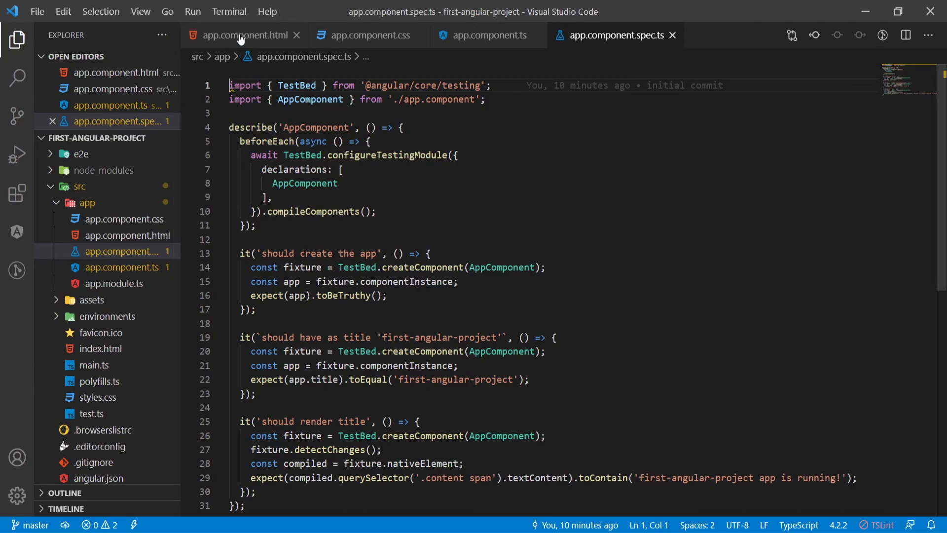
pyautogui.click(244, 35)
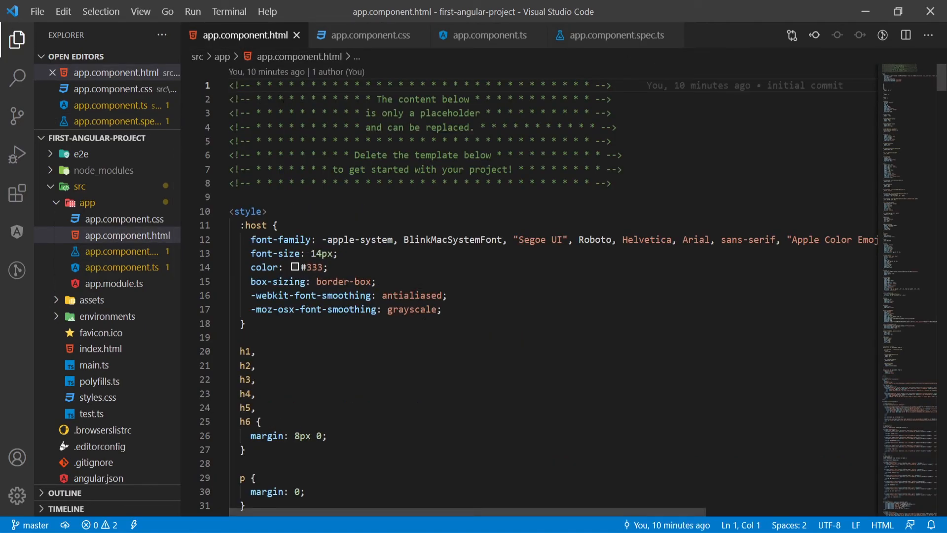
pyautogui.click(242, 337)
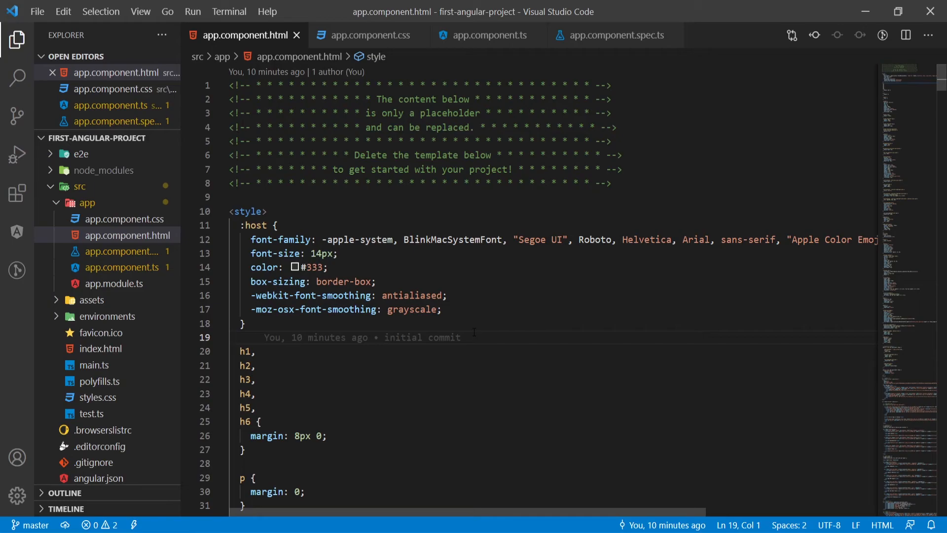
# Delete all markup in app.component.html and check that app.component.css is empty
pyautogui.press('Ctrl+a')
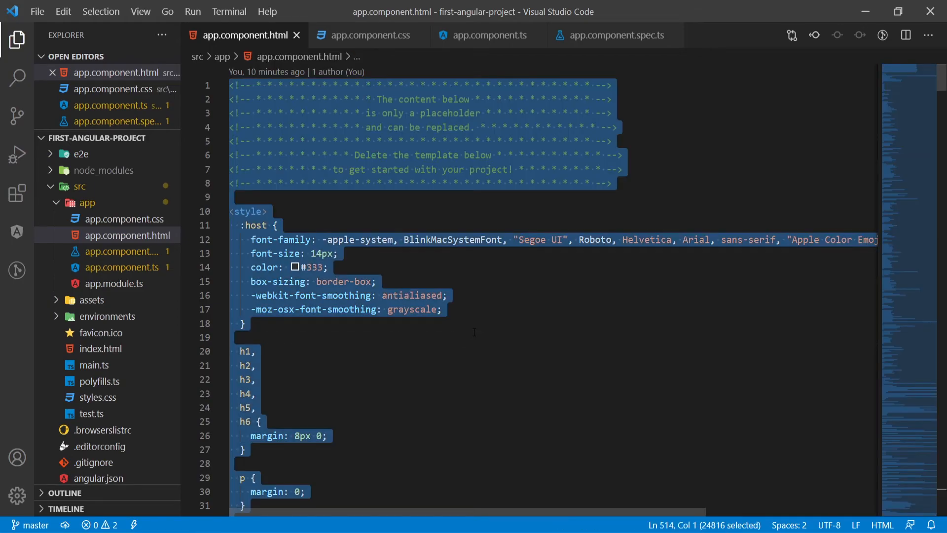
pyautogui.press('Delete')
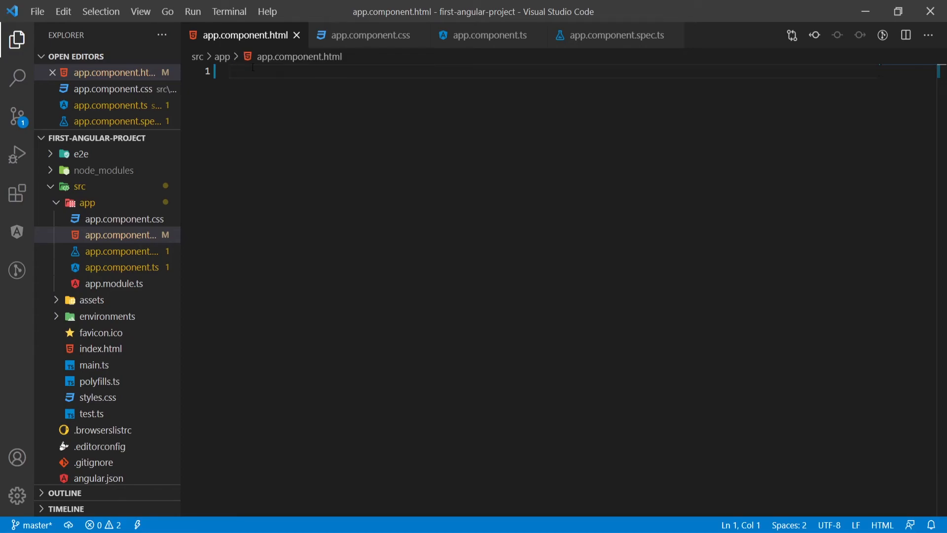
pyautogui.click(367, 35)
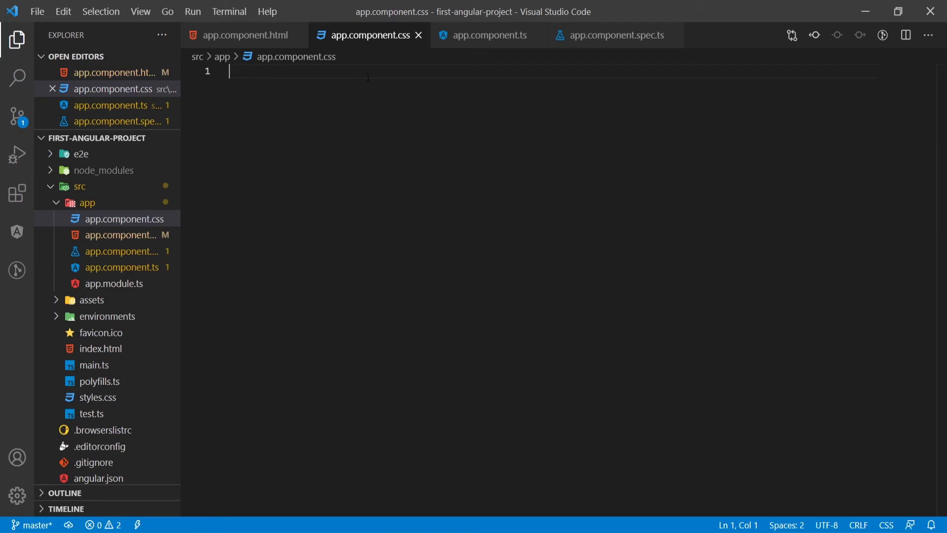
pyautogui.click(243, 35)
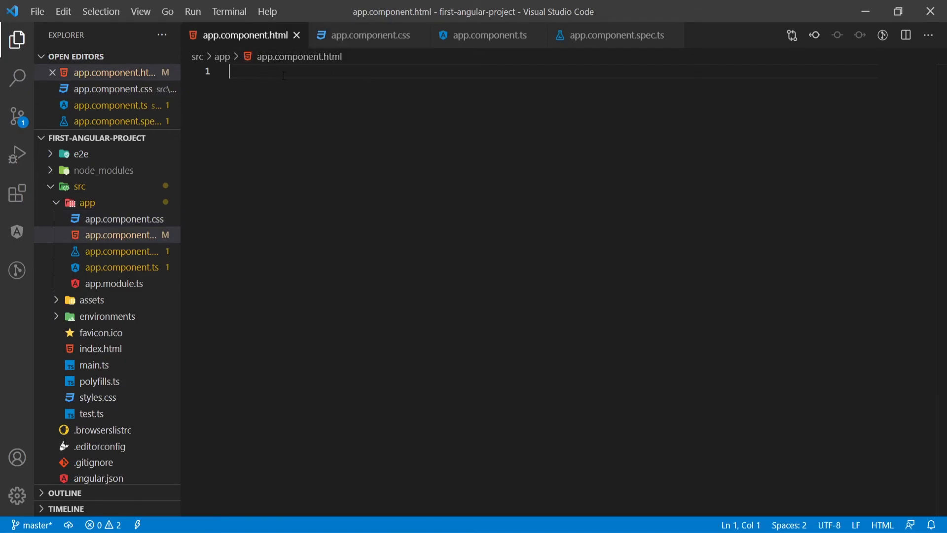
pyautogui.click(488, 35)
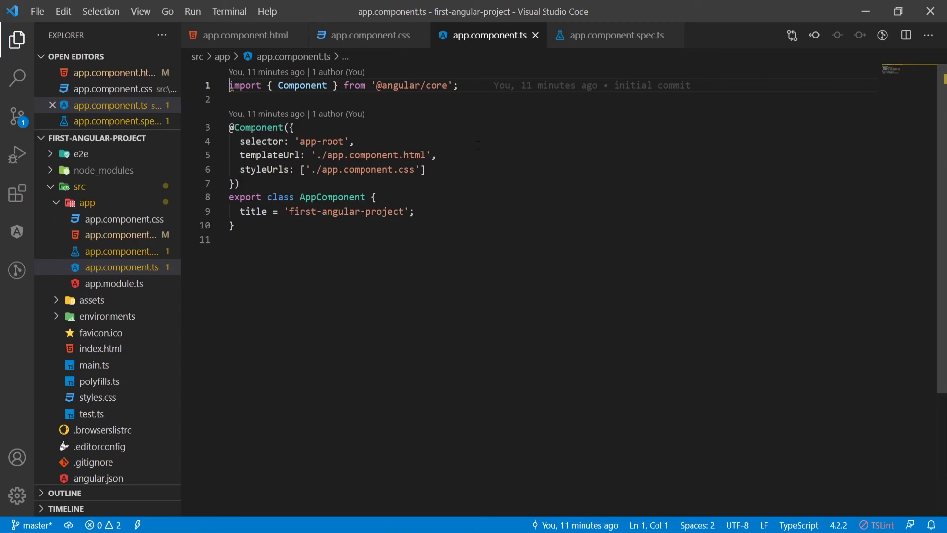
# Highlight the app-root selector, templateUrl and styleUrls values in app.component.ts
pyautogui.doubleClick(254, 127)
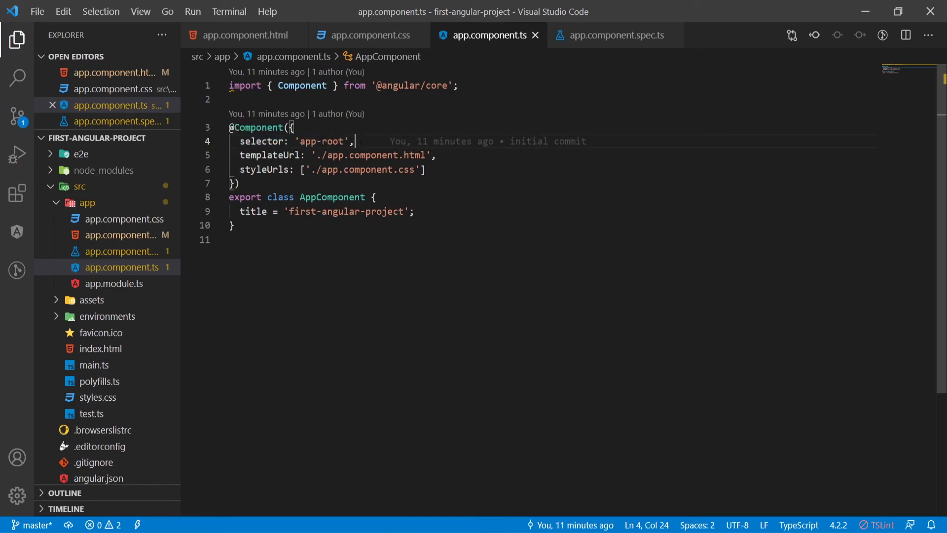
pyautogui.doubleClick(322, 141)
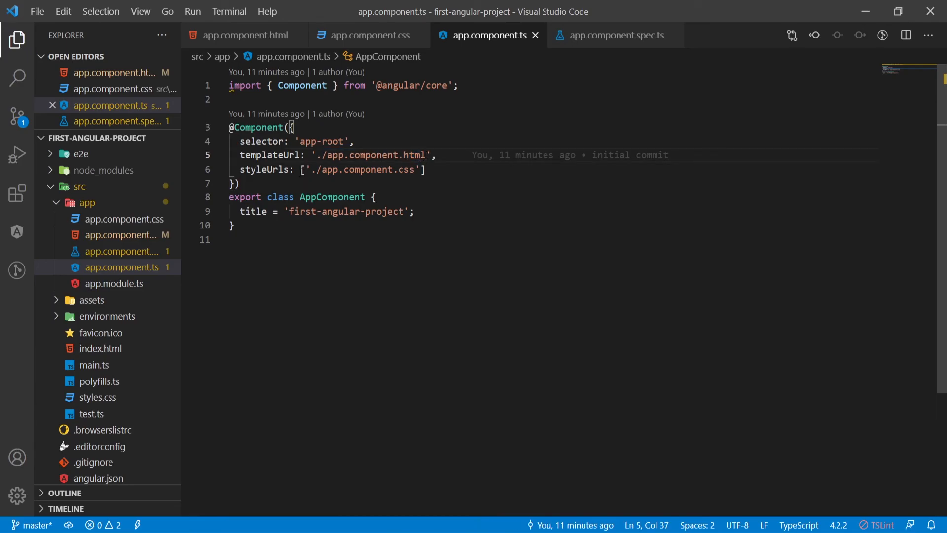
pyautogui.moveTo(382, 169); pyautogui.dragTo(414, 169)
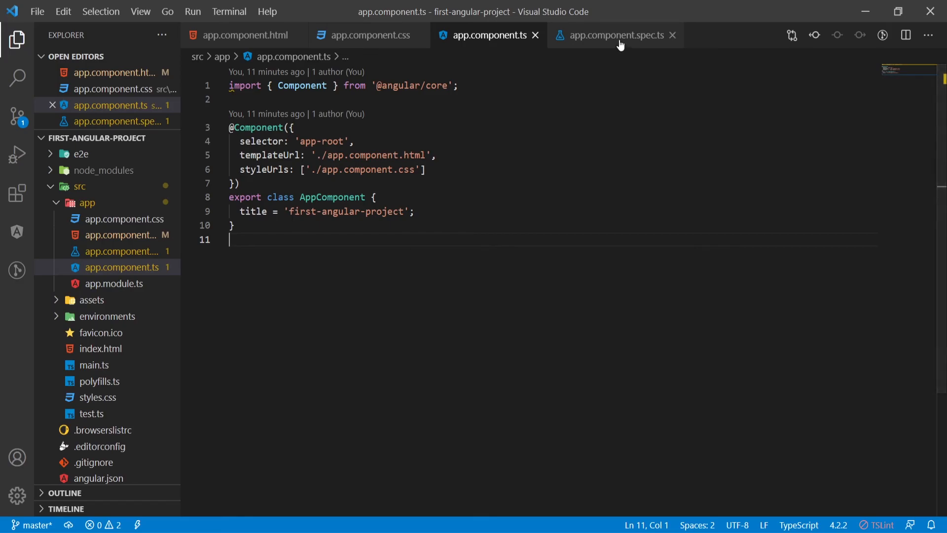
# Move app.component.spec.ts to the Recycle Bin and return to app.component.html
pyautogui.click(620, 35)
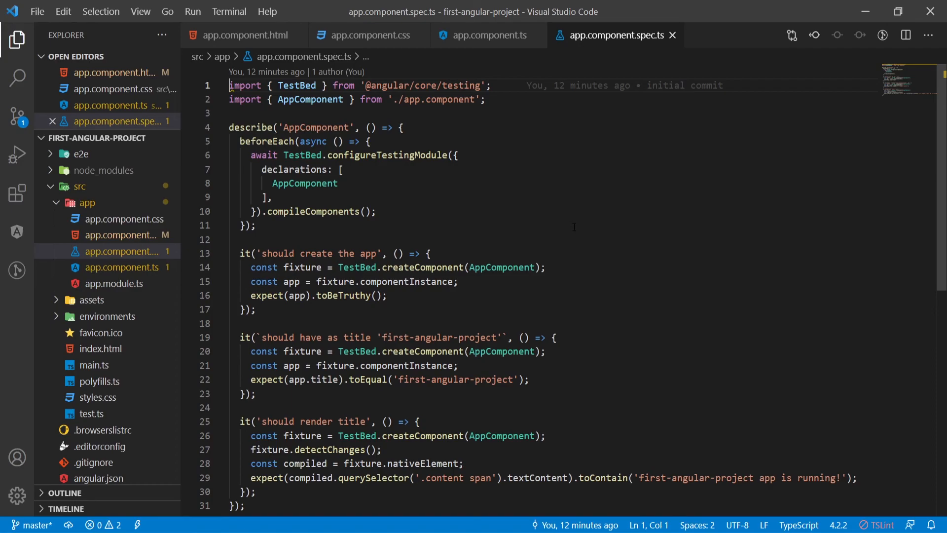
pyautogui.scroll(-3)
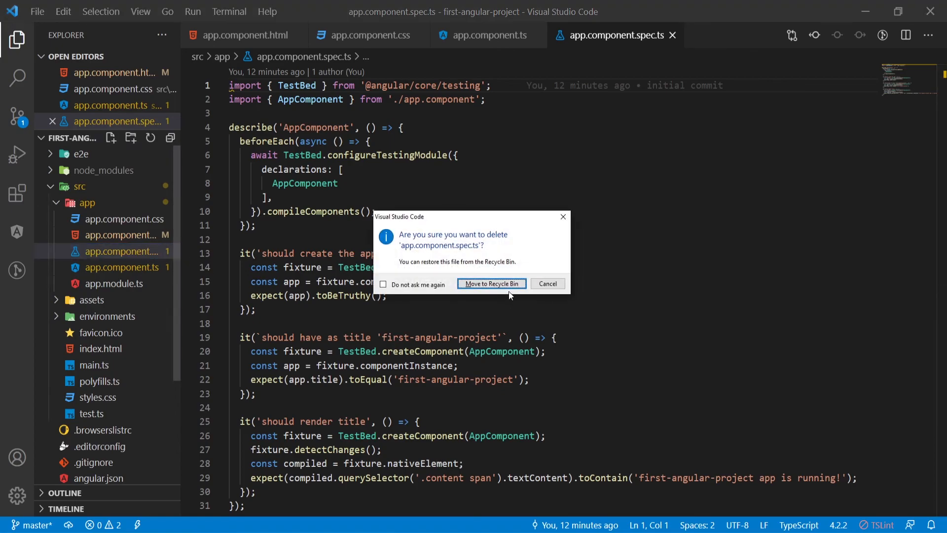
pyautogui.click(492, 283)
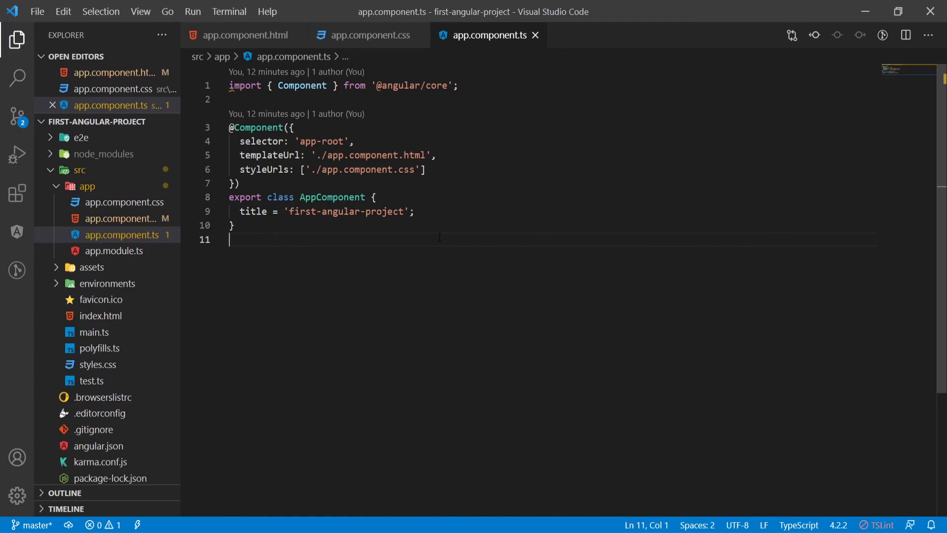
pyautogui.click(248, 35)
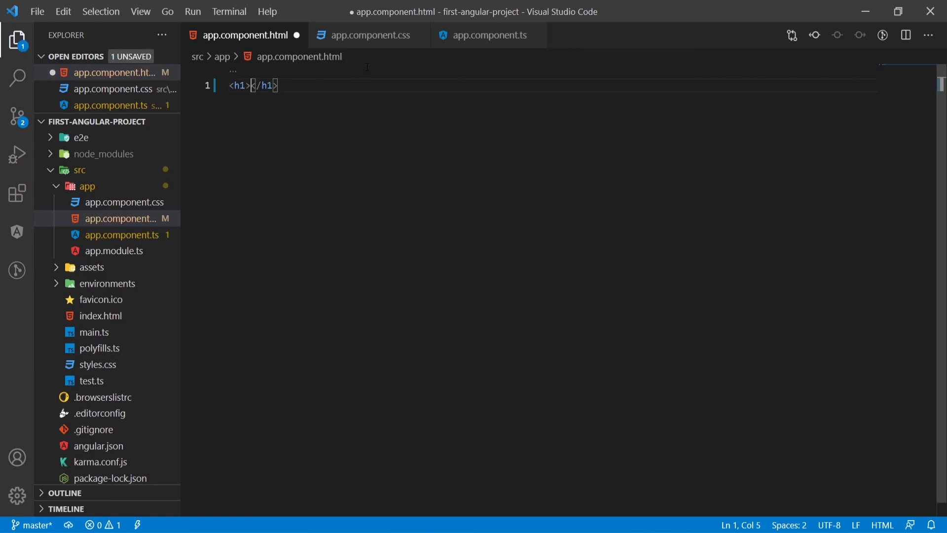
# Write an h1 heading reading 'Hello, World!' in app.component.html
pyautogui.write('Hello, R')
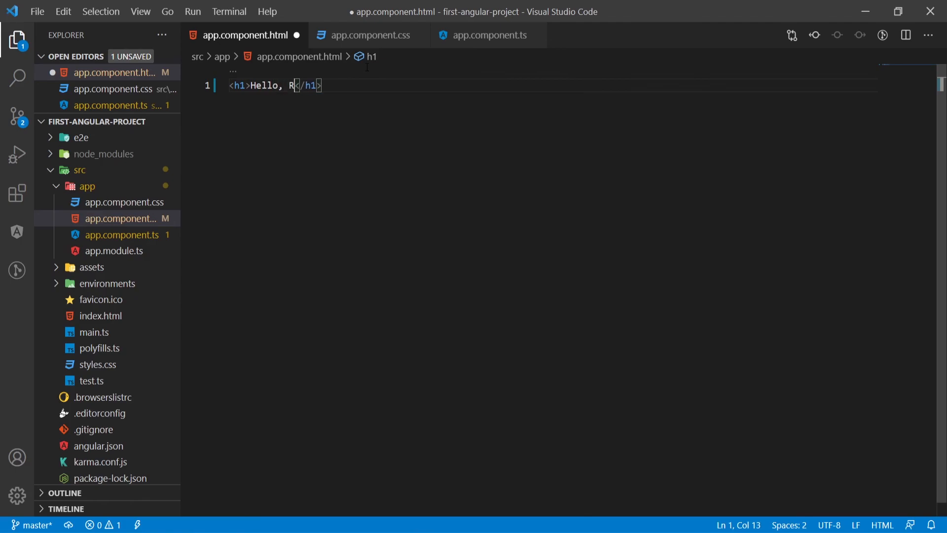
pyautogui.write('W')
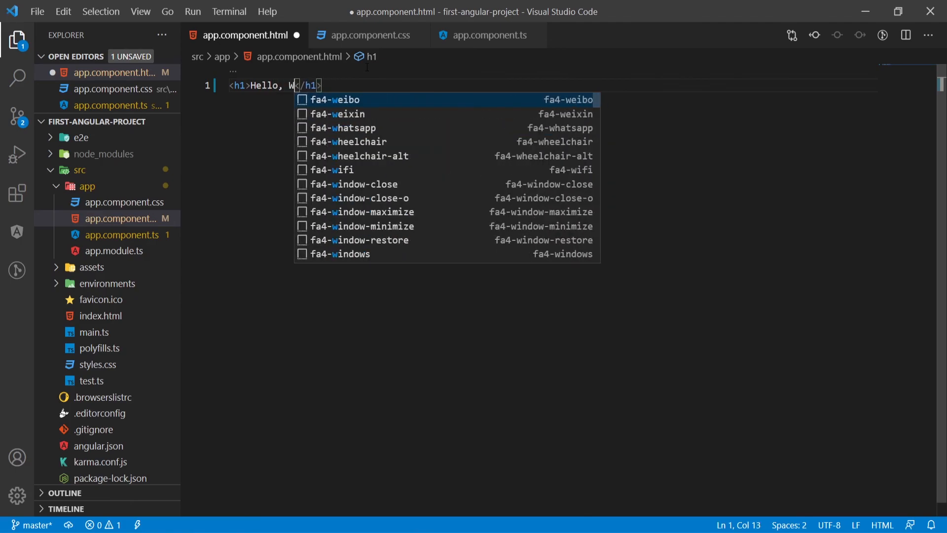
pyautogui.write('orld!')
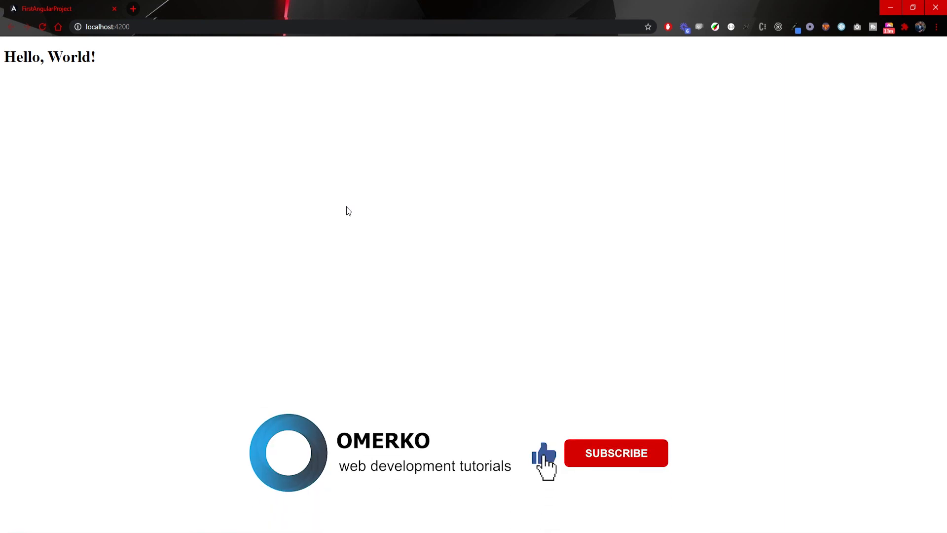
# Check in Chrome that localhost:4200 shows only the 'Hello, World!' heading
pyautogui.click(615, 453)
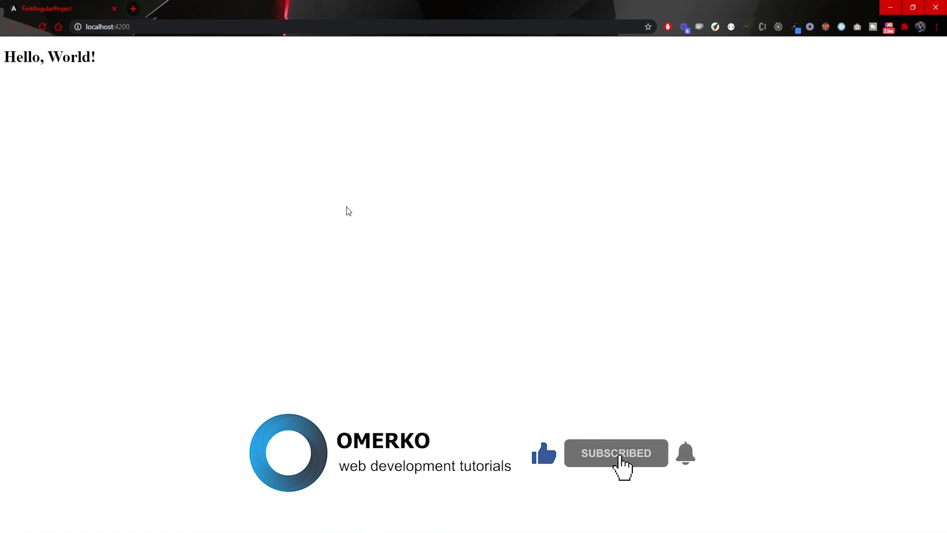
pyautogui.moveTo(687, 466)
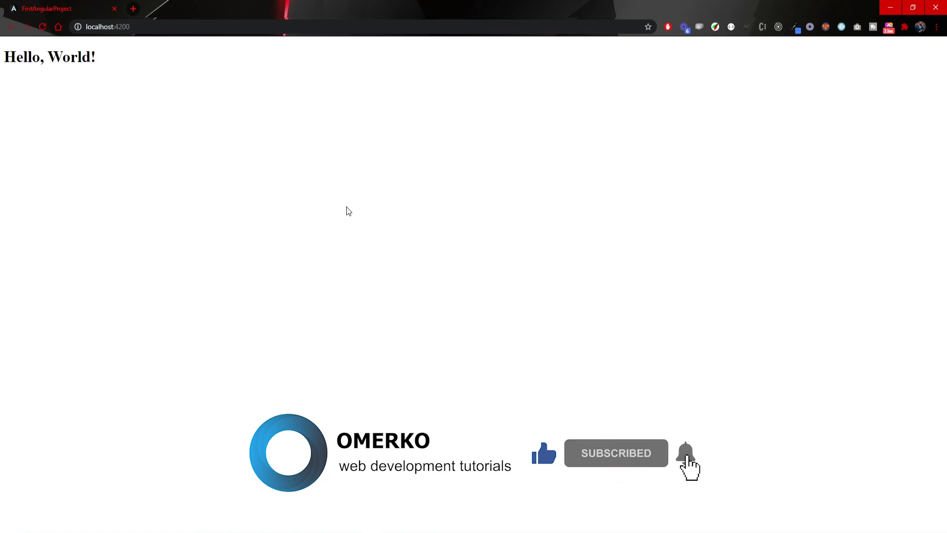